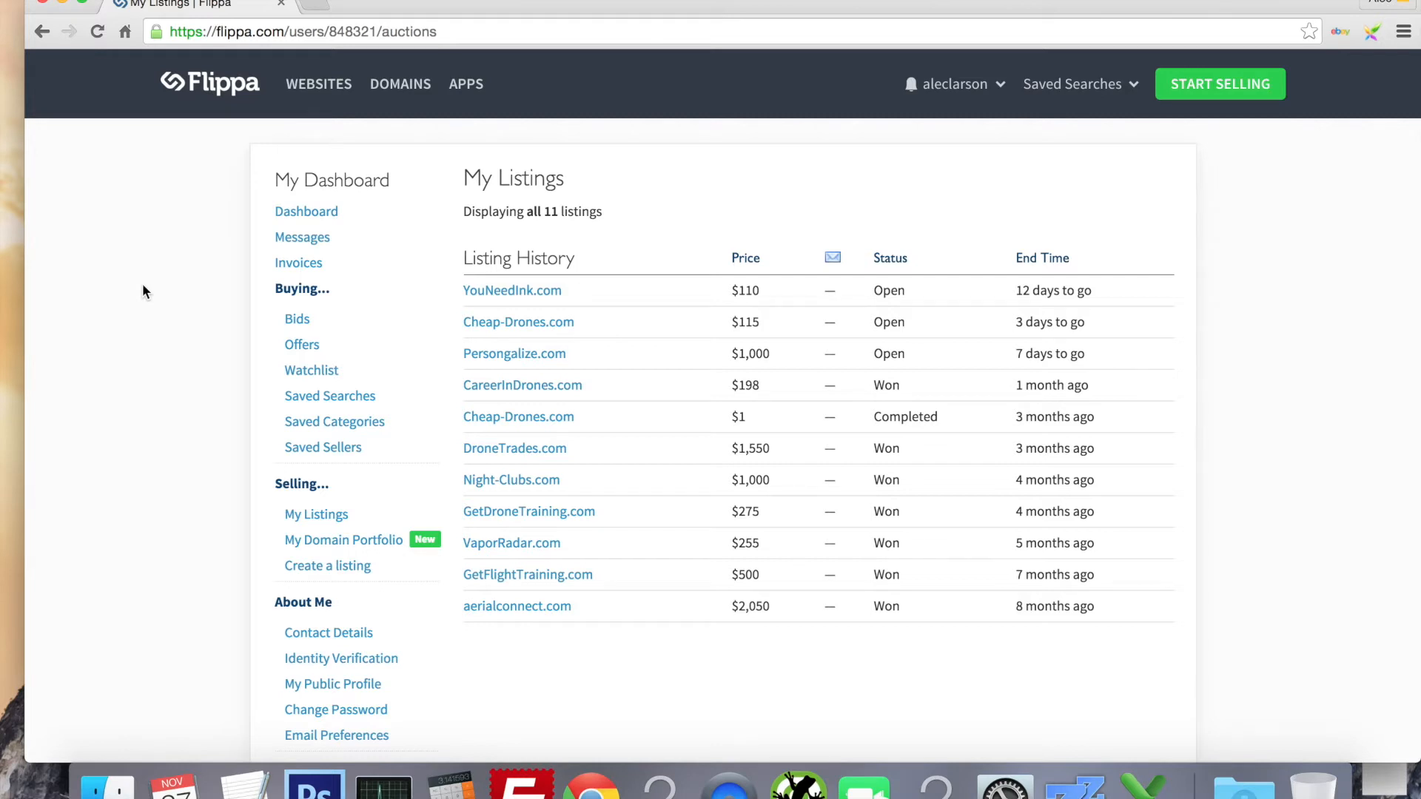
mouse_move(604, 649)
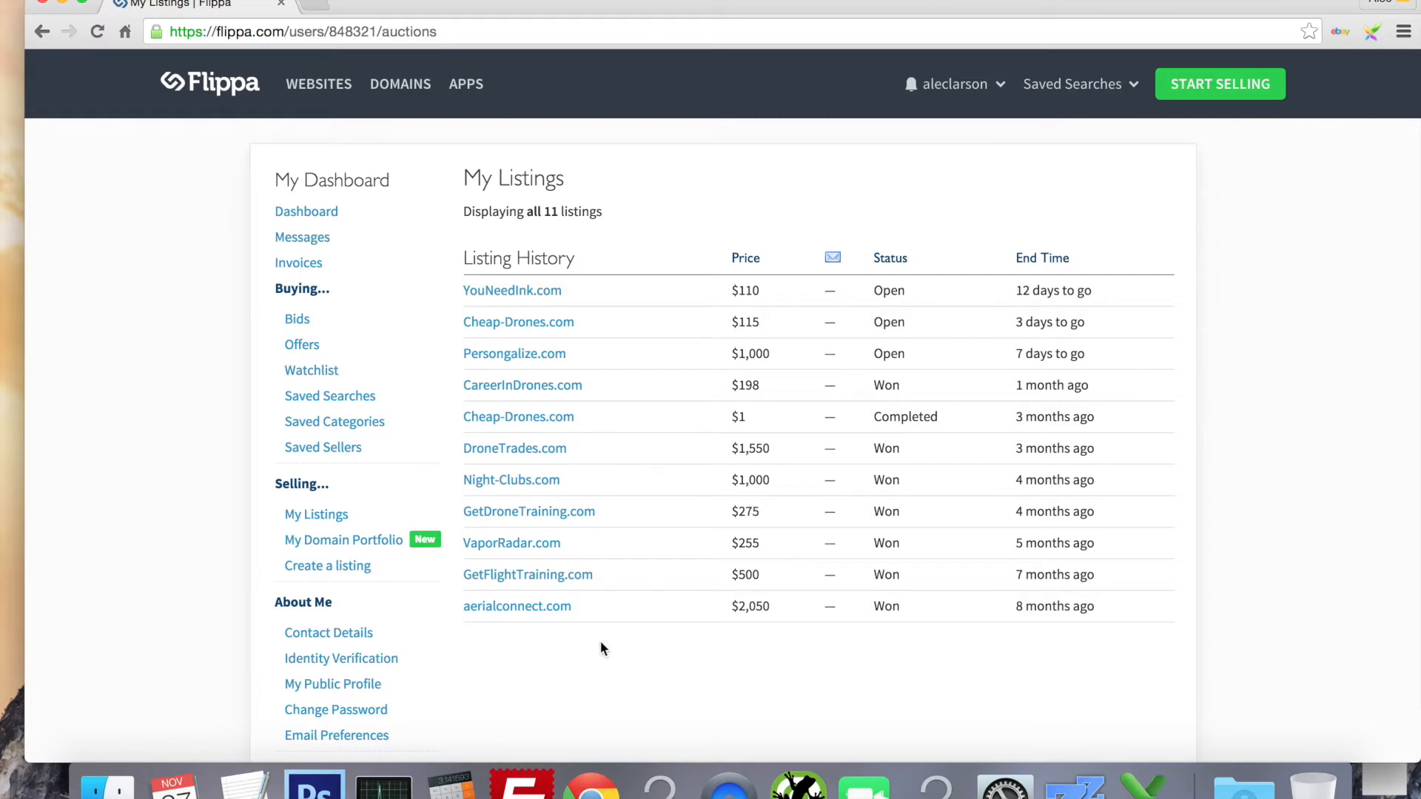
mouse_move(607, 643)
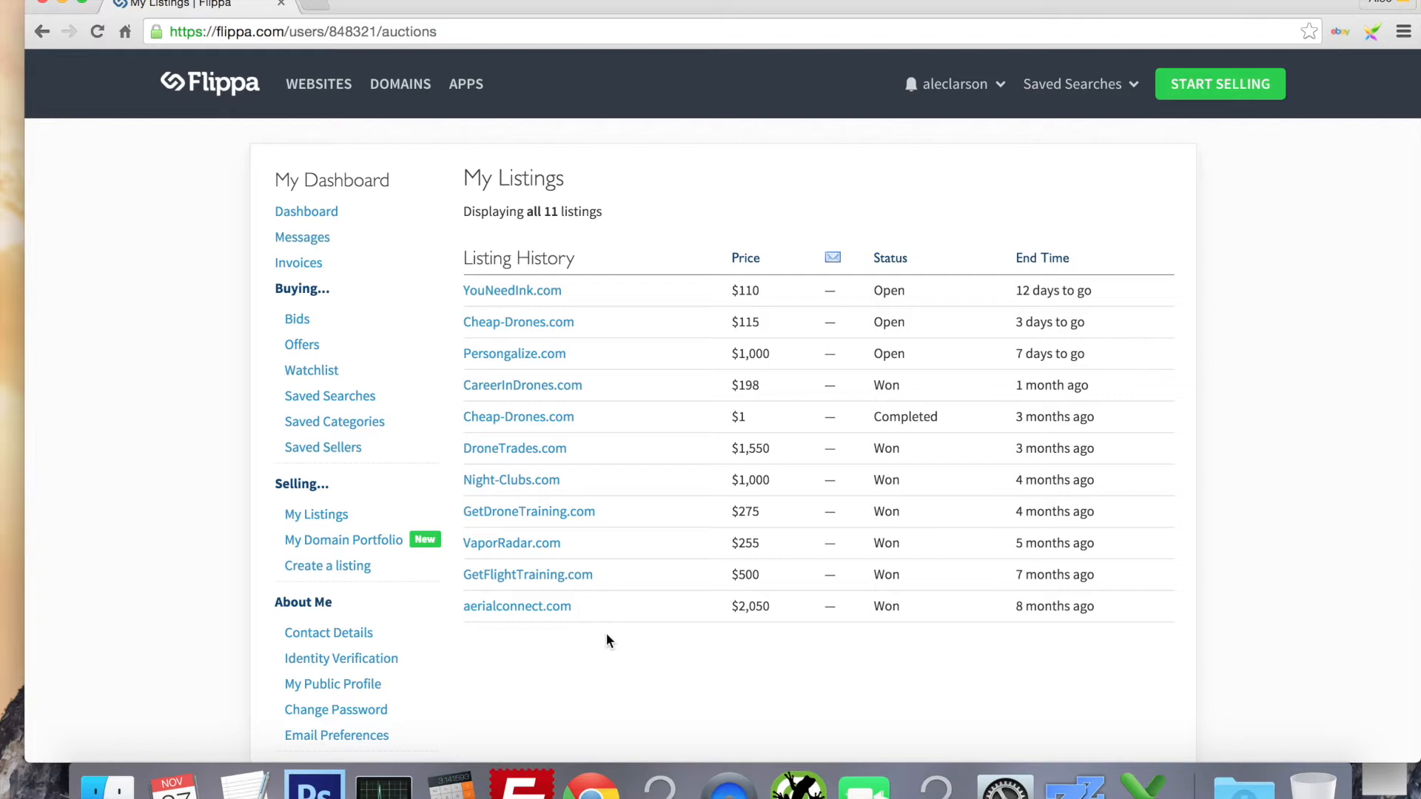
mouse_move(590, 627)
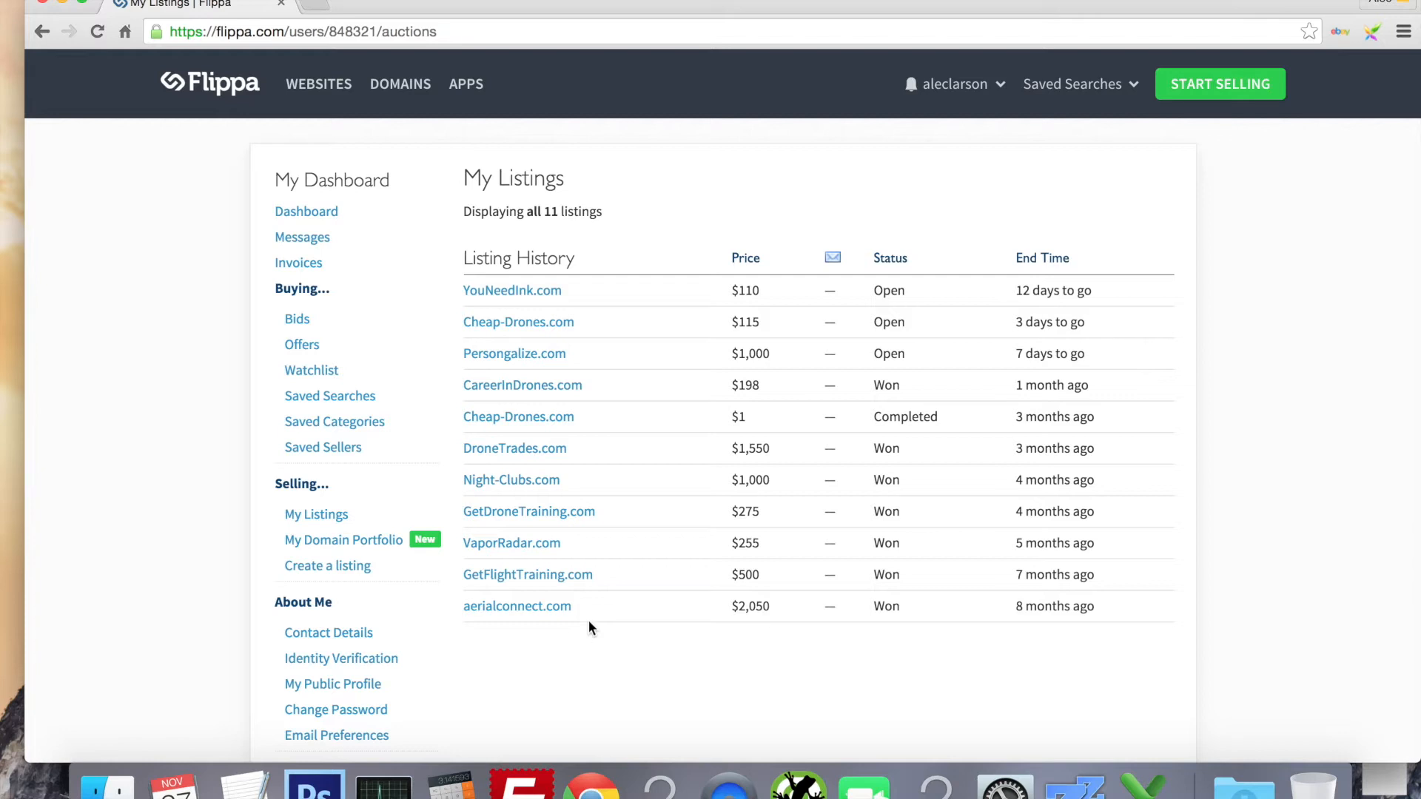
mouse_move(879, 437)
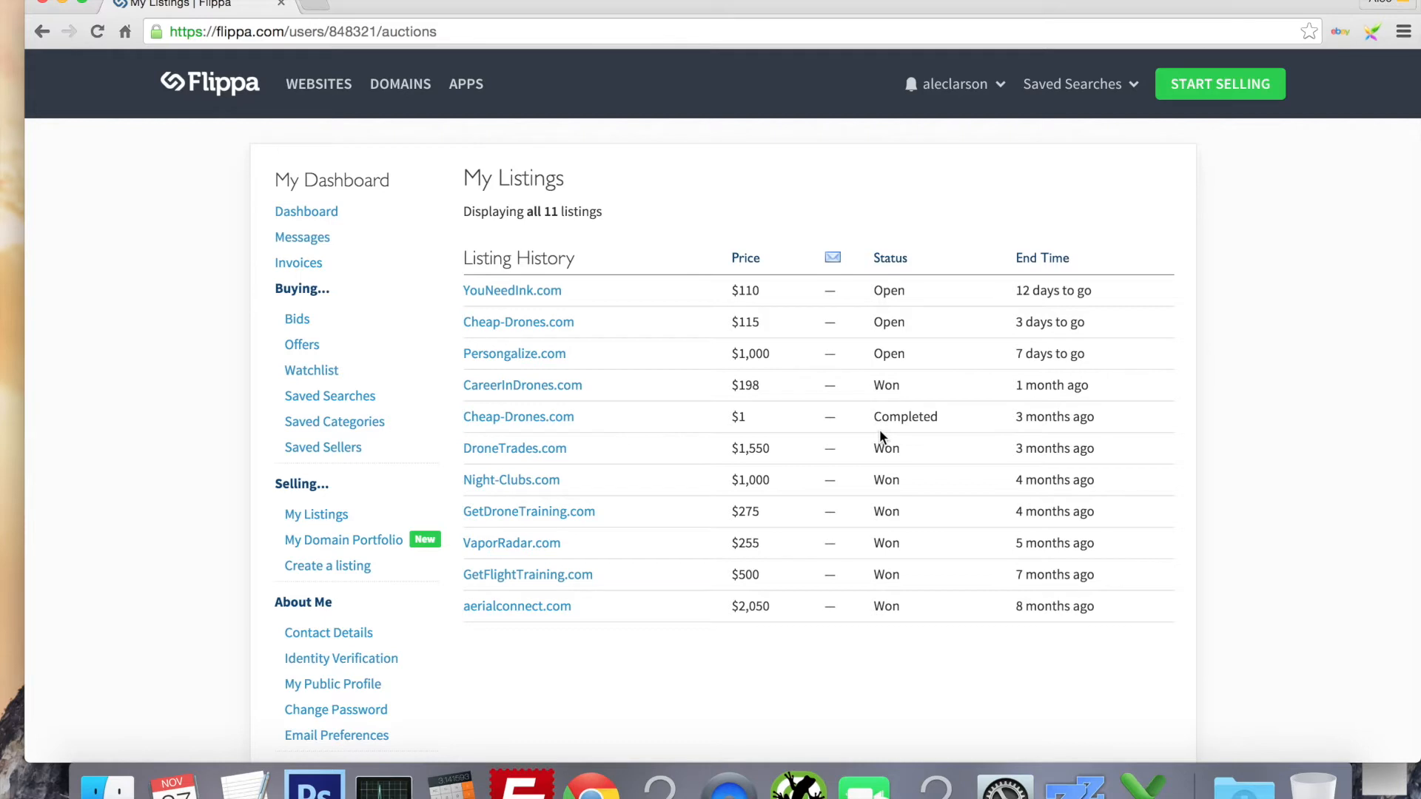
mouse_move(528, 574)
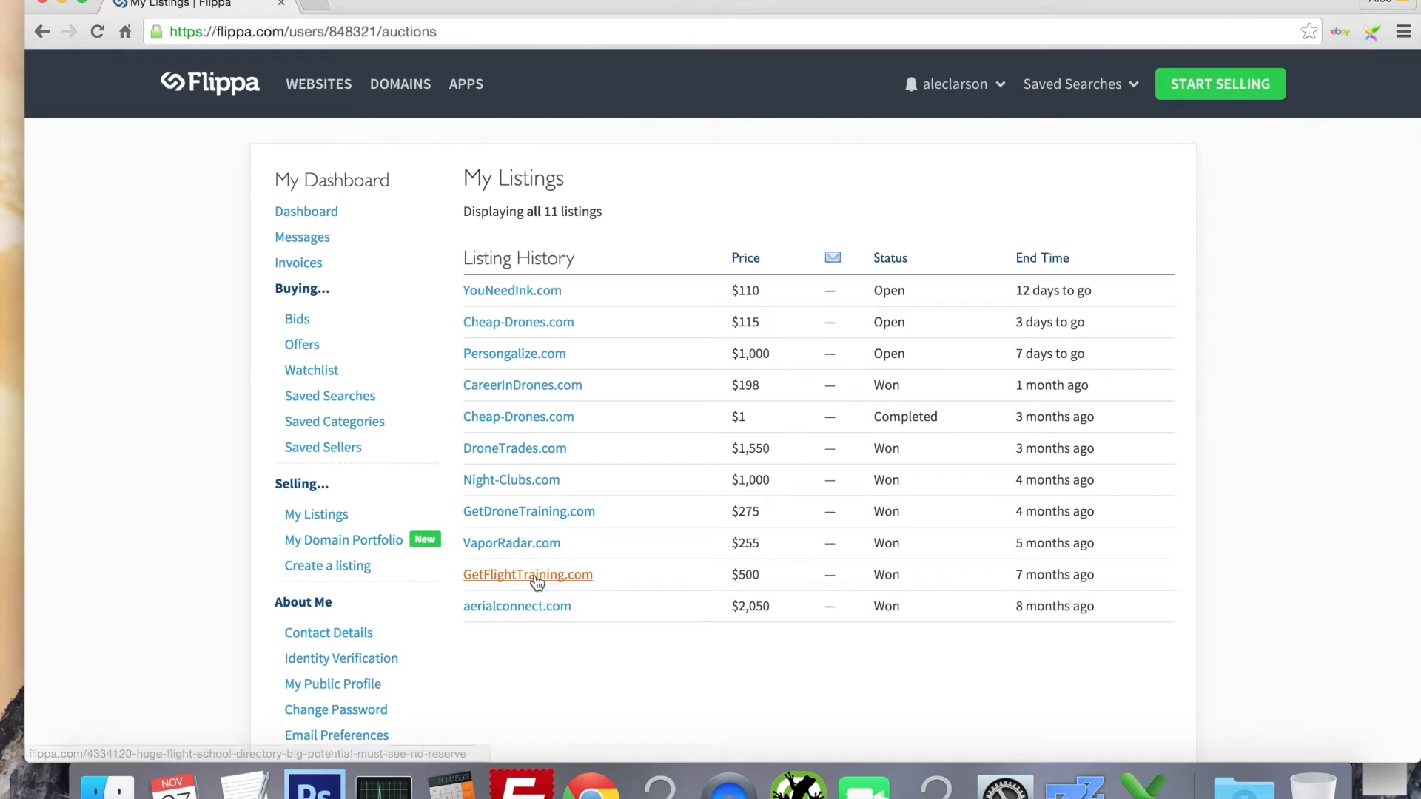
mouse_move(521, 385)
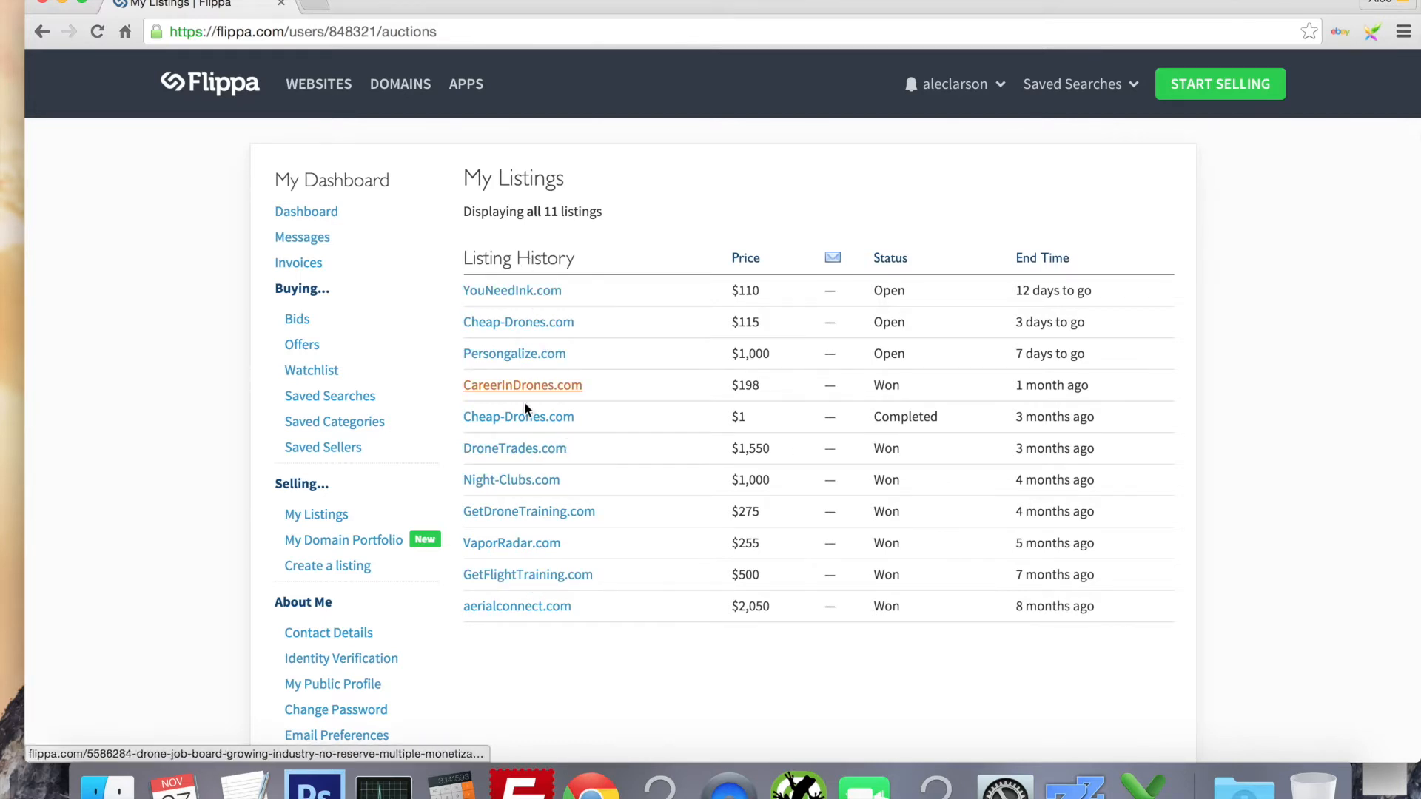
mouse_move(610, 638)
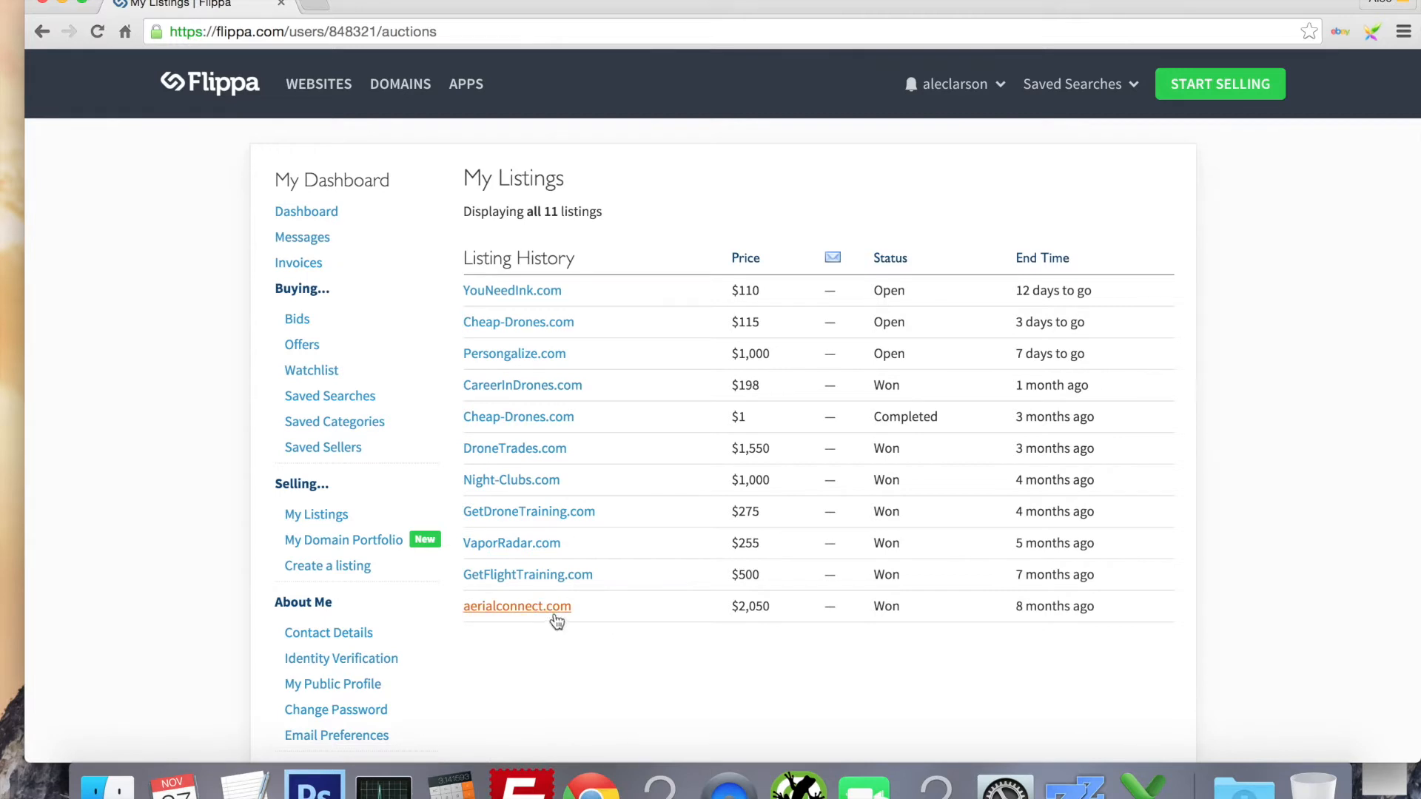
Open aerialconnect.com in a new tab and review its $2,050 auction sale after 69 bids.
right_click(516, 605)
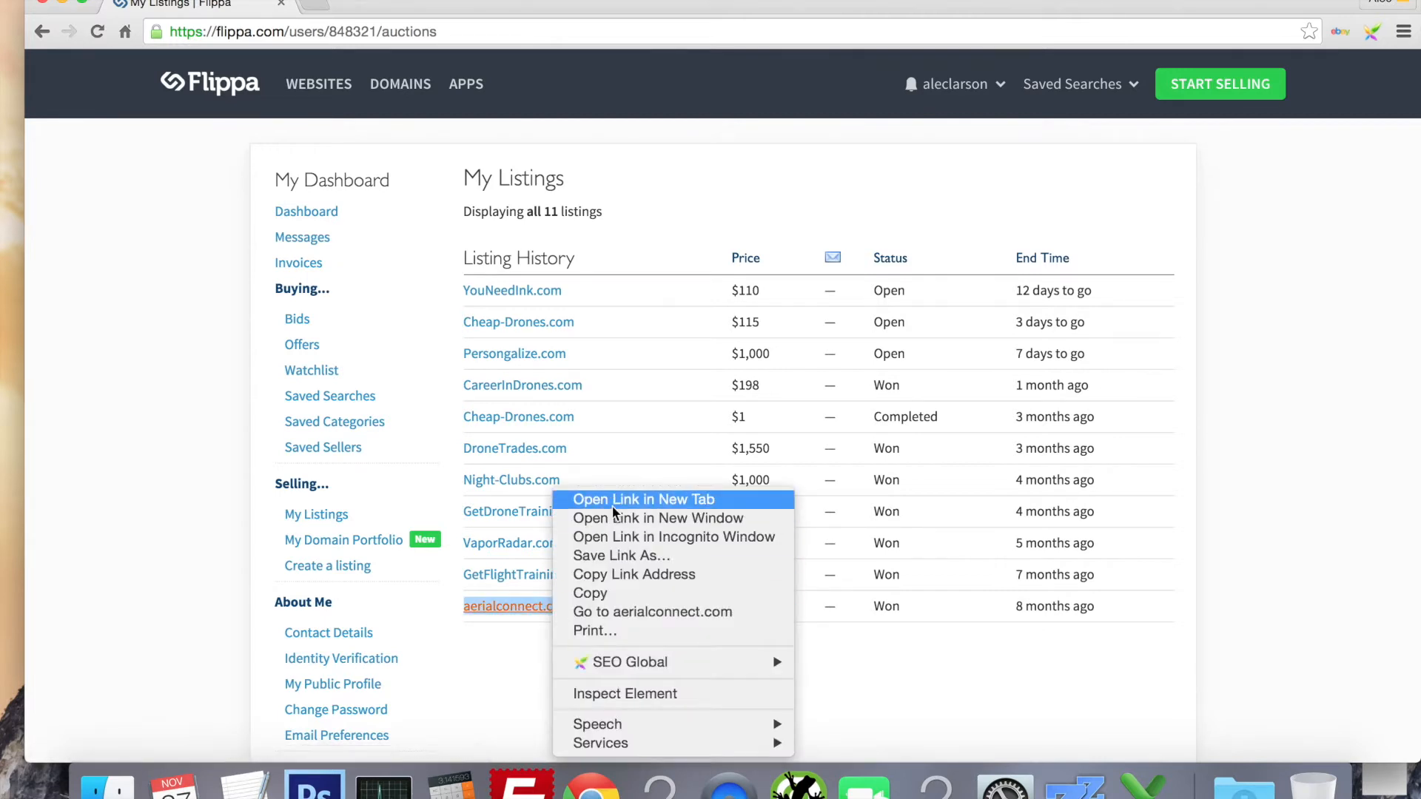
click(642, 499)
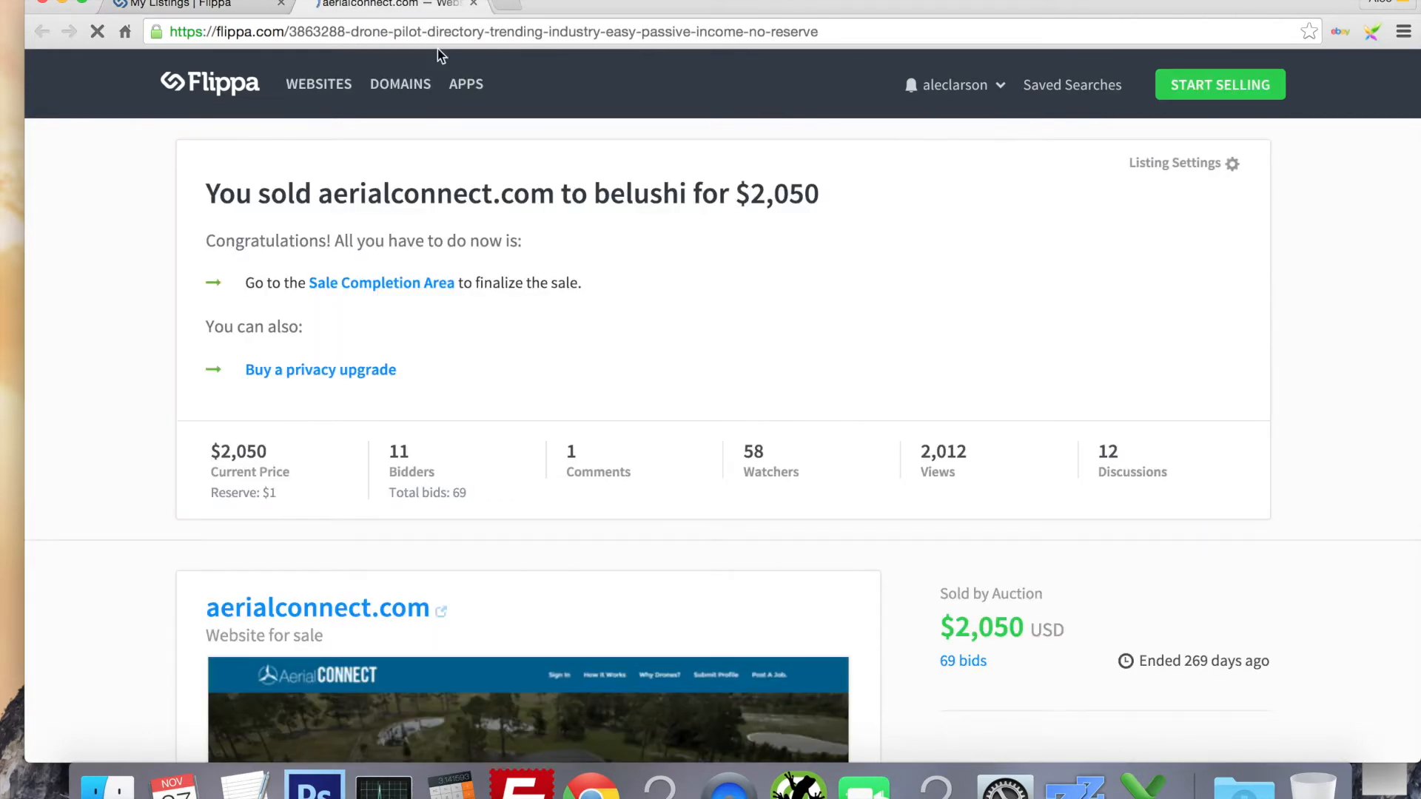
scroll(down, 3)
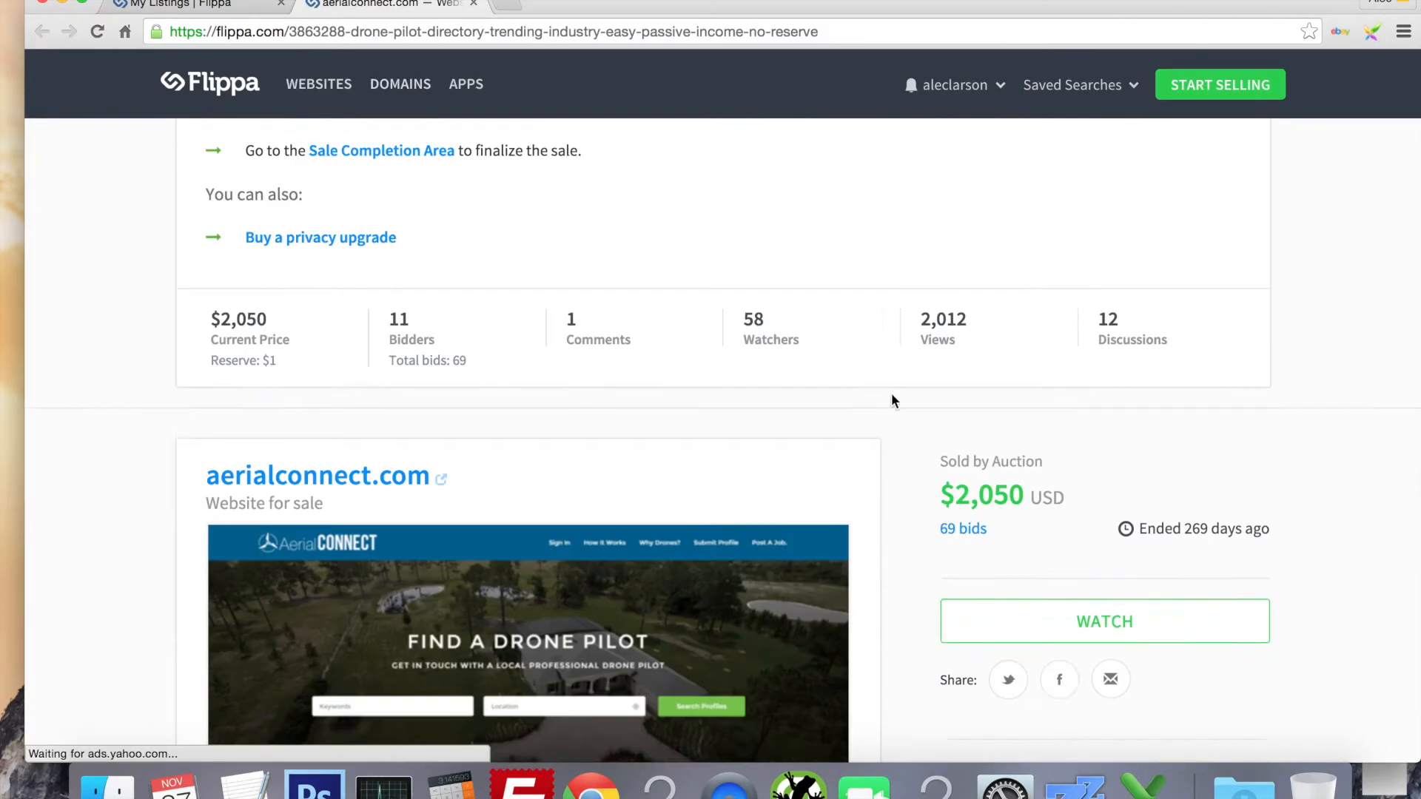
scroll(down, 3)
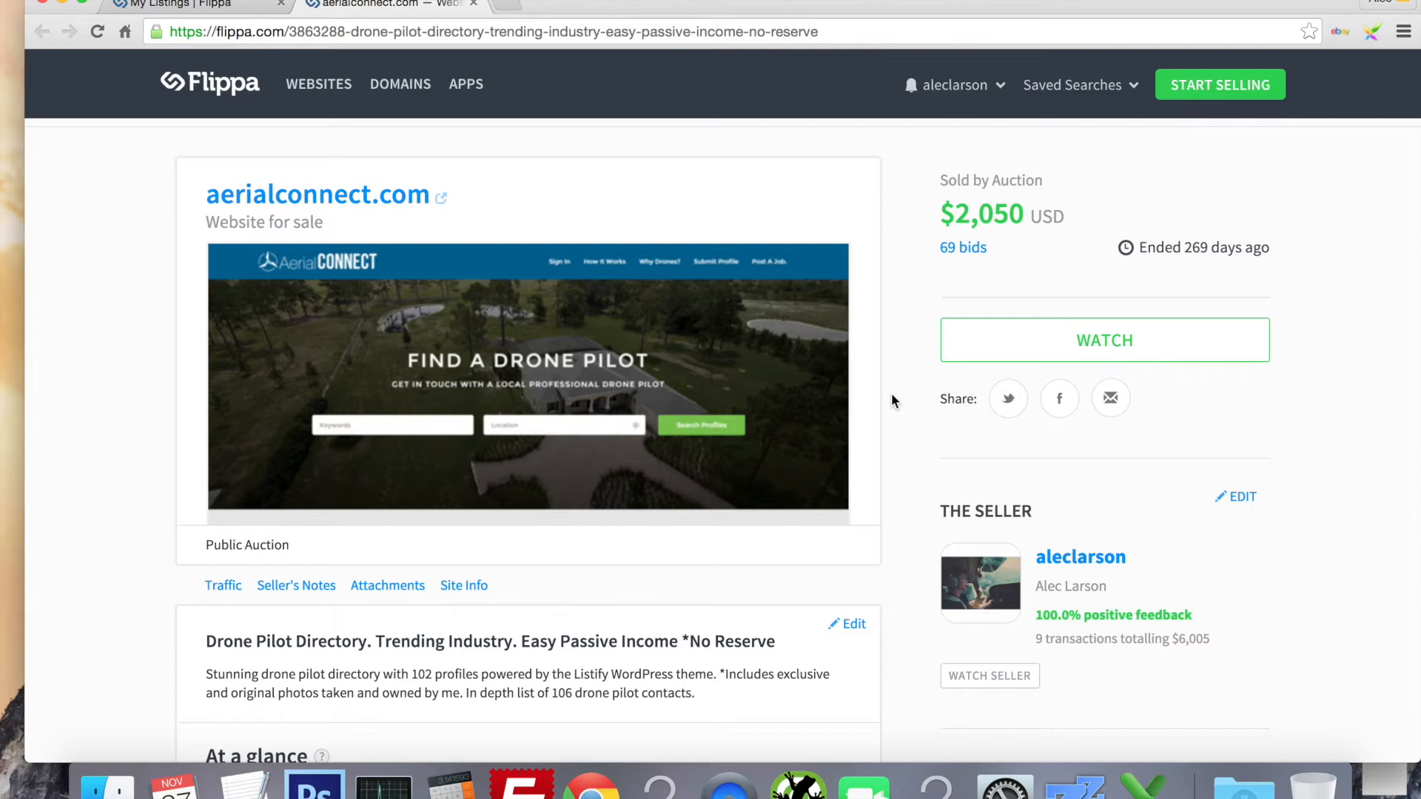
scroll(down, 3)
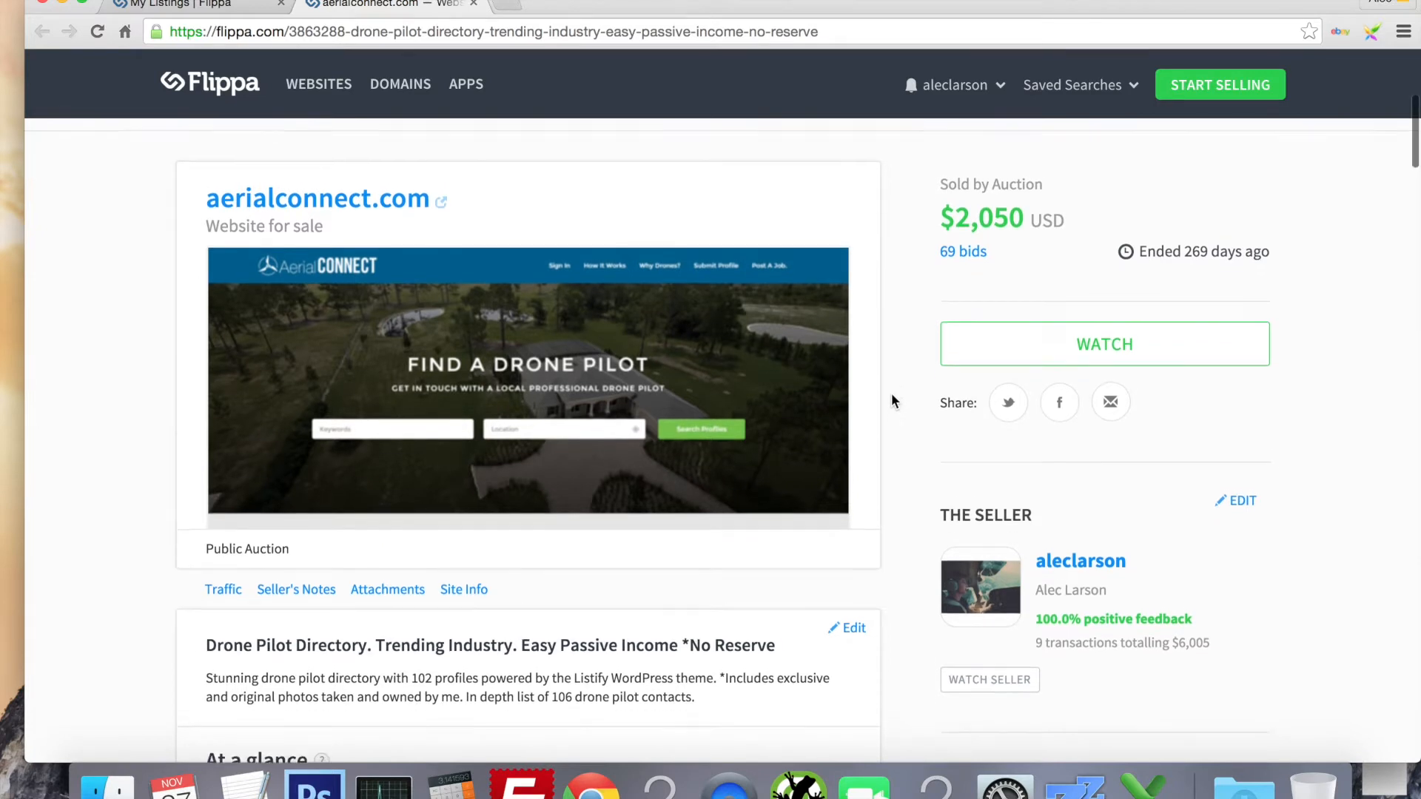
scroll(down, 3)
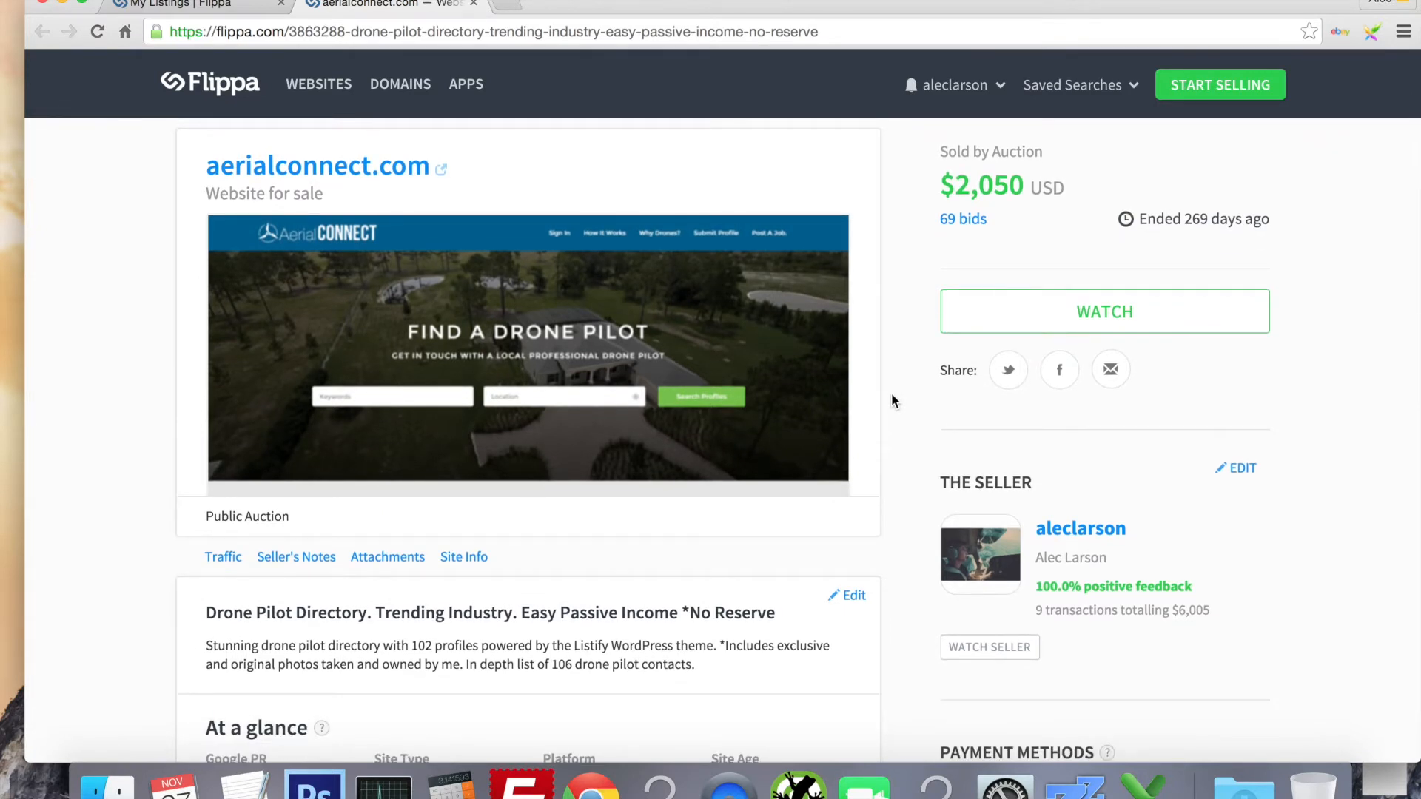
scroll(down, 3)
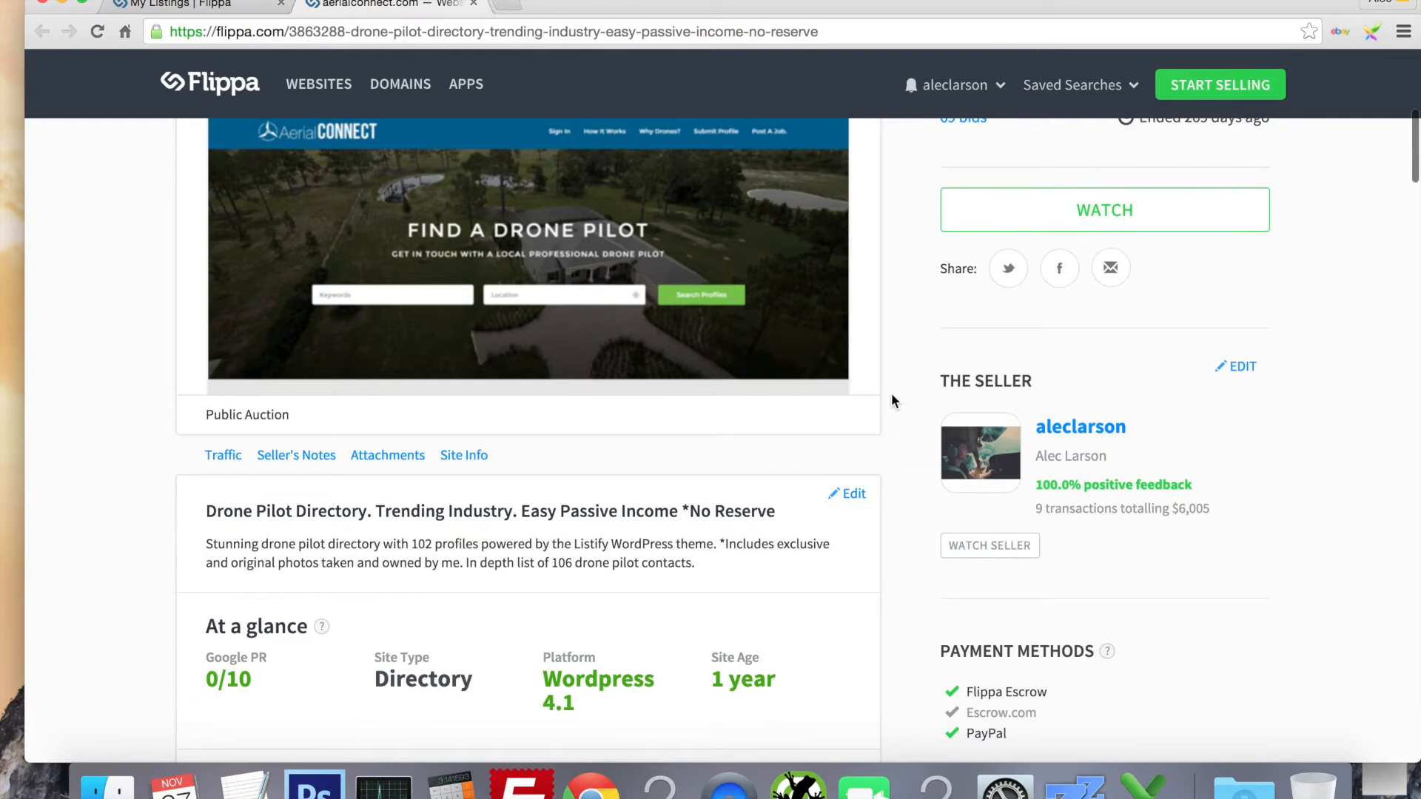
scroll(down, 3)
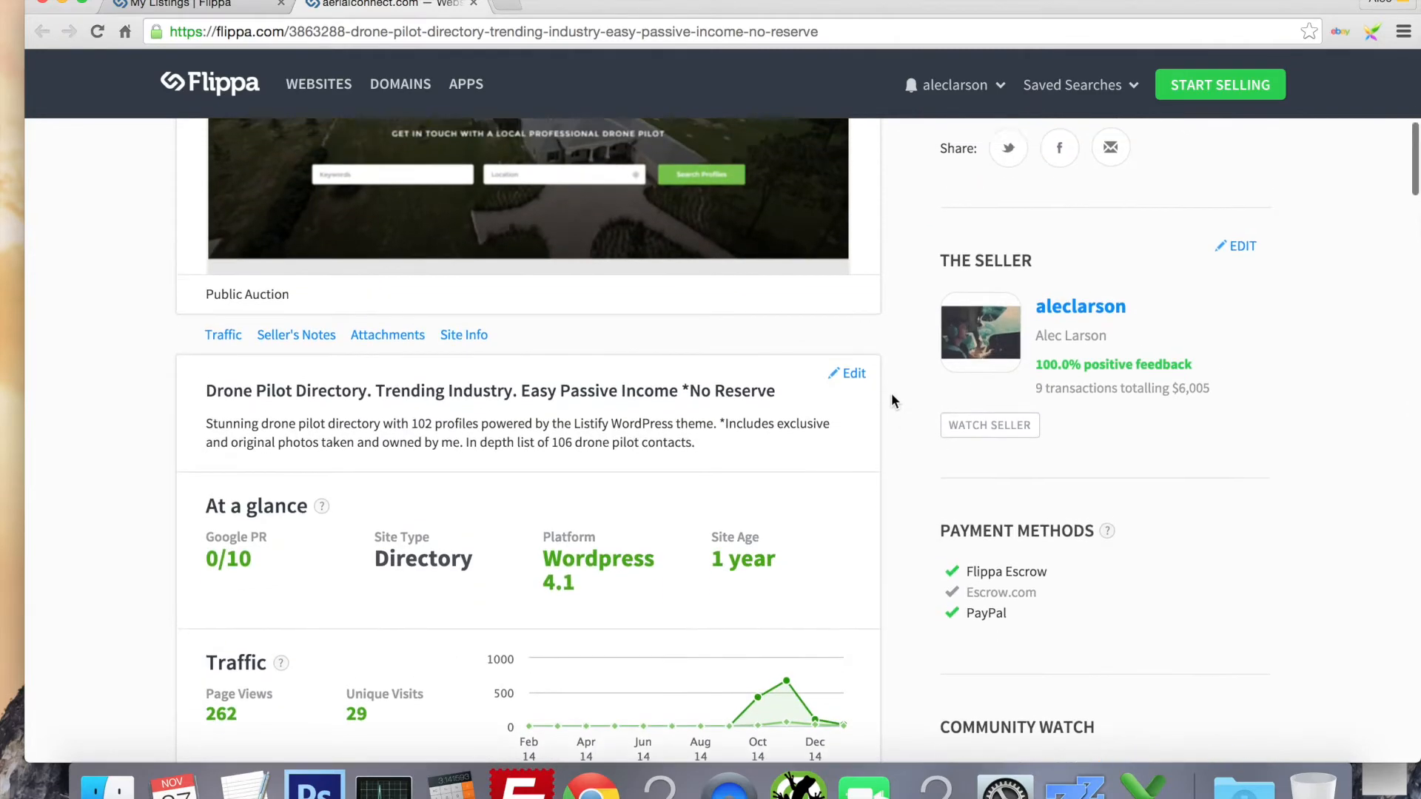
scroll(down, 3)
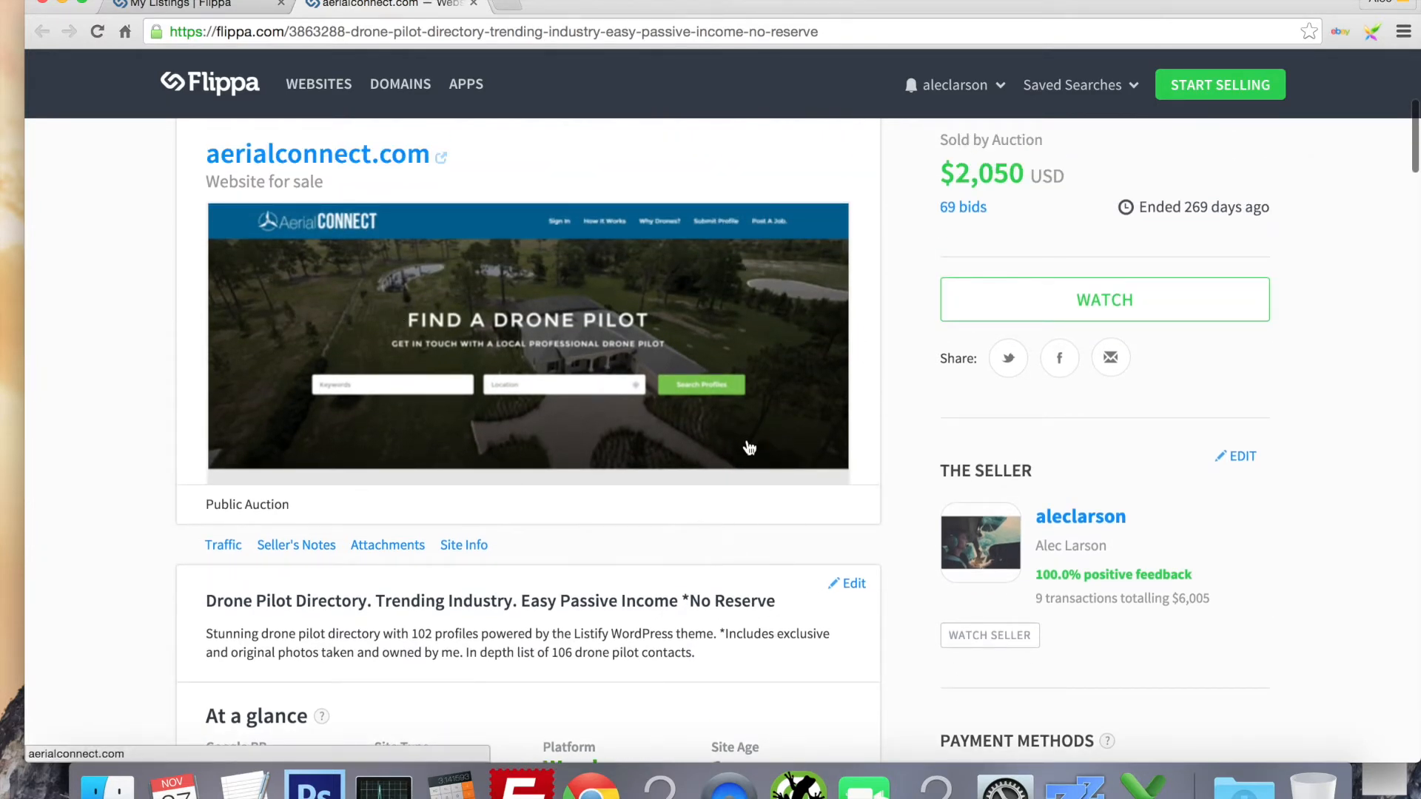
scroll(down, 3)
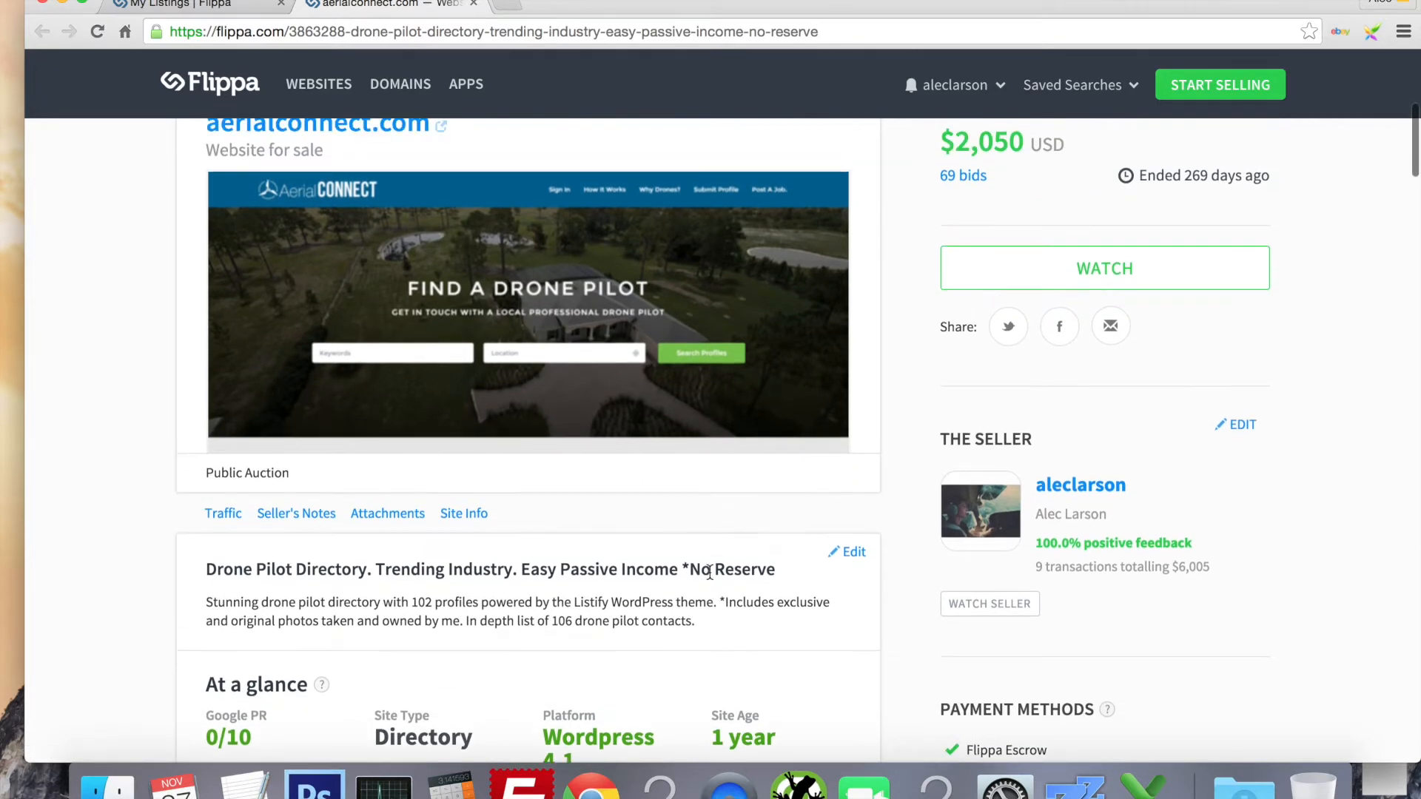
scroll(down, 3)
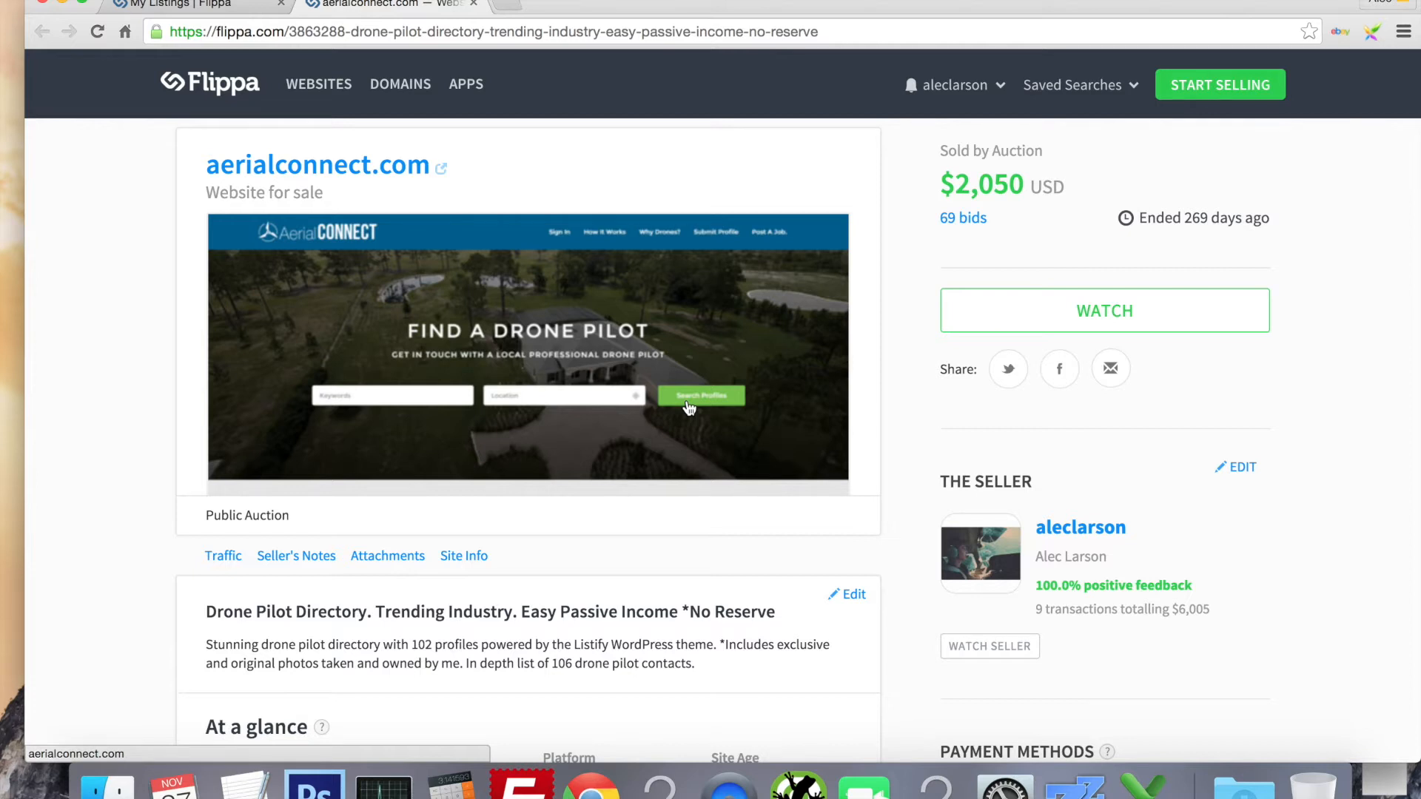
mouse_move(521, 346)
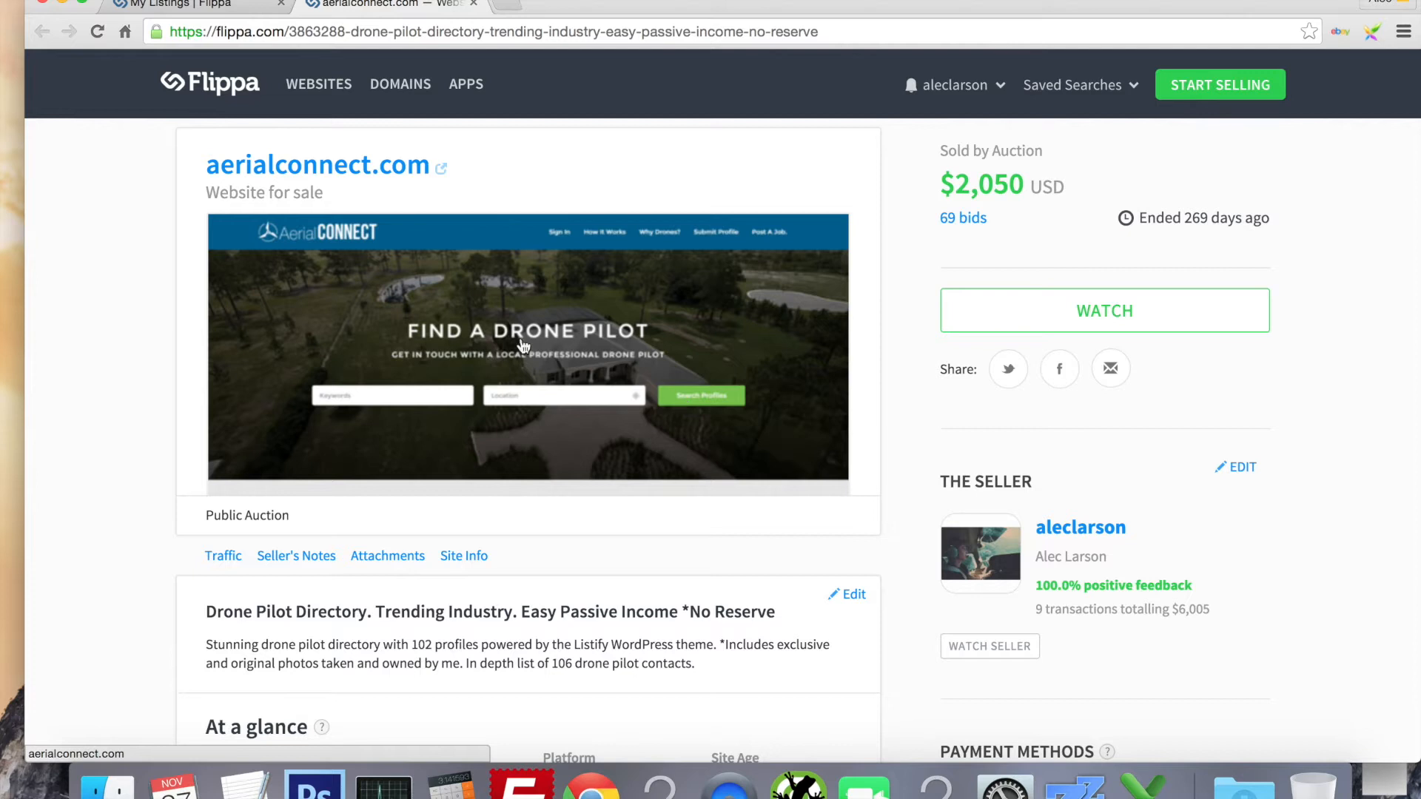
mouse_move(689, 370)
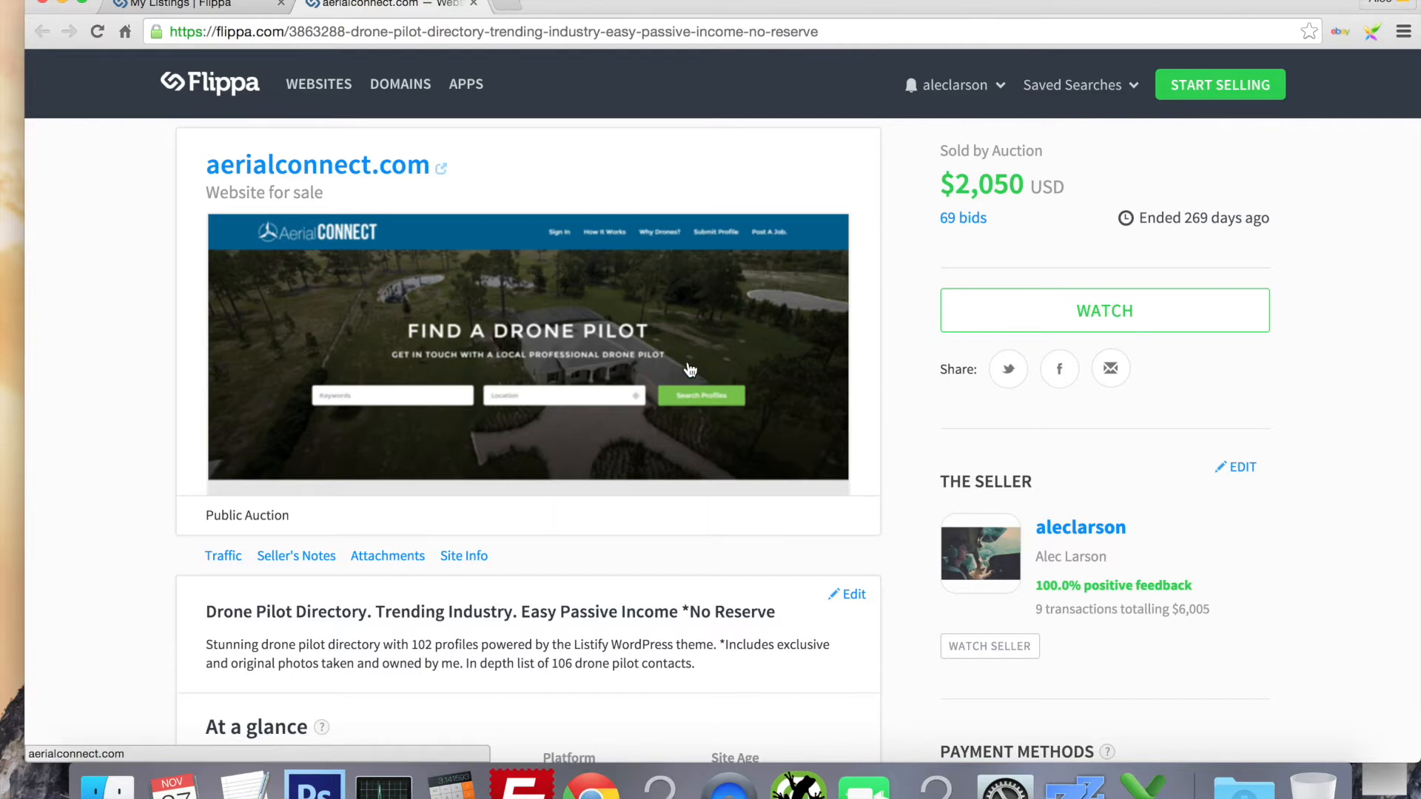
mouse_move(738, 415)
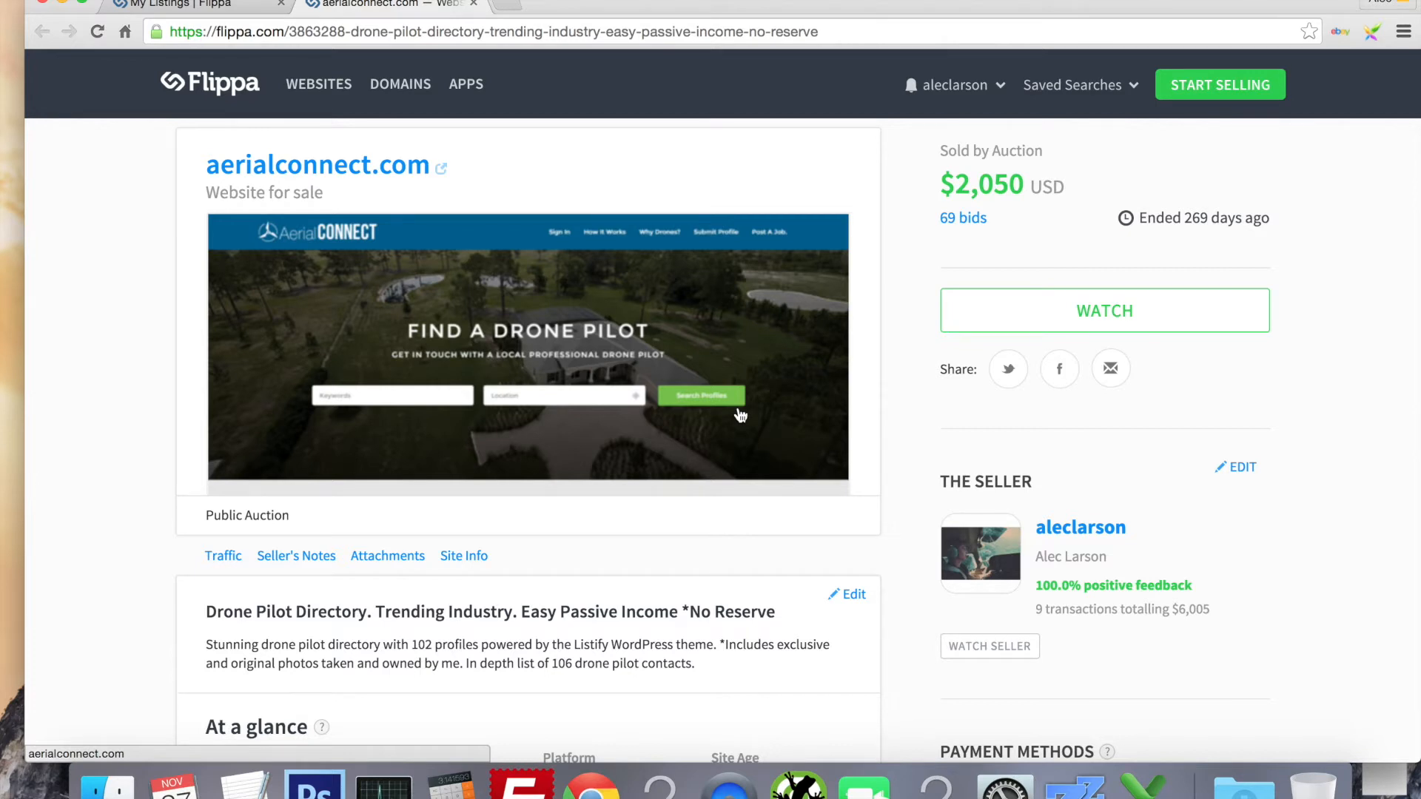
scroll(down, 3)
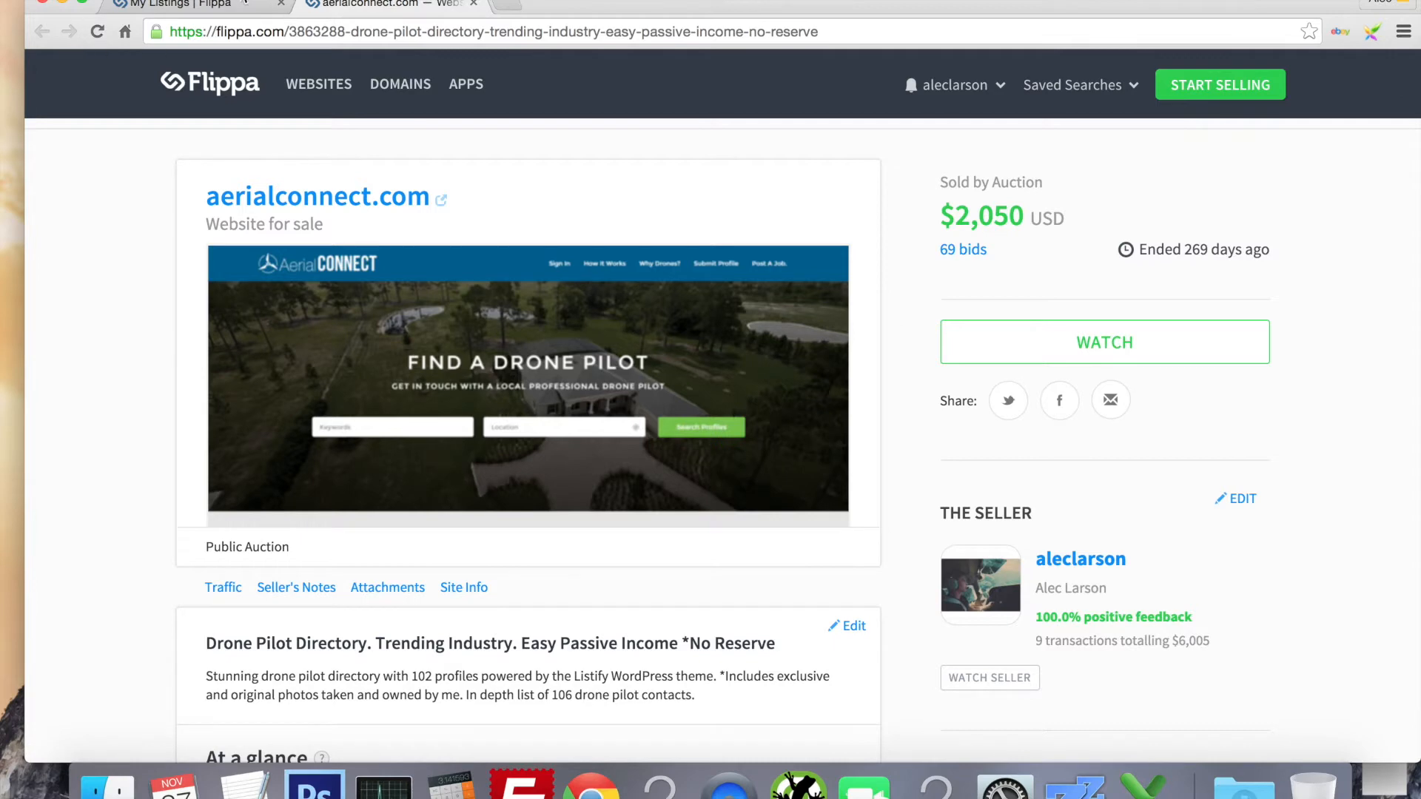
From My Listings, open GetFlightTraining.com and review its $500 Buy It Now sale, 16 bids, 806 views.
click(41, 32)
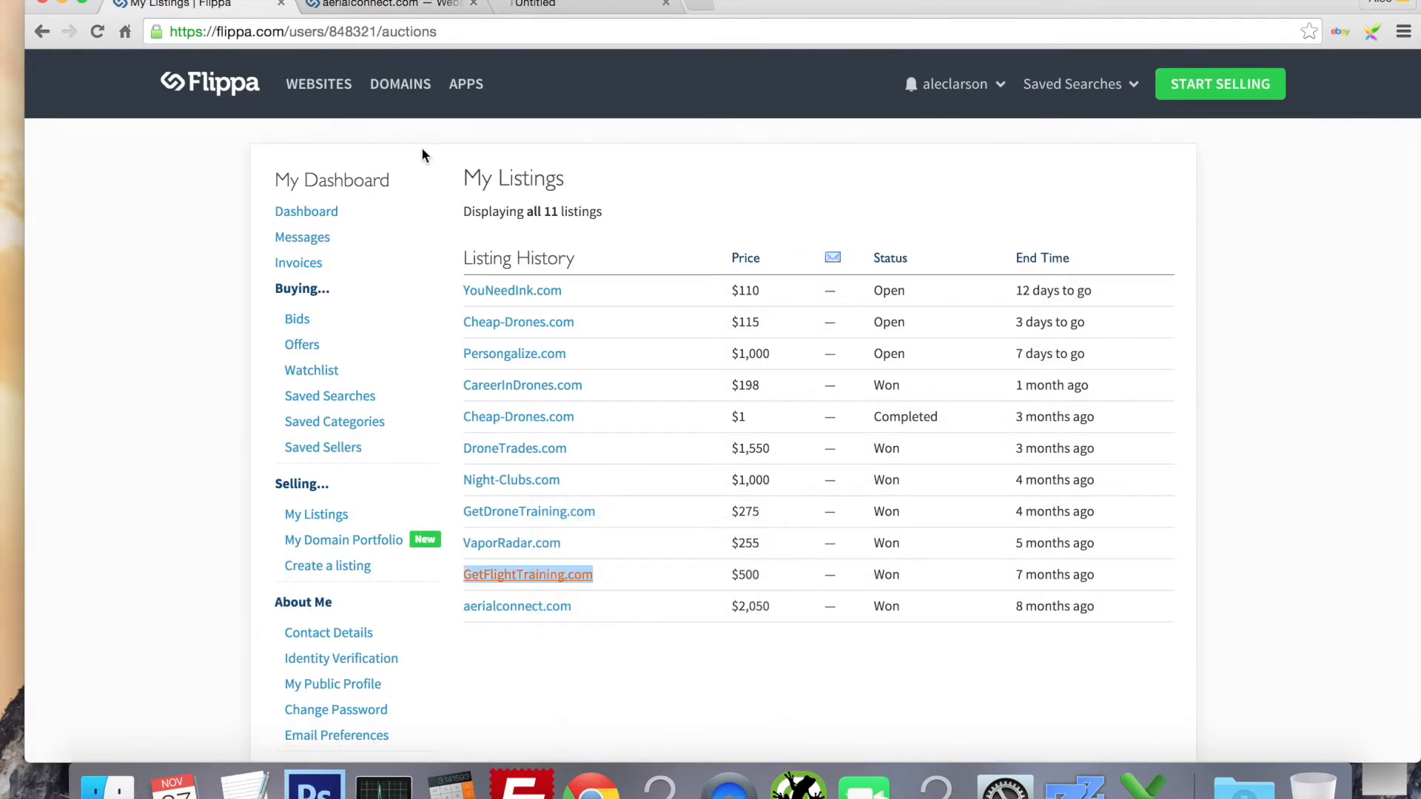
click(529, 575)
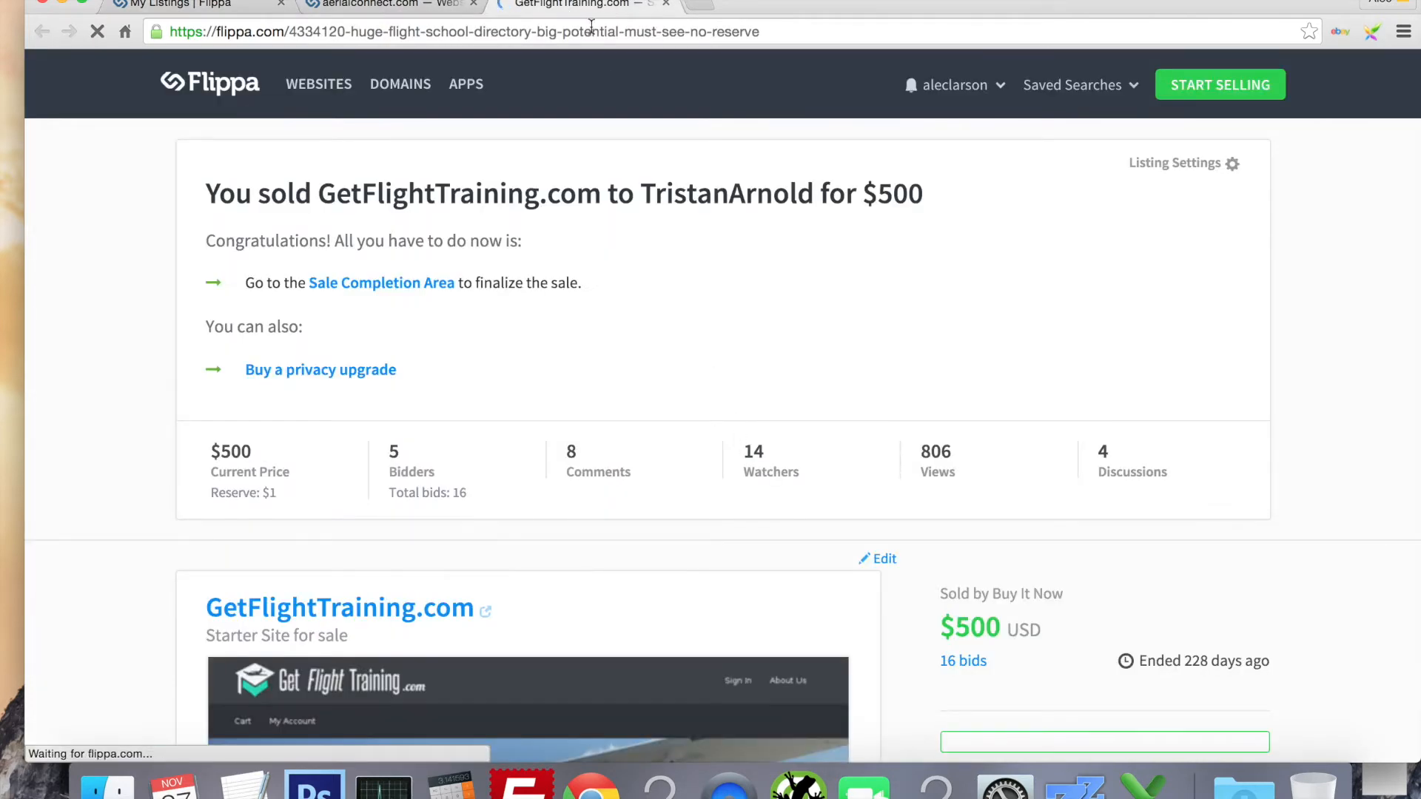
scroll(down, 3)
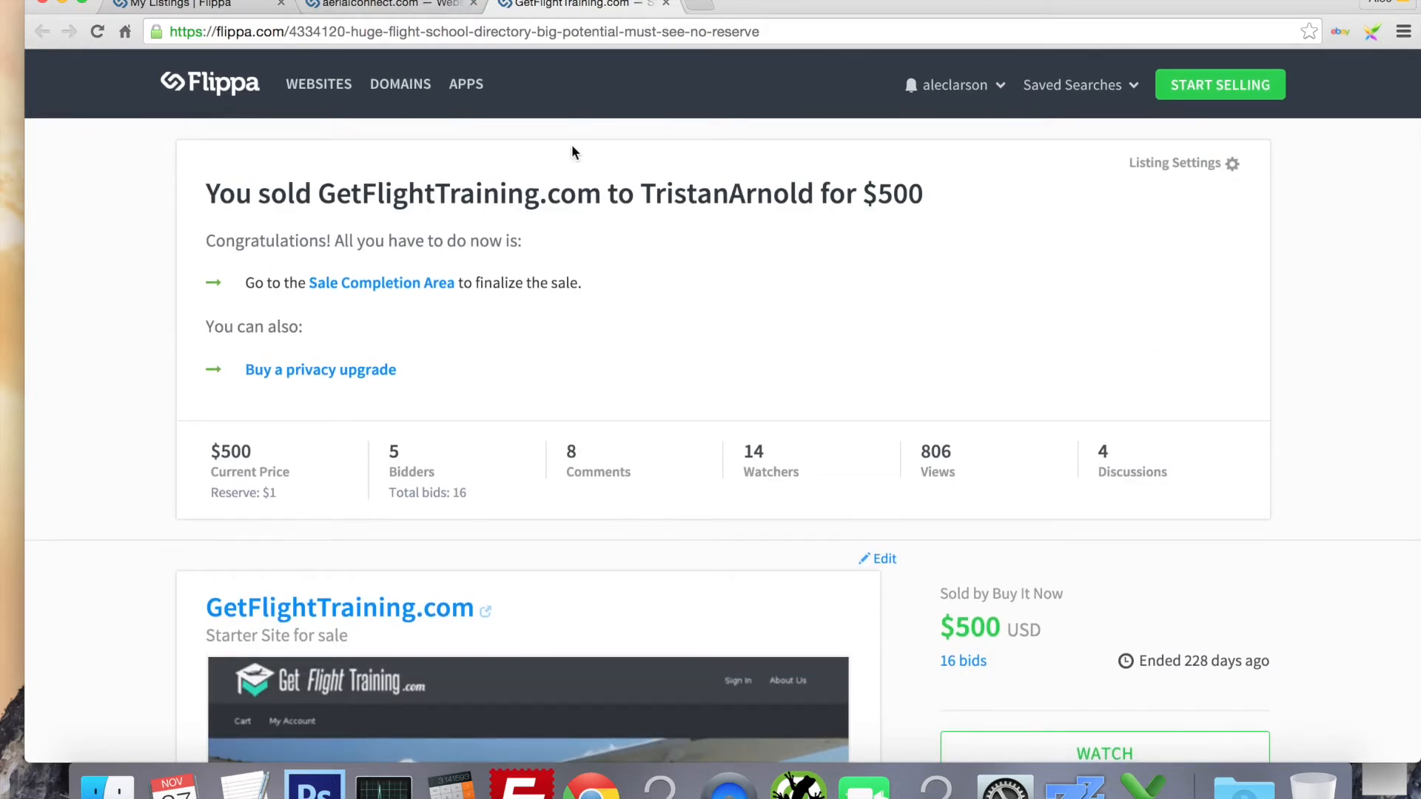
scroll(down, 3)
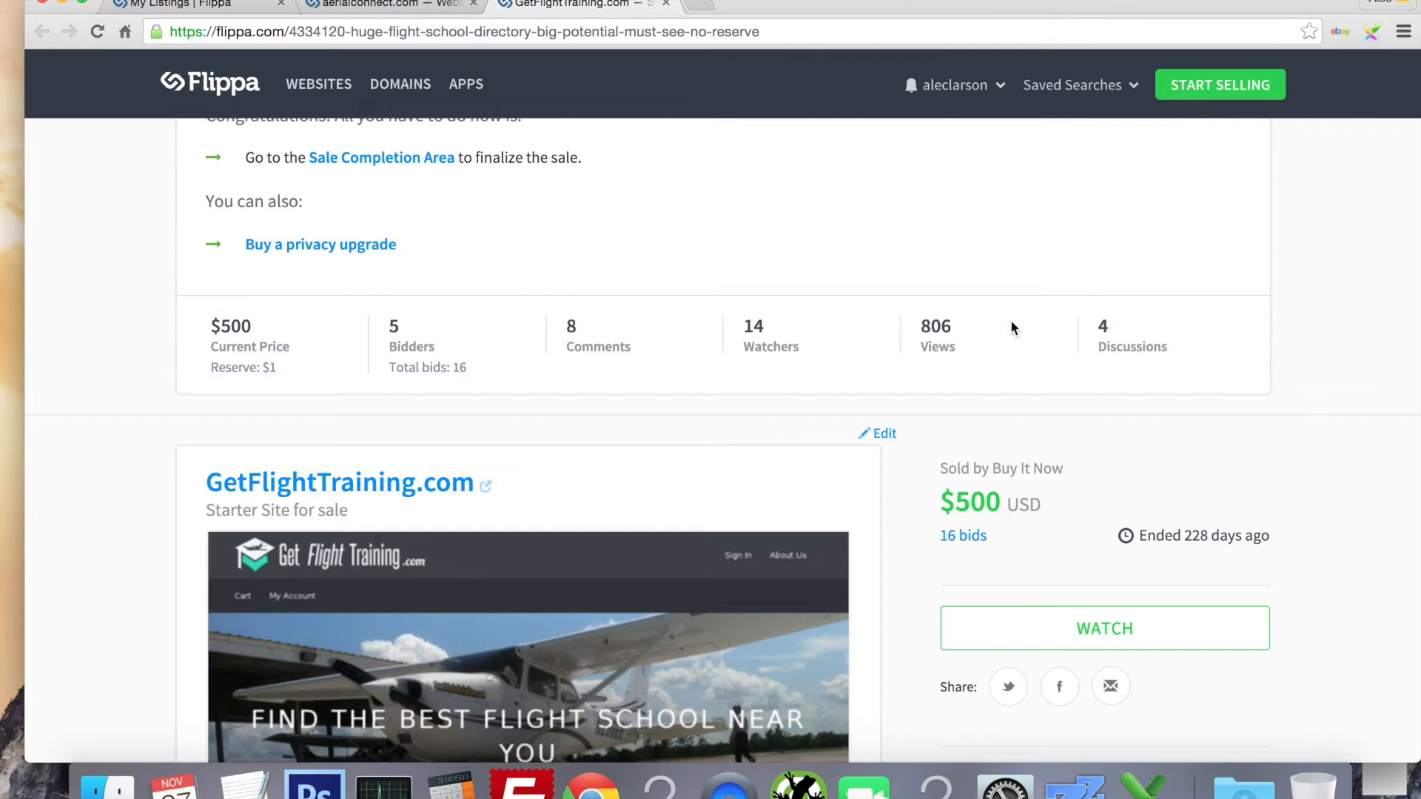
mouse_move(920, 306)
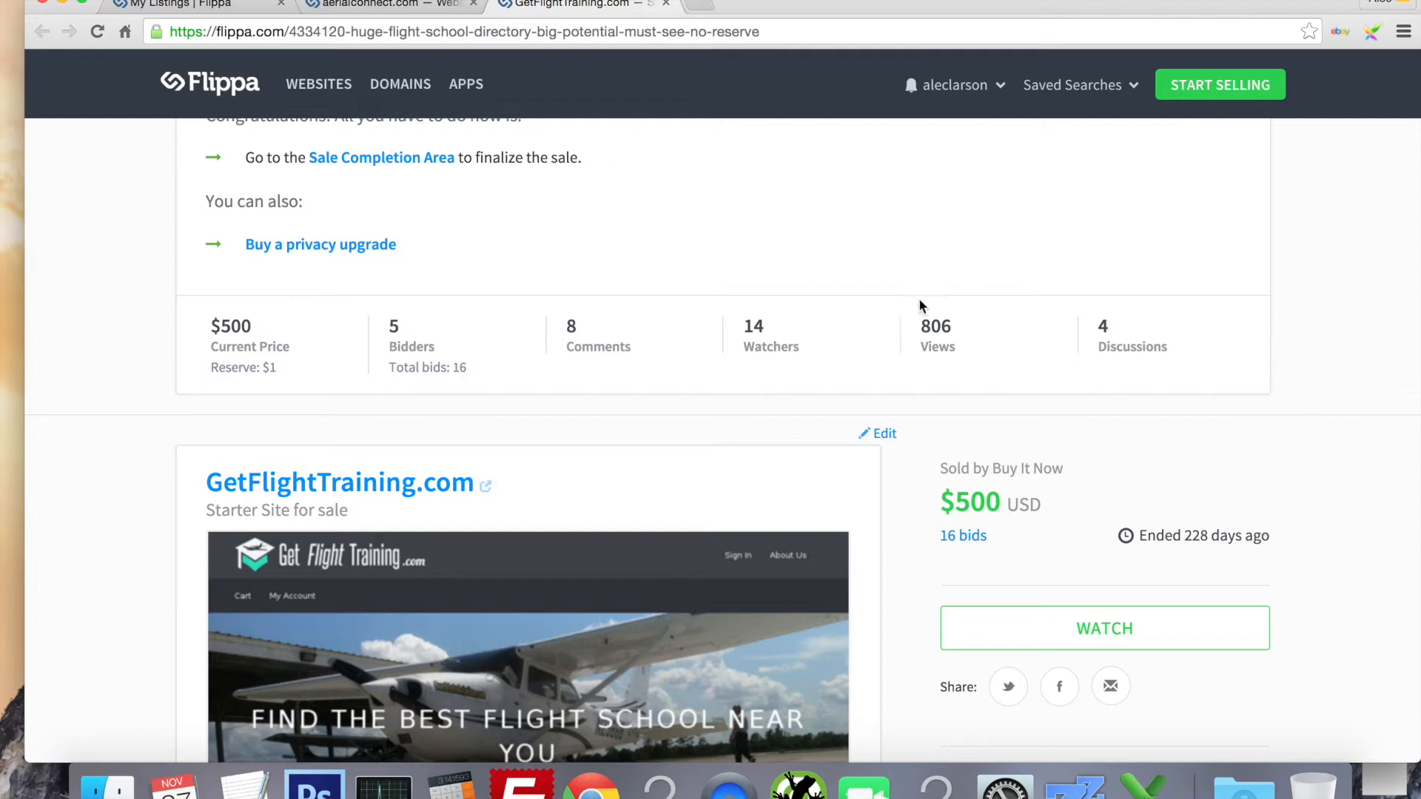
mouse_move(657, 427)
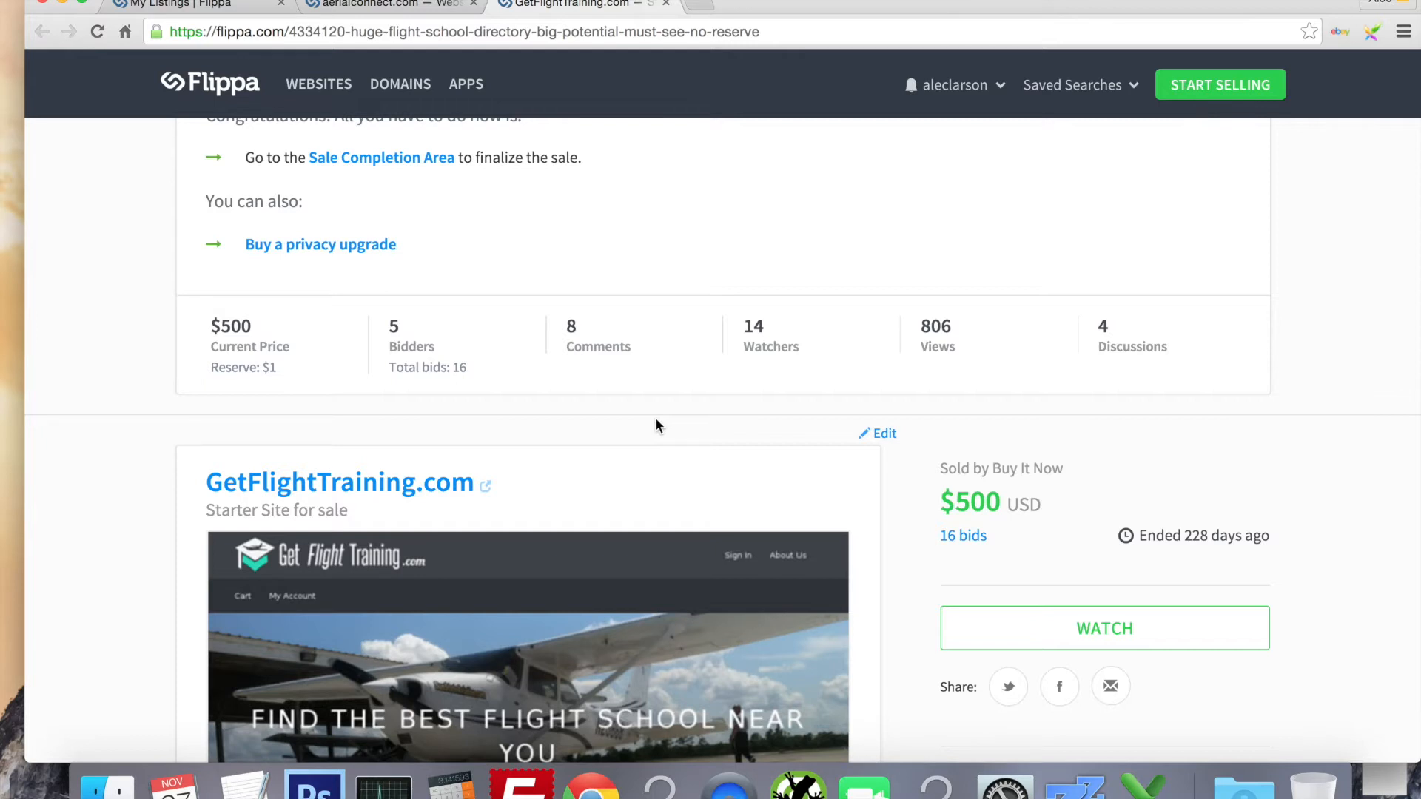
mouse_move(901, 456)
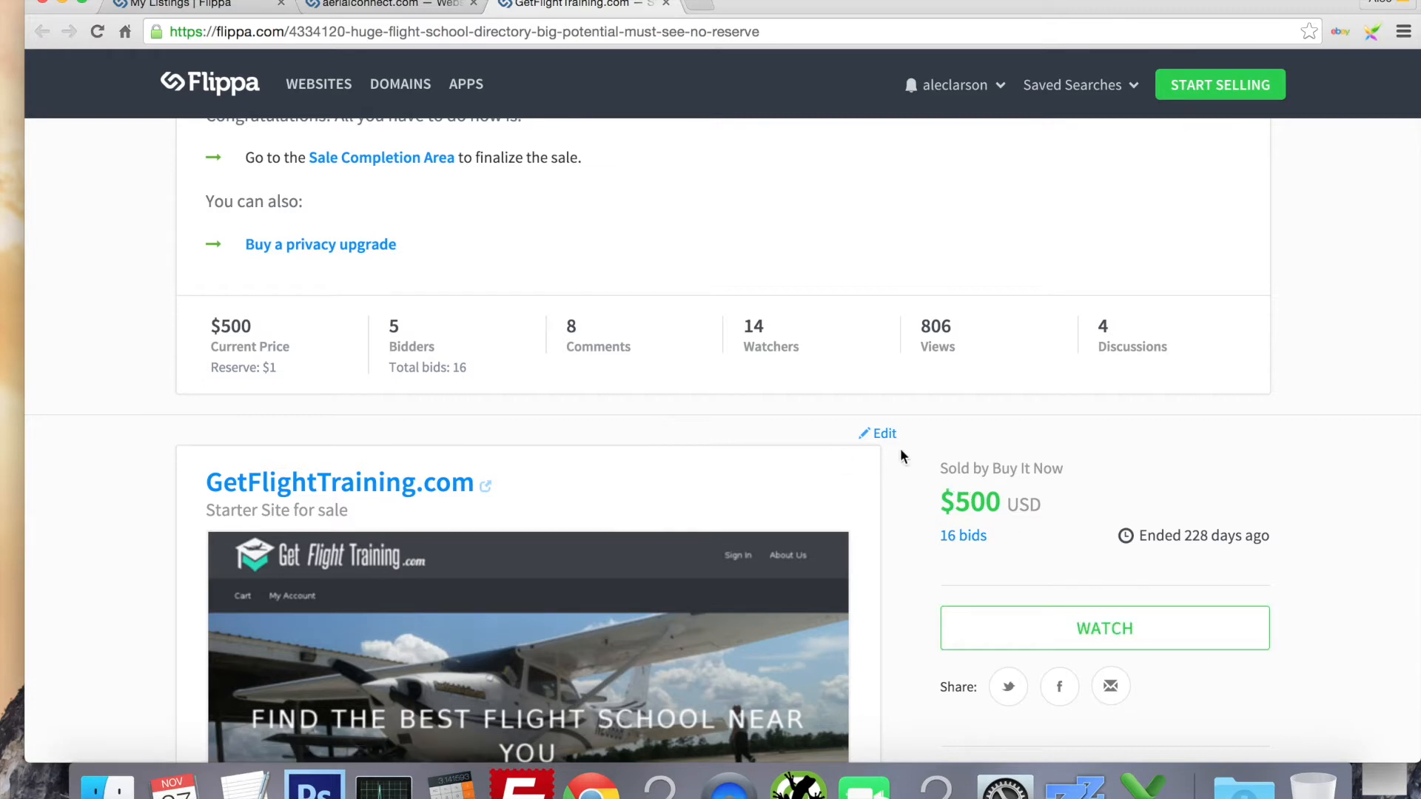
scroll(down, 3)
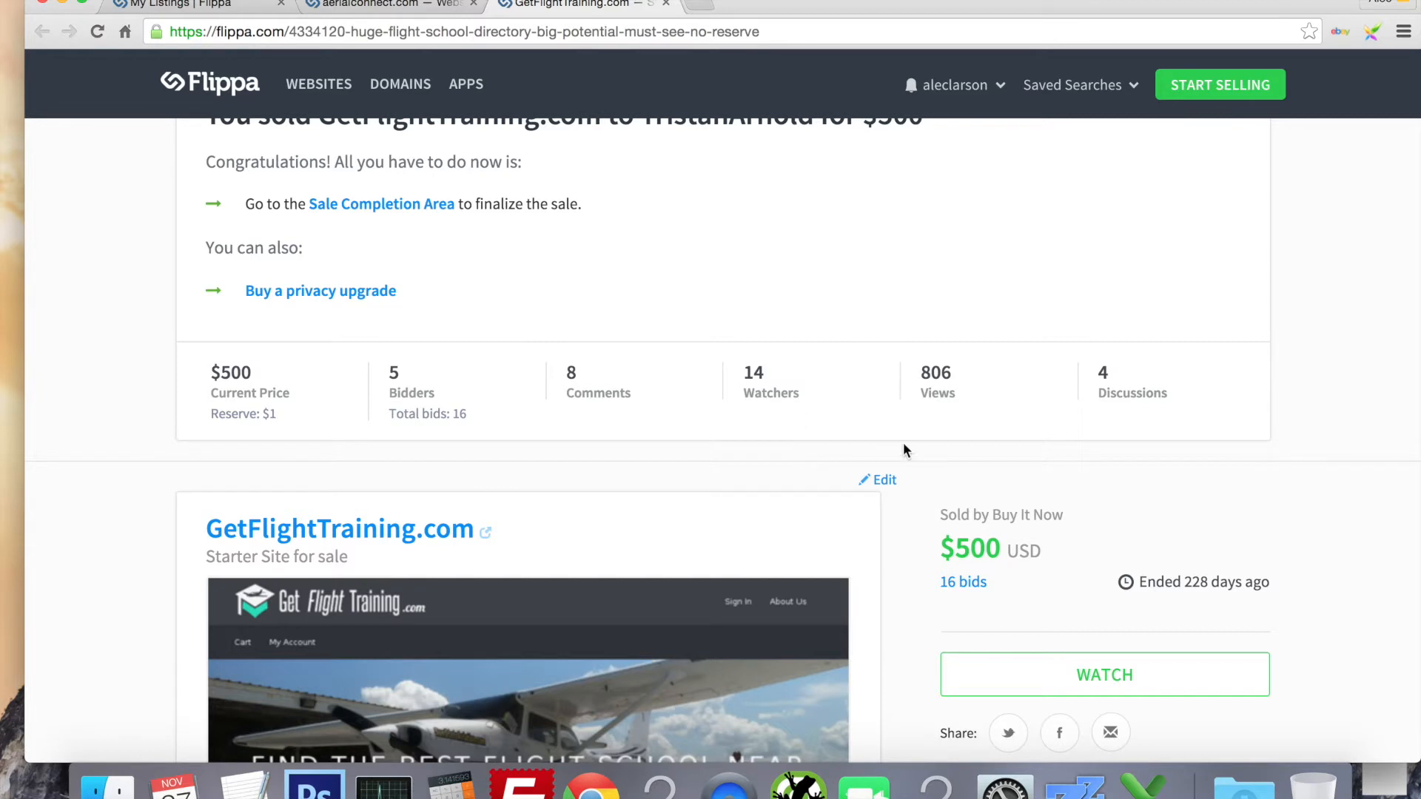
mouse_move(843, 493)
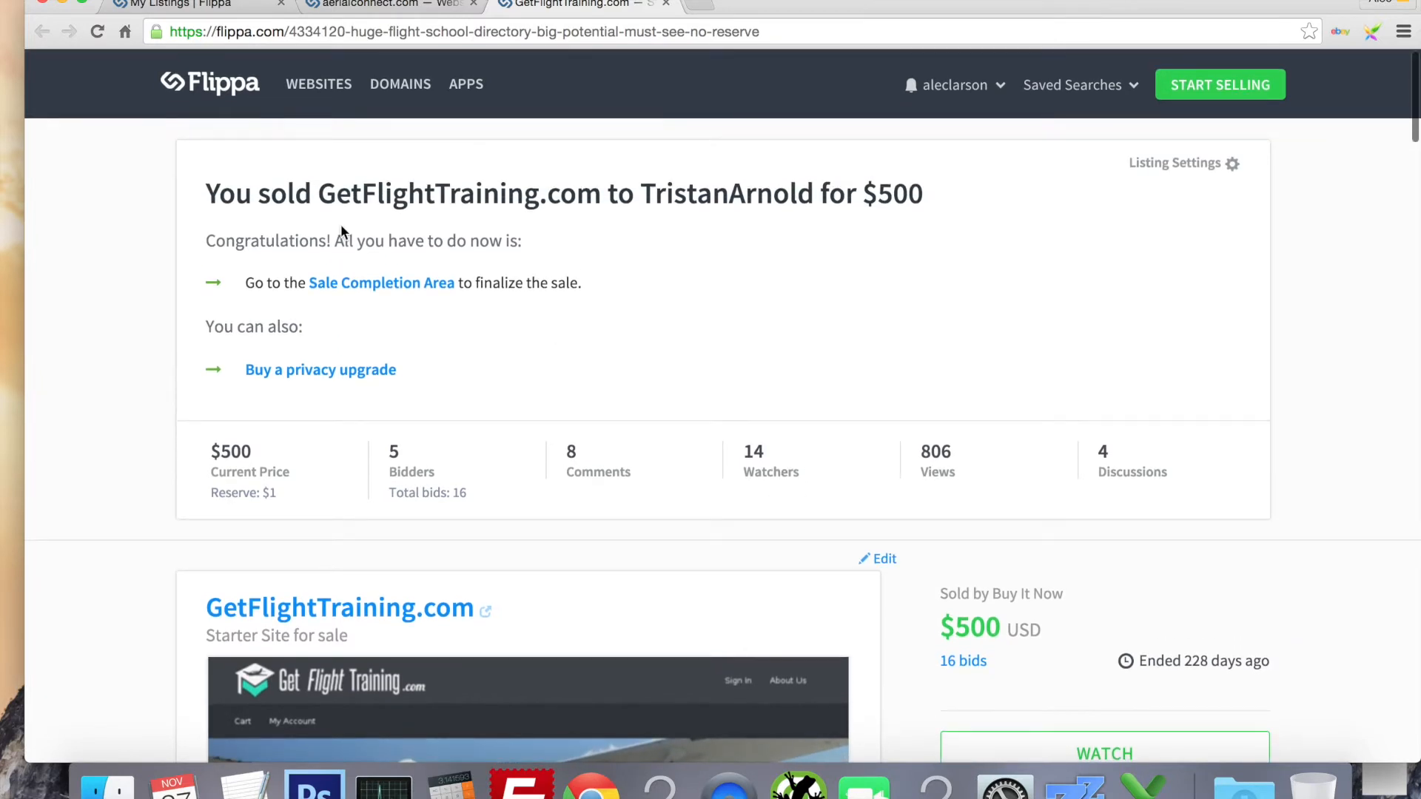
Switch back to the My Listings tab with all 11 listings.
click(181, 4)
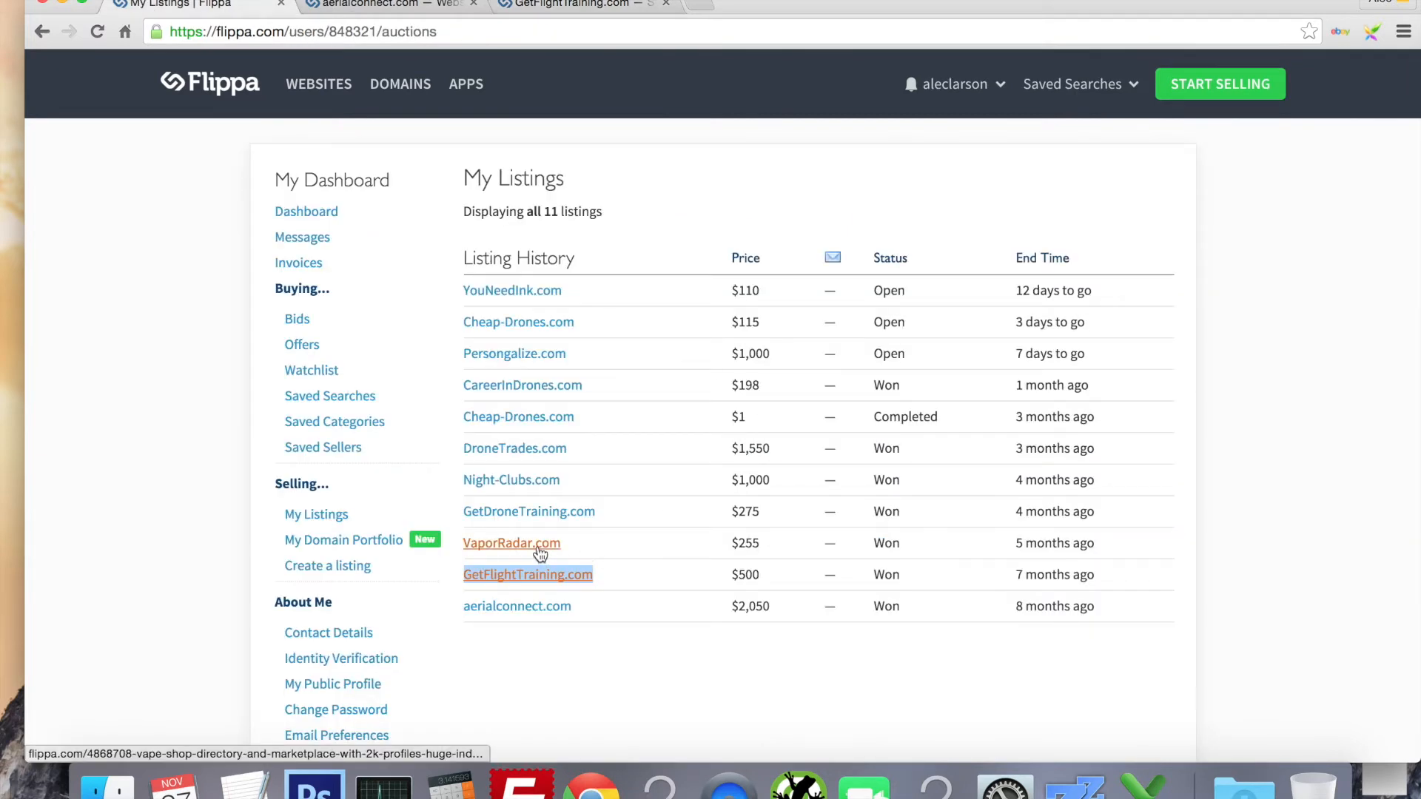
mouse_move(537, 557)
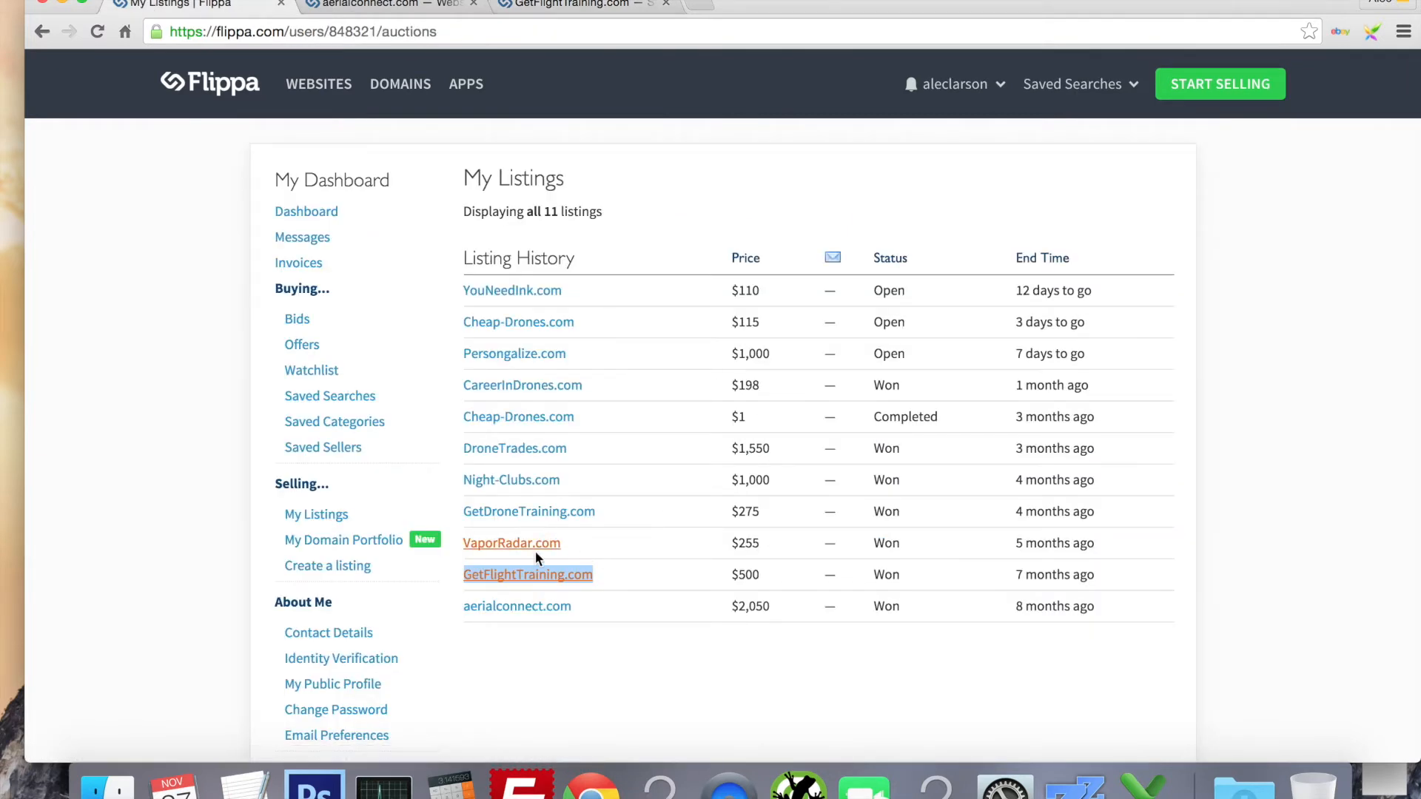
mouse_move(512, 542)
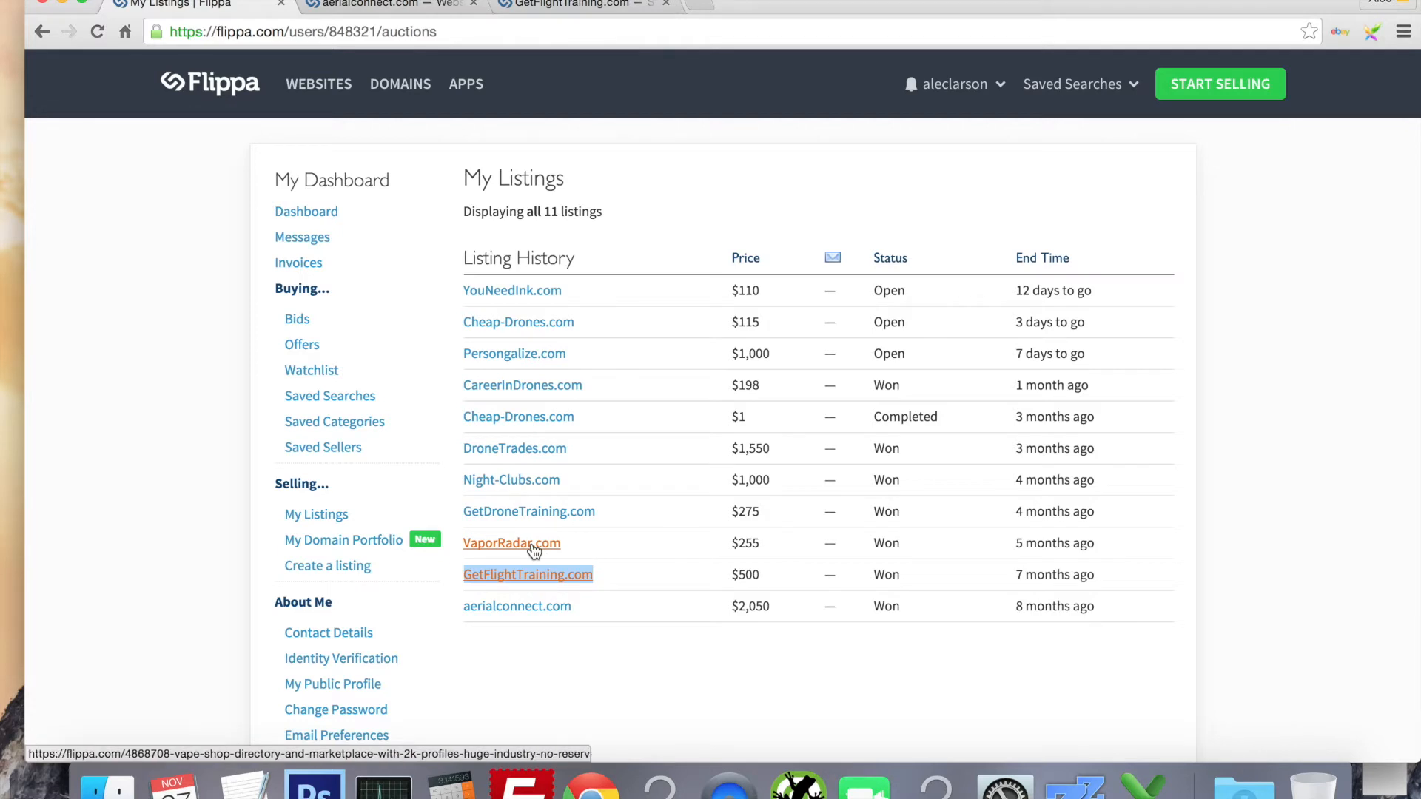
mouse_move(766, 536)
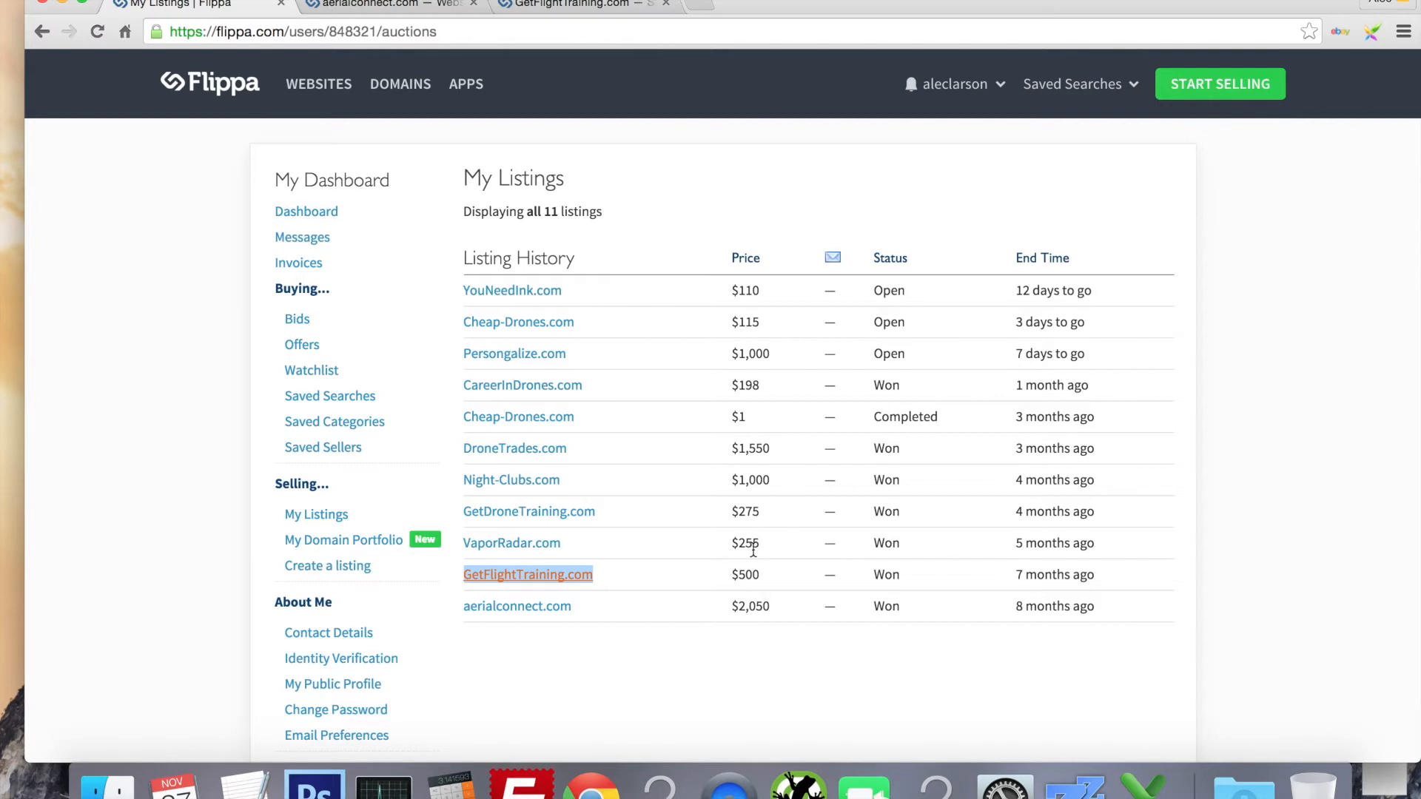
mouse_move(722, 534)
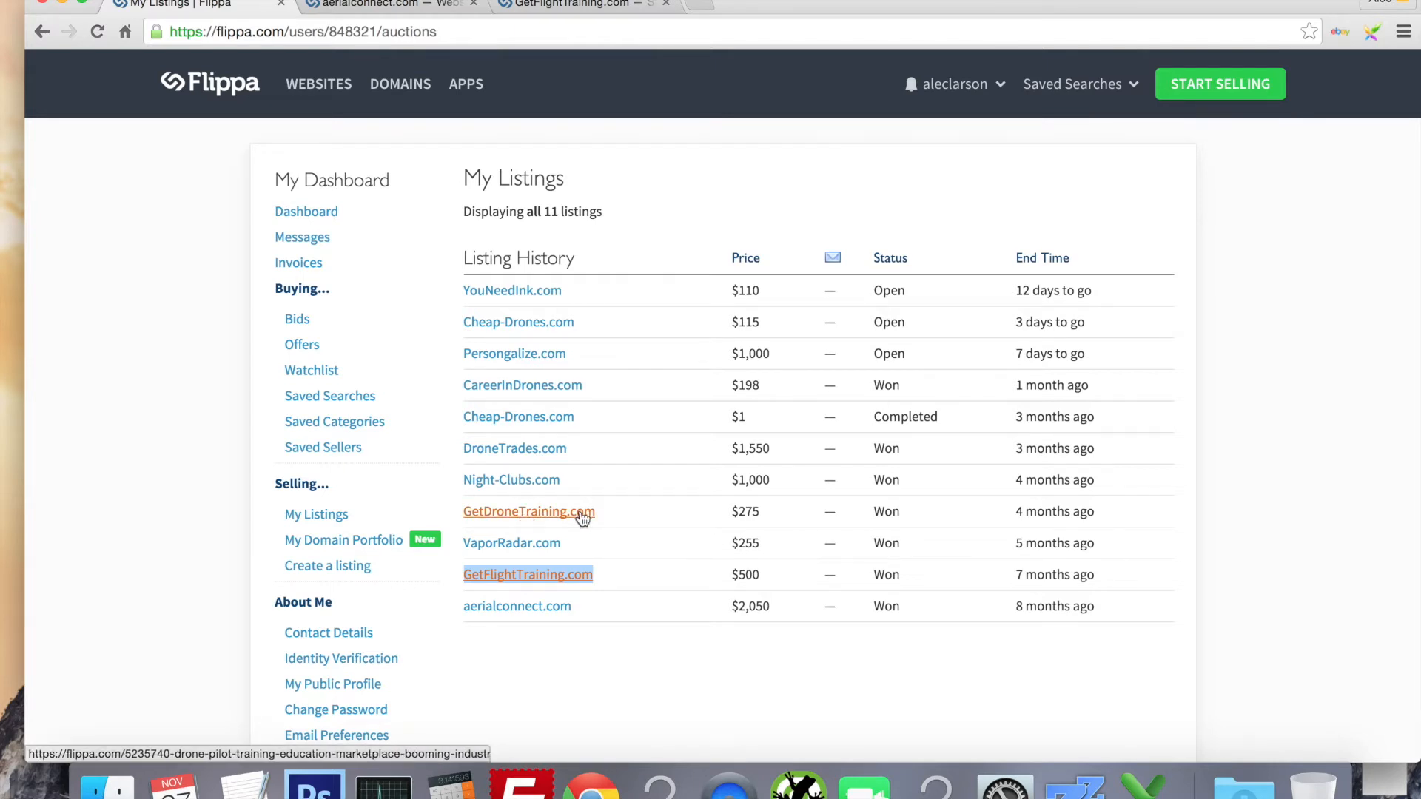
right_click(529, 512)
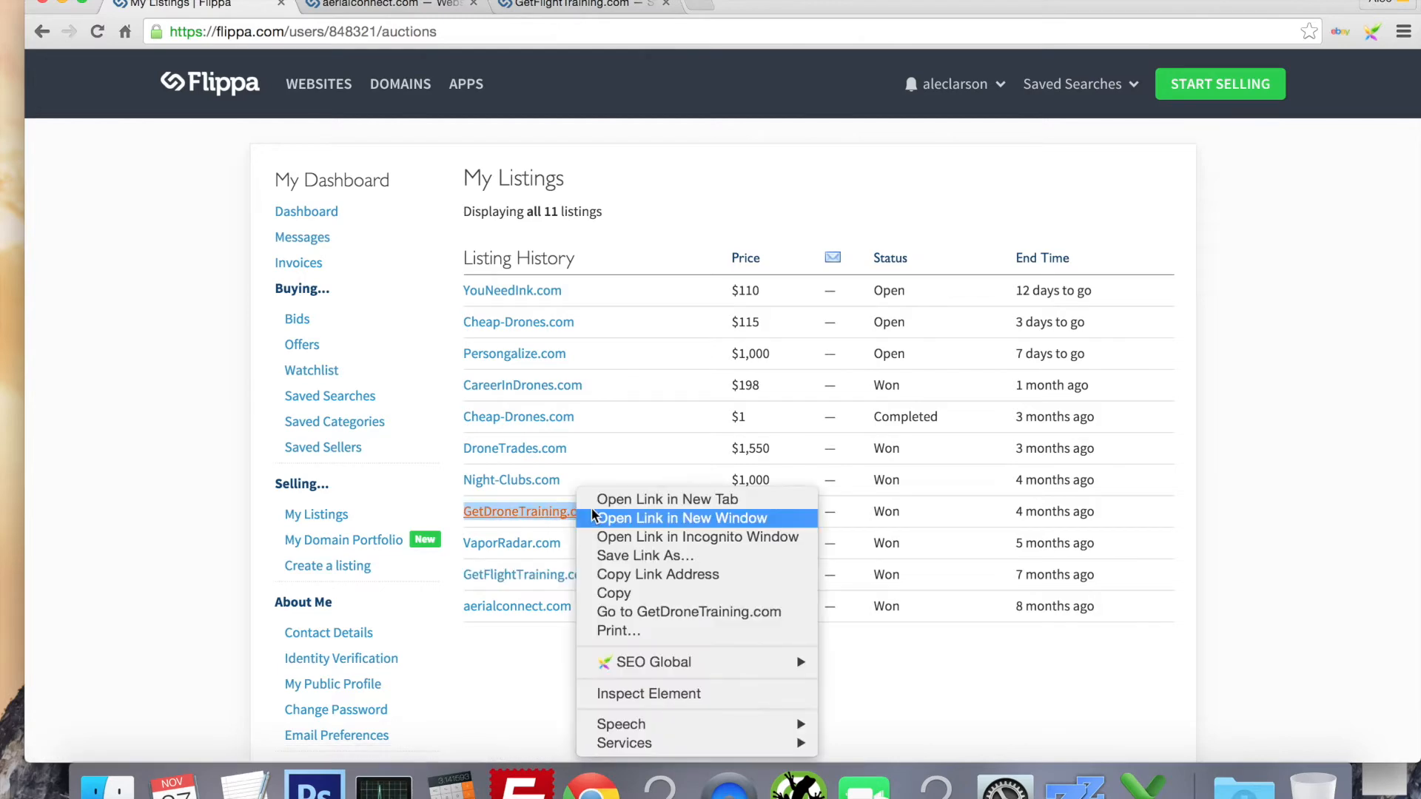
click(678, 517)
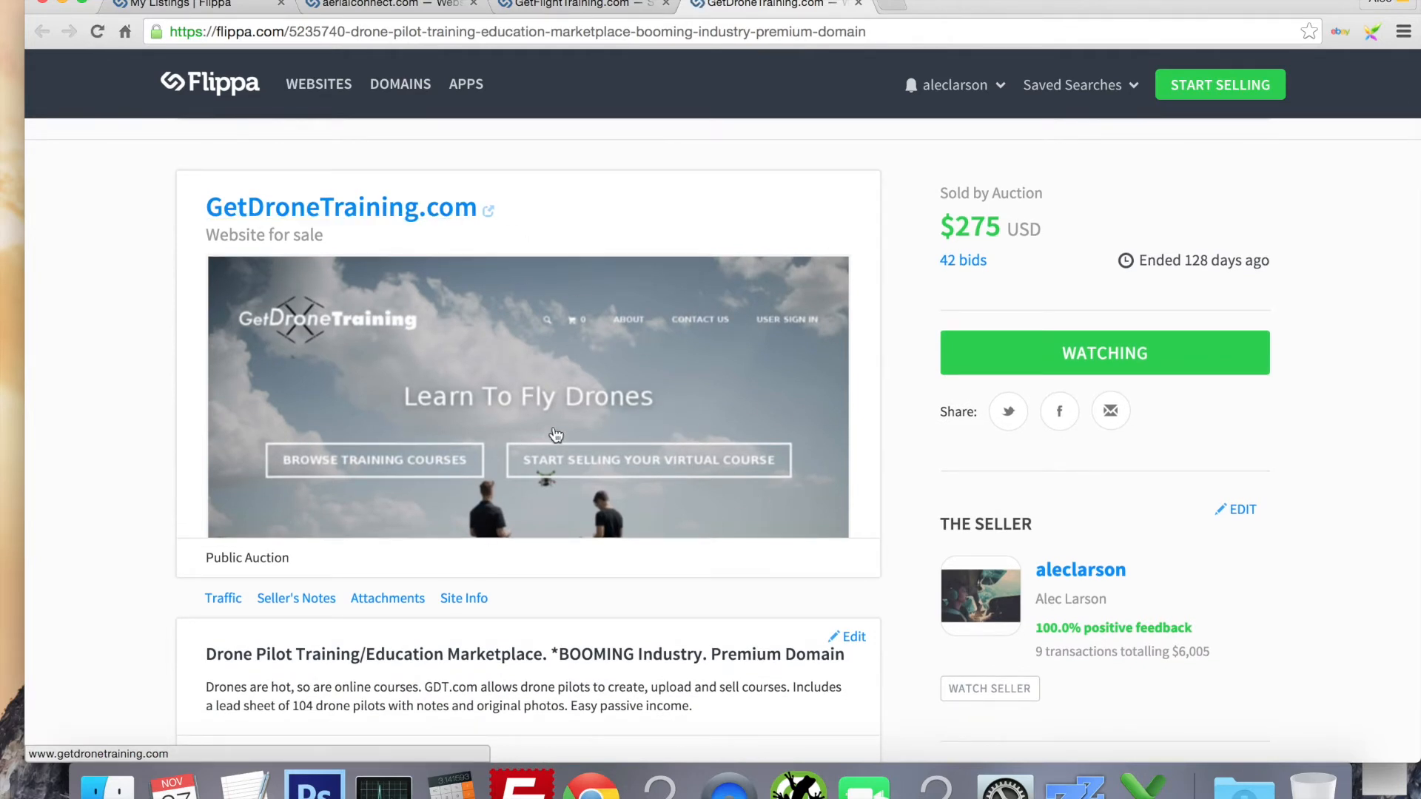
mouse_move(556, 437)
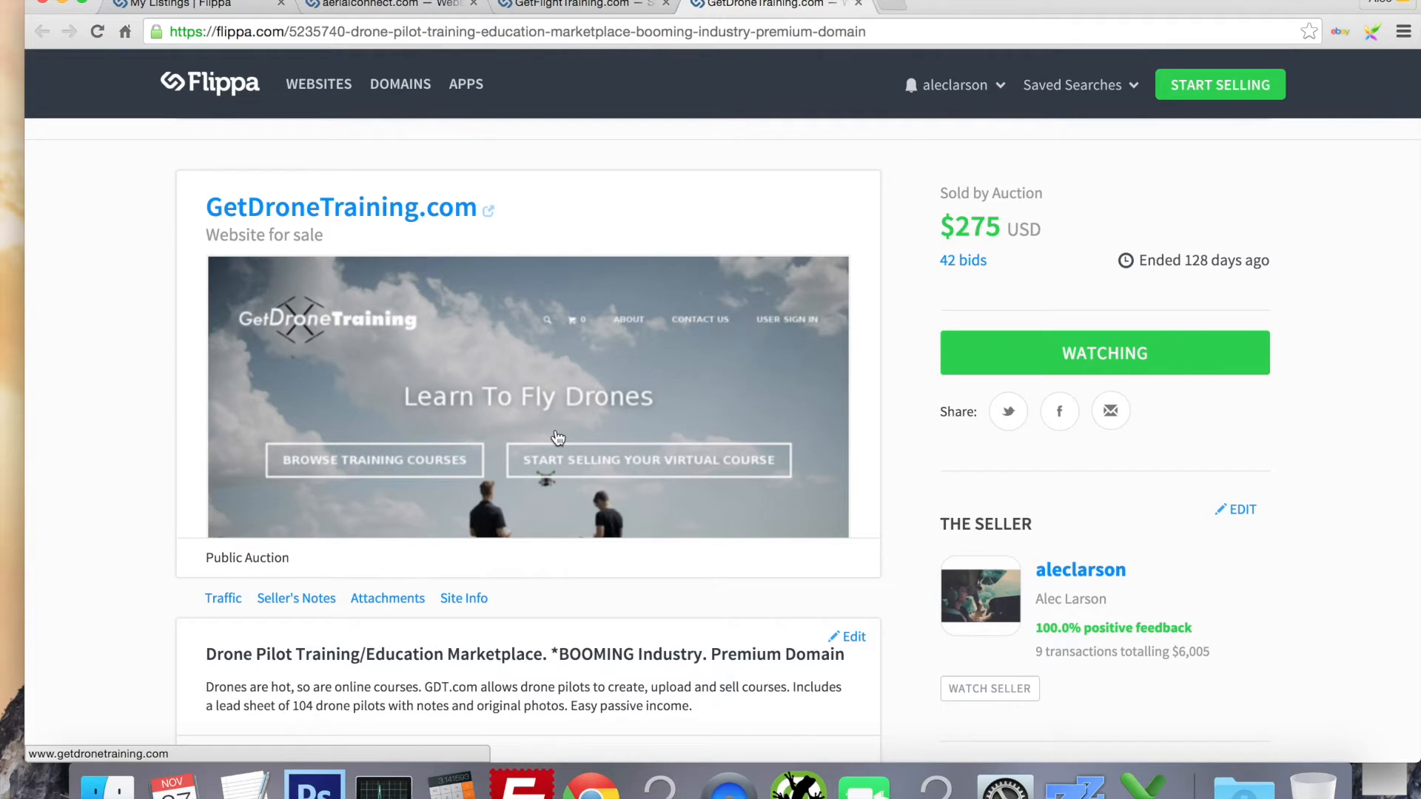
scroll(down, 3)
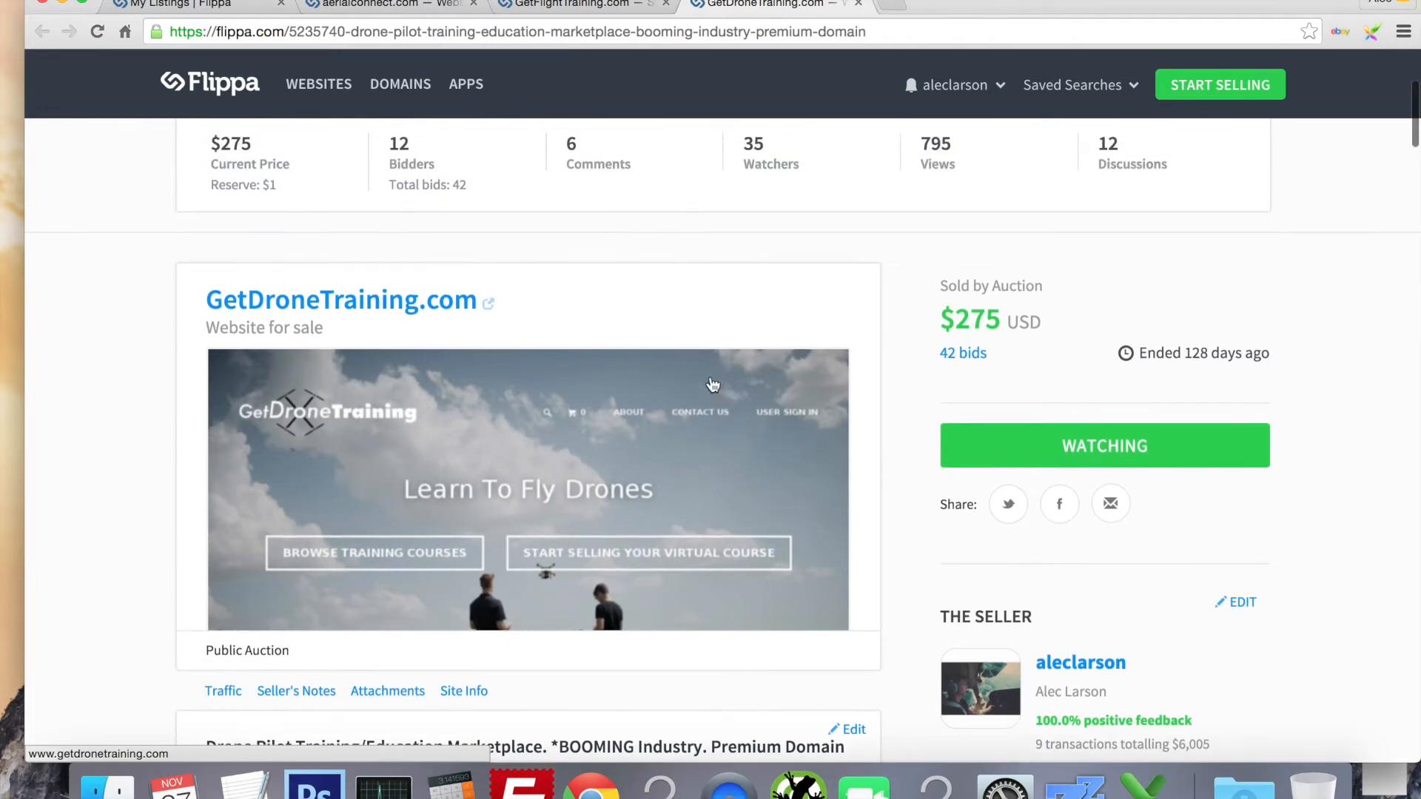
scroll(down, 3)
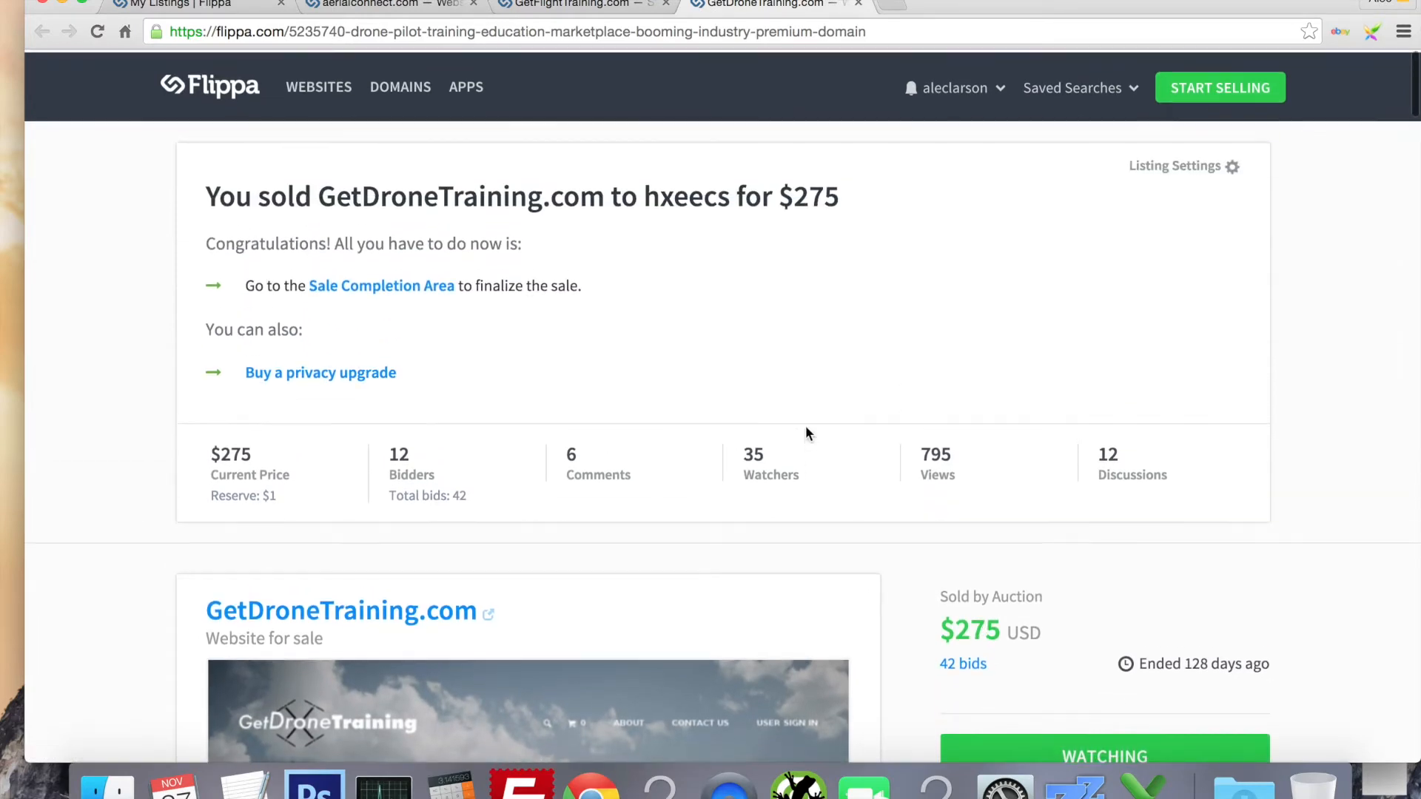
scroll(down, 3)
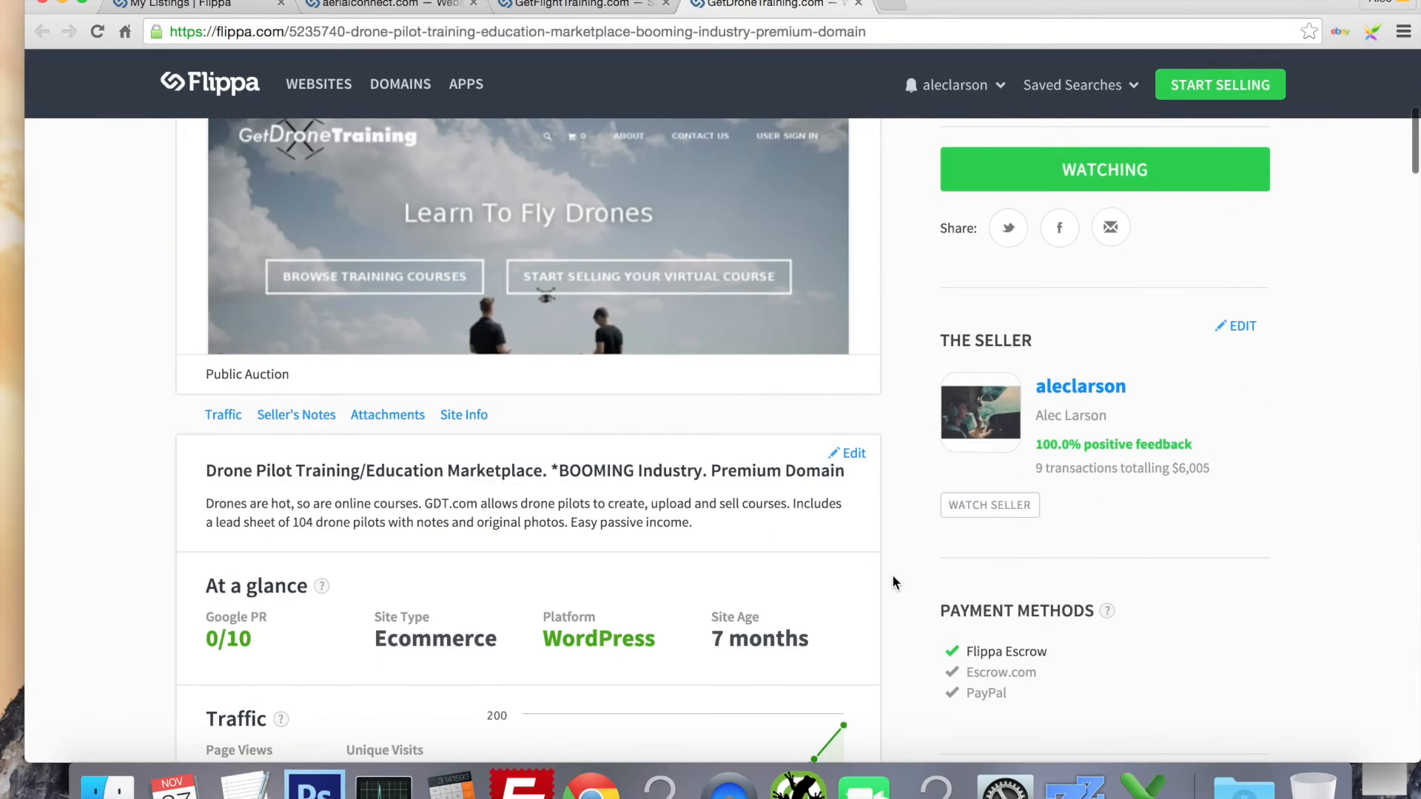
scroll(down, 3)
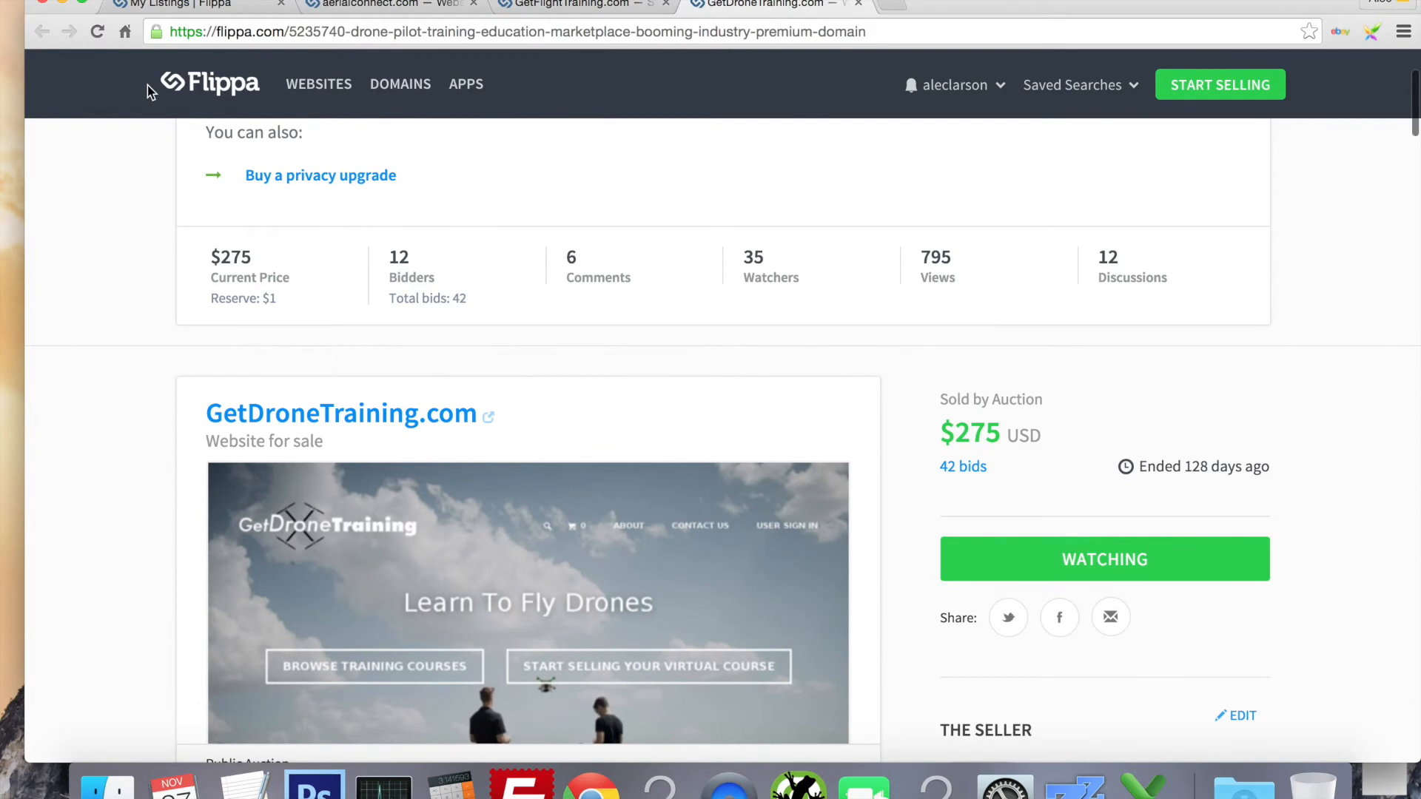
Back on My Listings, open the $1,000 Night-Clubs.com listing in a new tab.
click(41, 31)
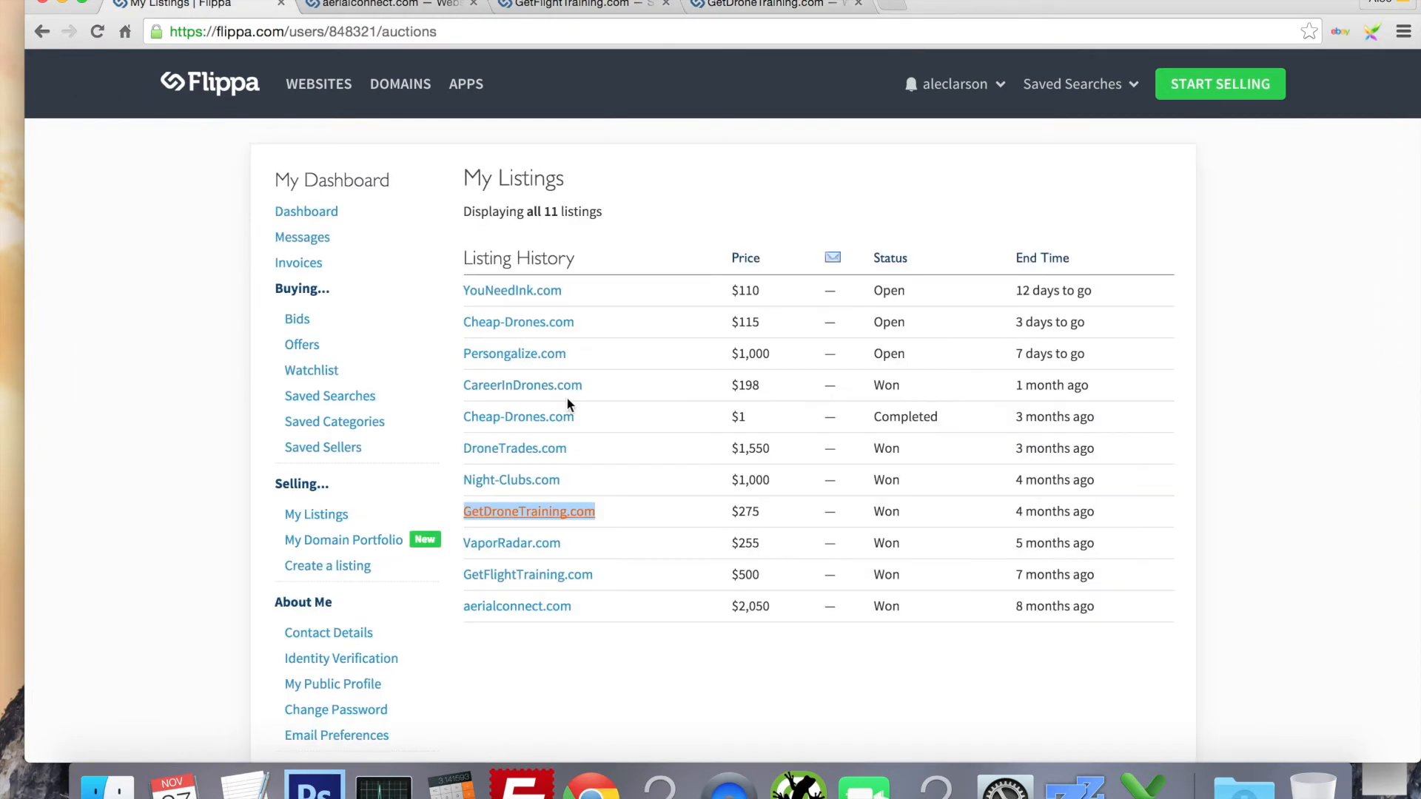
right_click(510, 479)
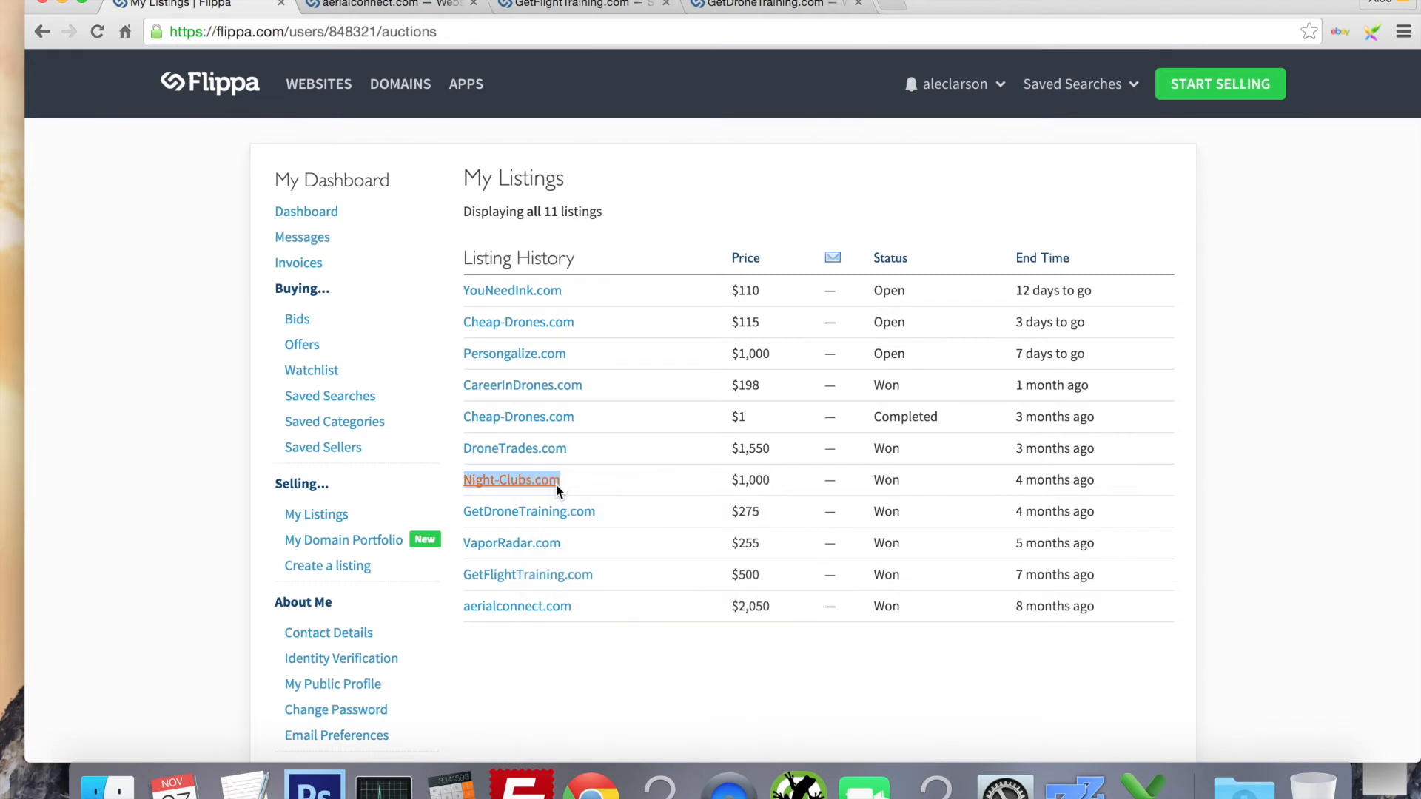
click(510, 479)
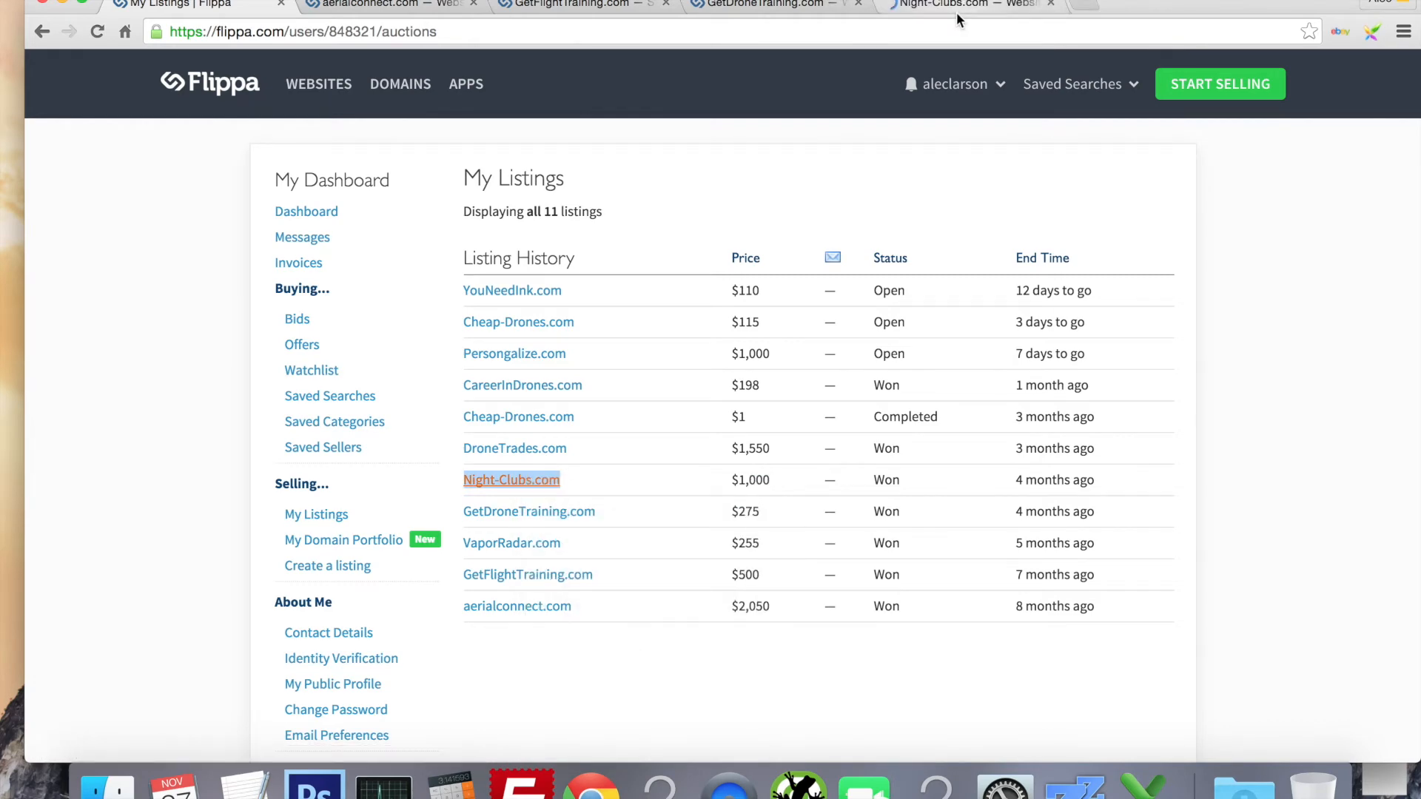
View Night-Clubs.com's $1,000 Buy It Now sale with 54 bids and open the account dashboard.
click(511, 480)
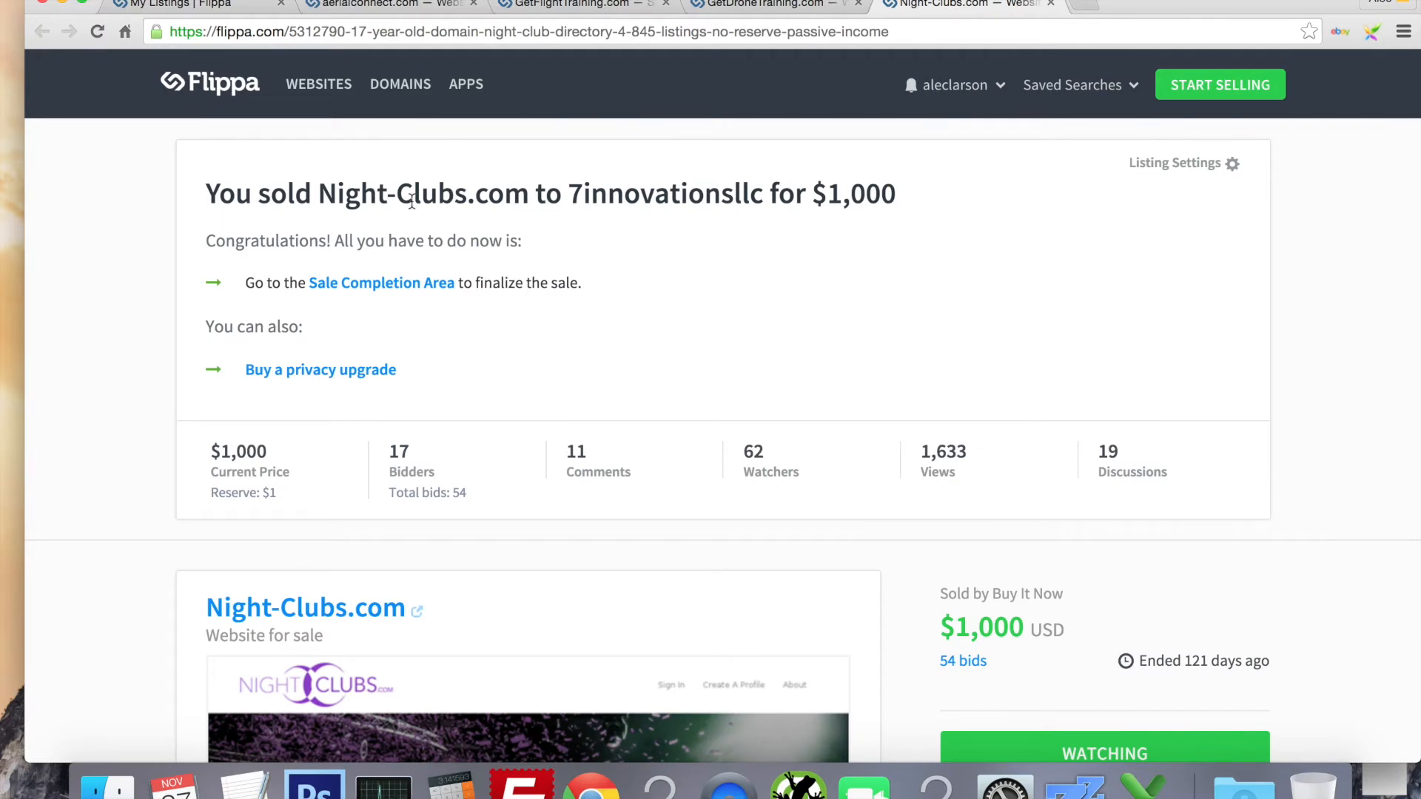
mouse_move(698, 326)
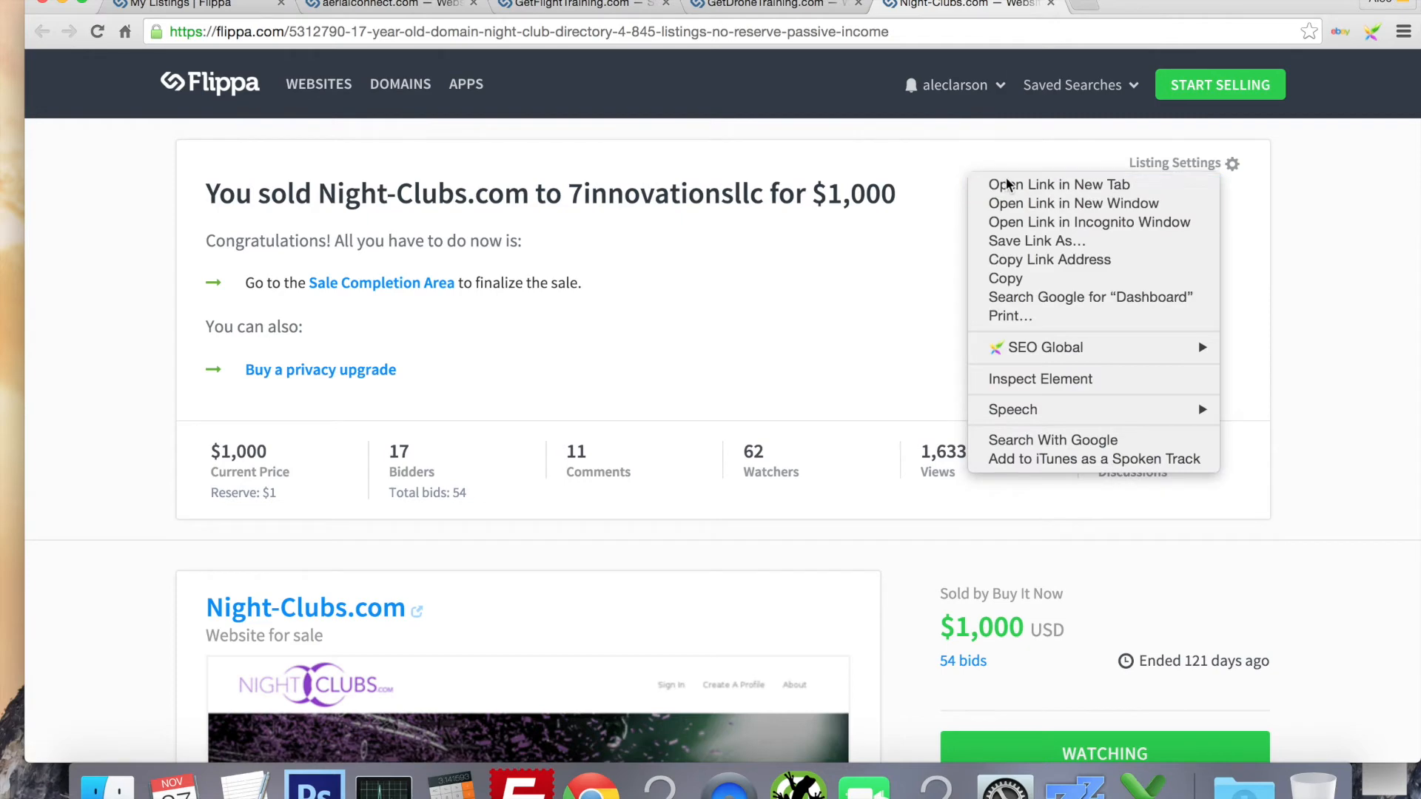
click(1057, 185)
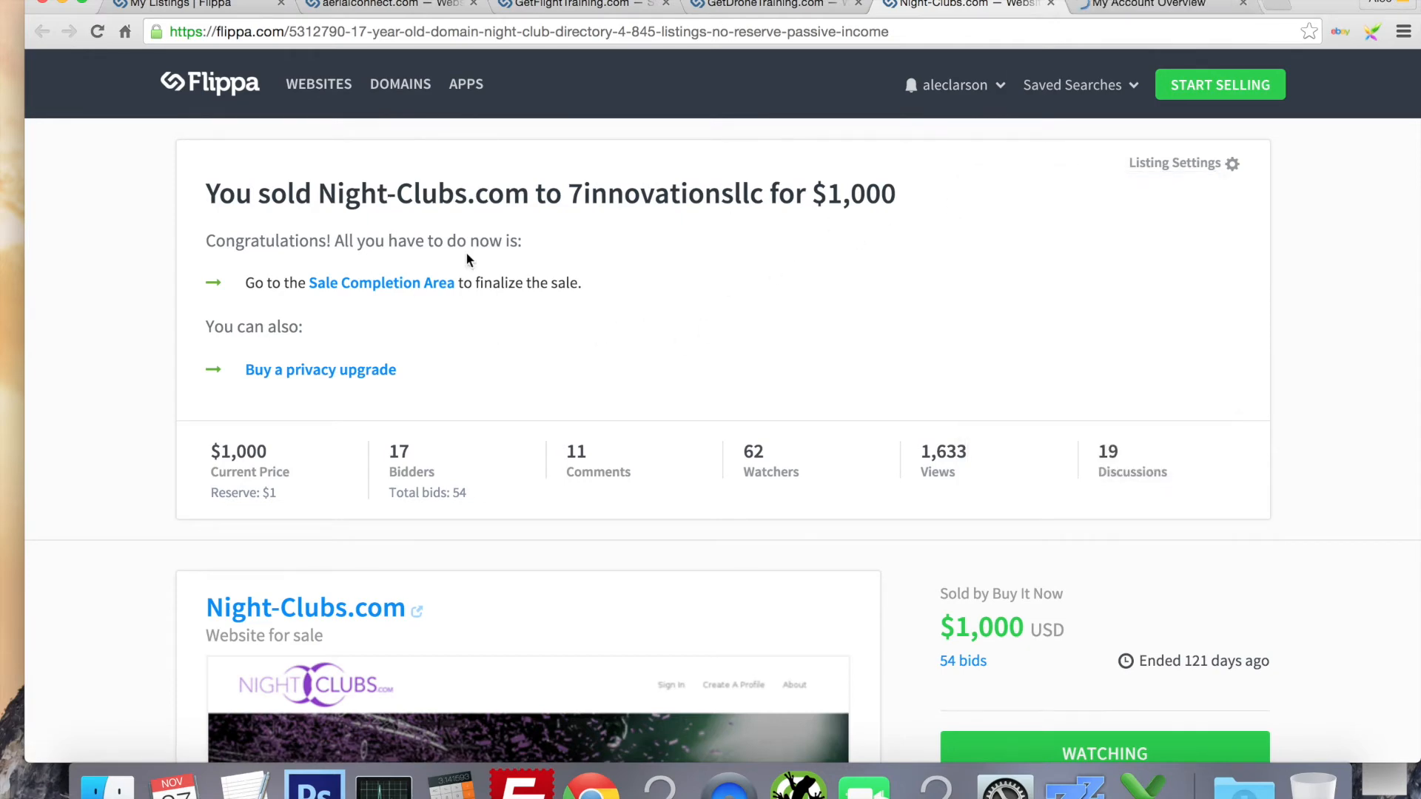
scroll(down, 3)
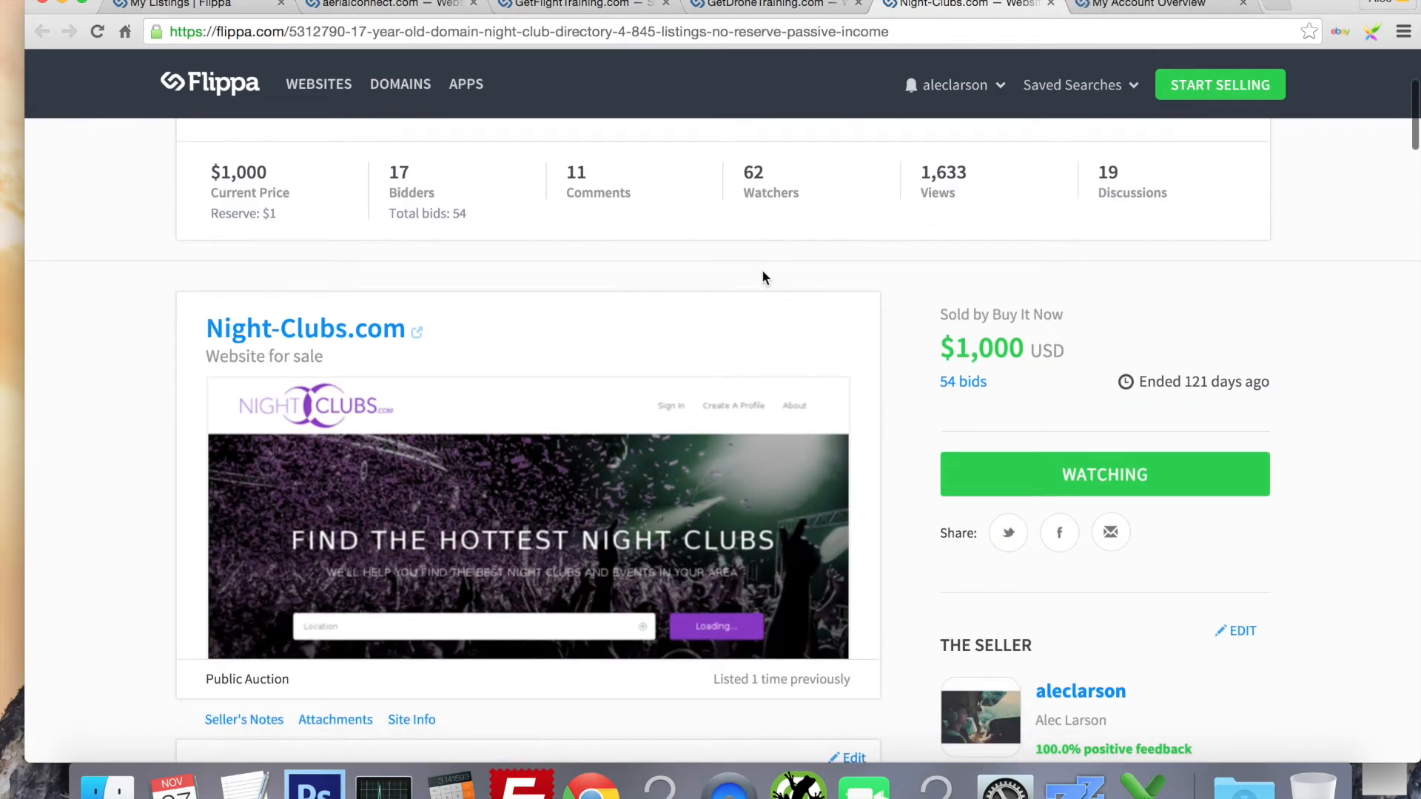
mouse_move(786, 229)
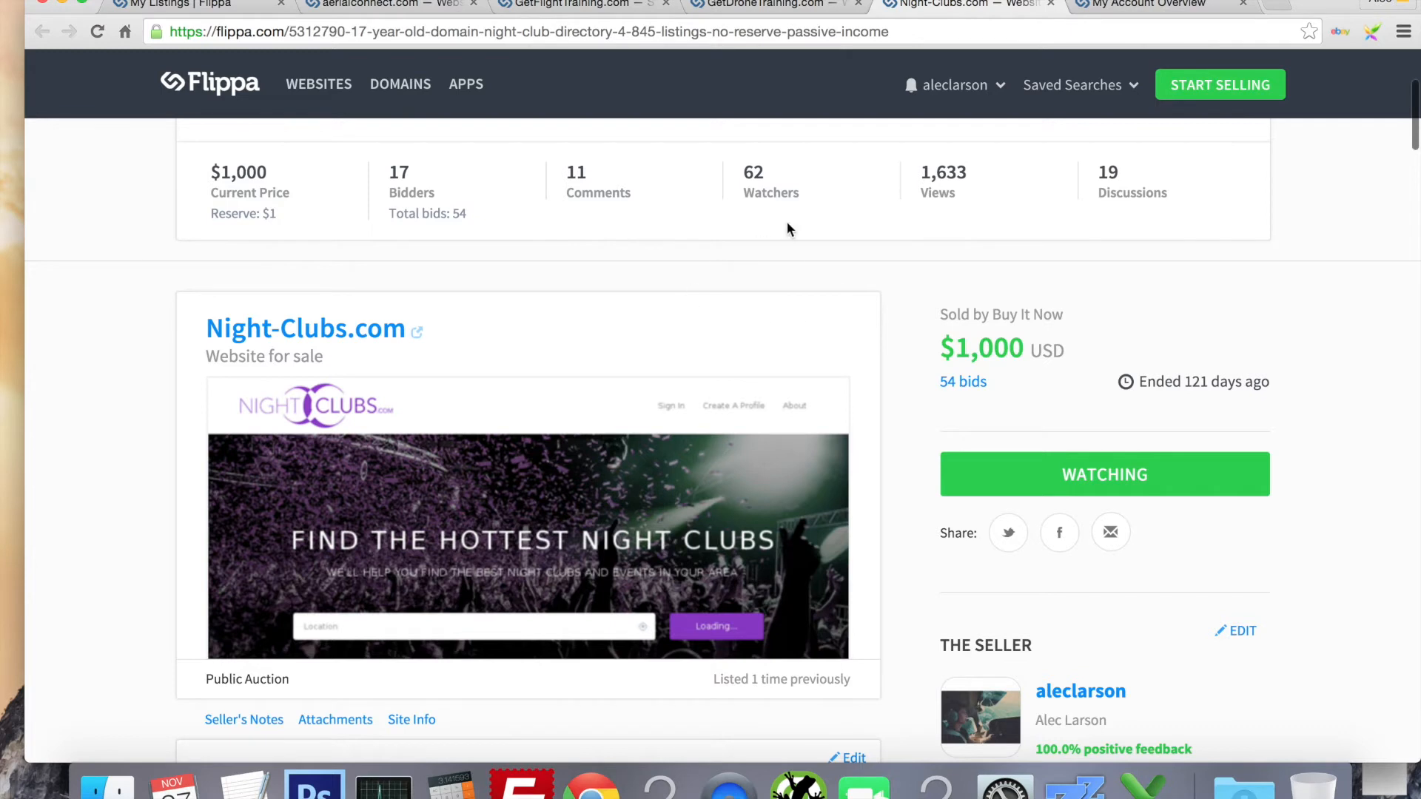
mouse_move(775, 238)
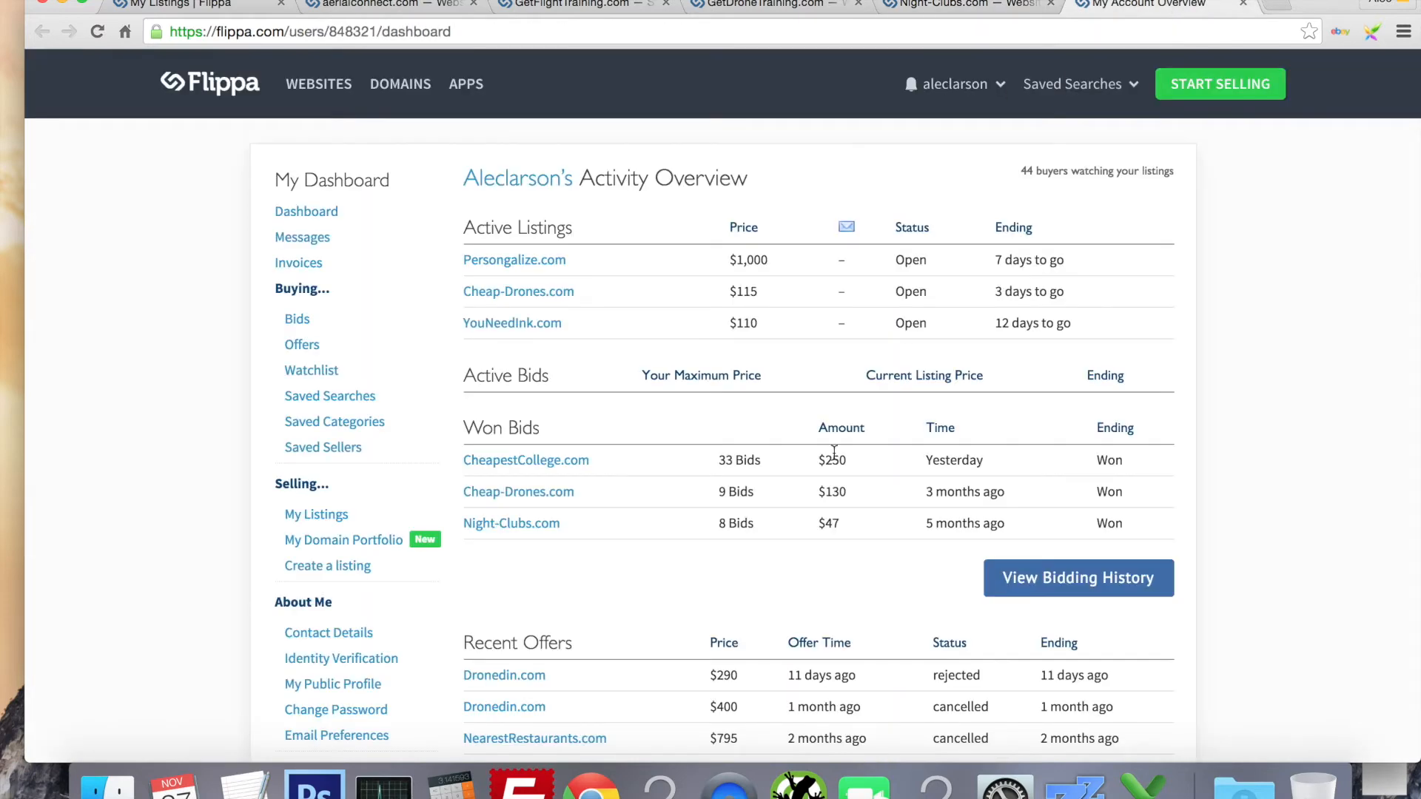
click(511, 523)
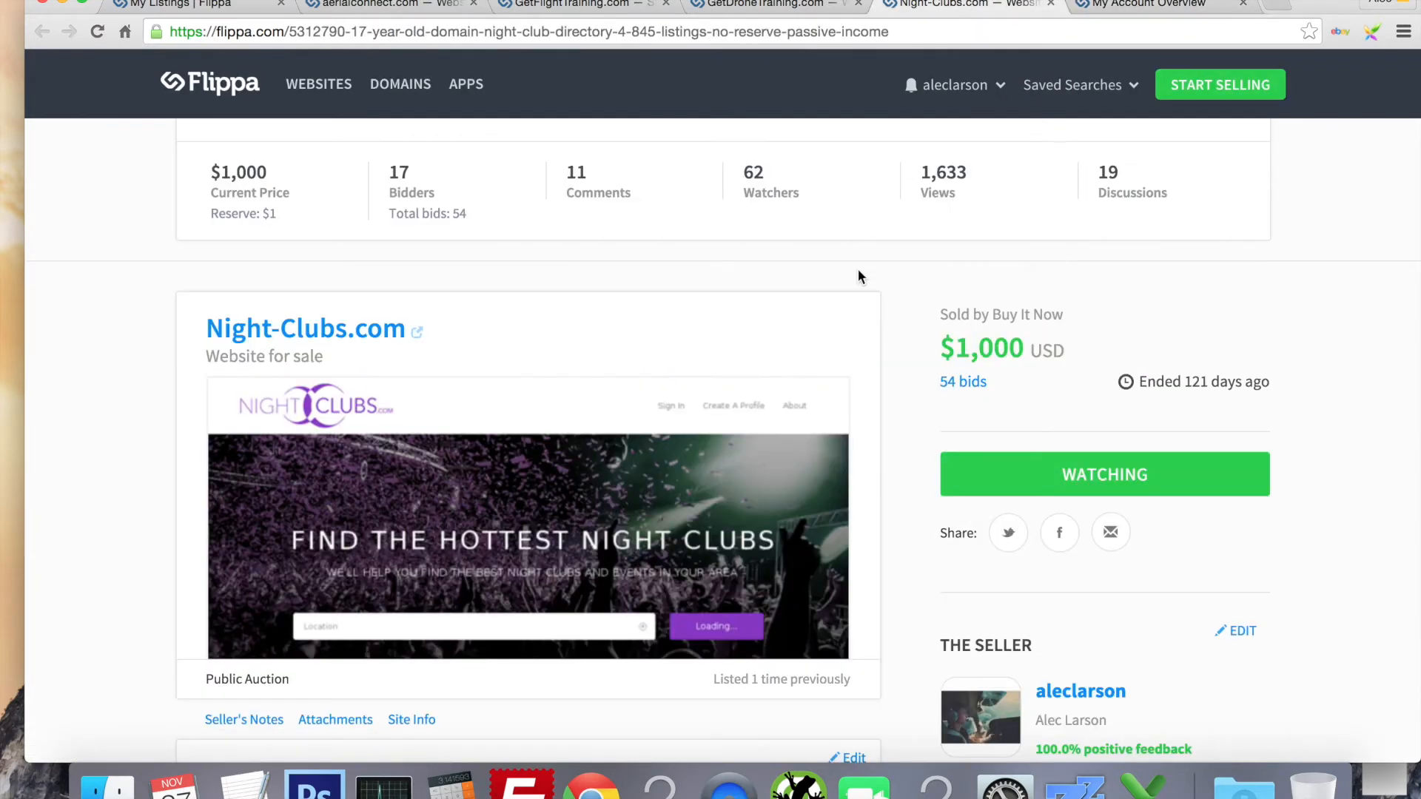
mouse_move(962, 382)
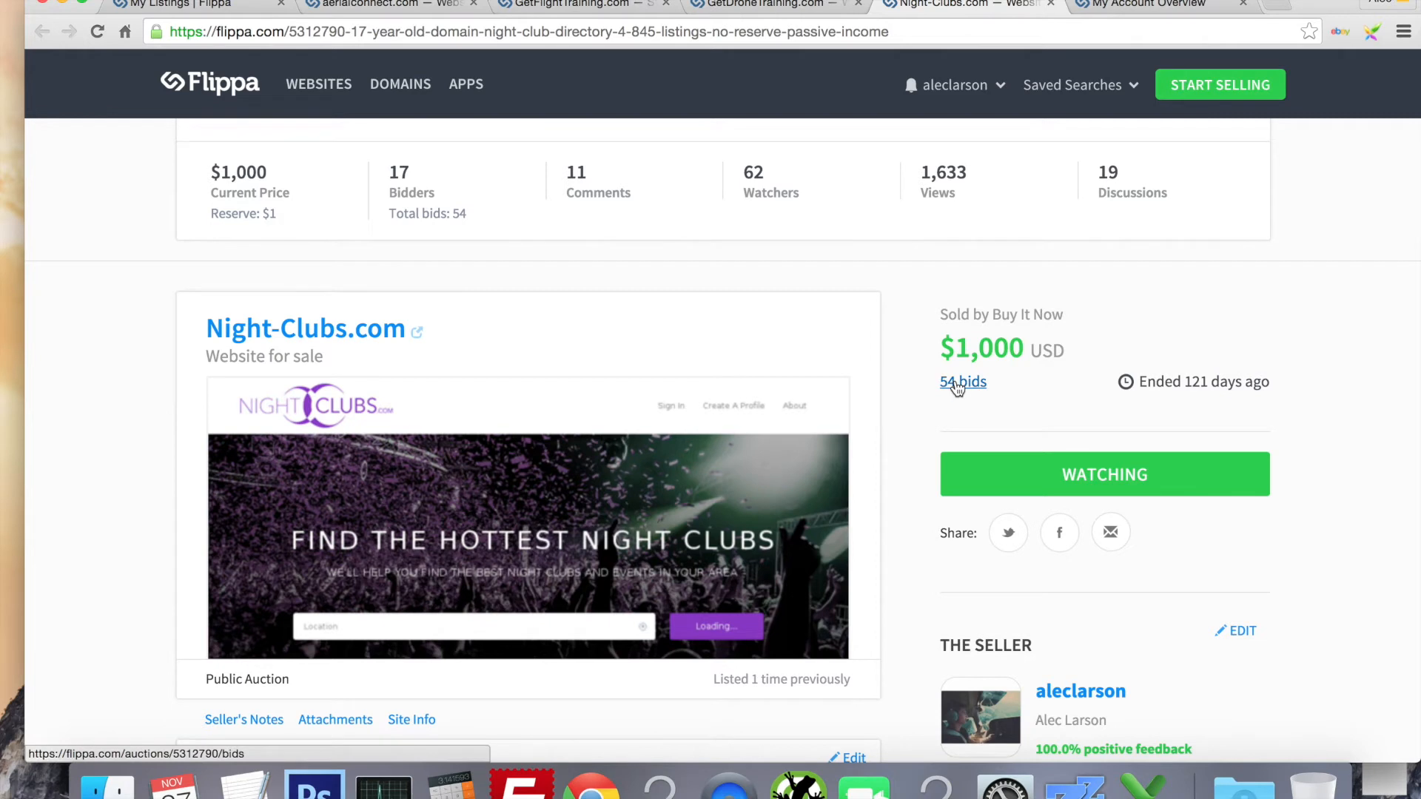
mouse_move(1000, 375)
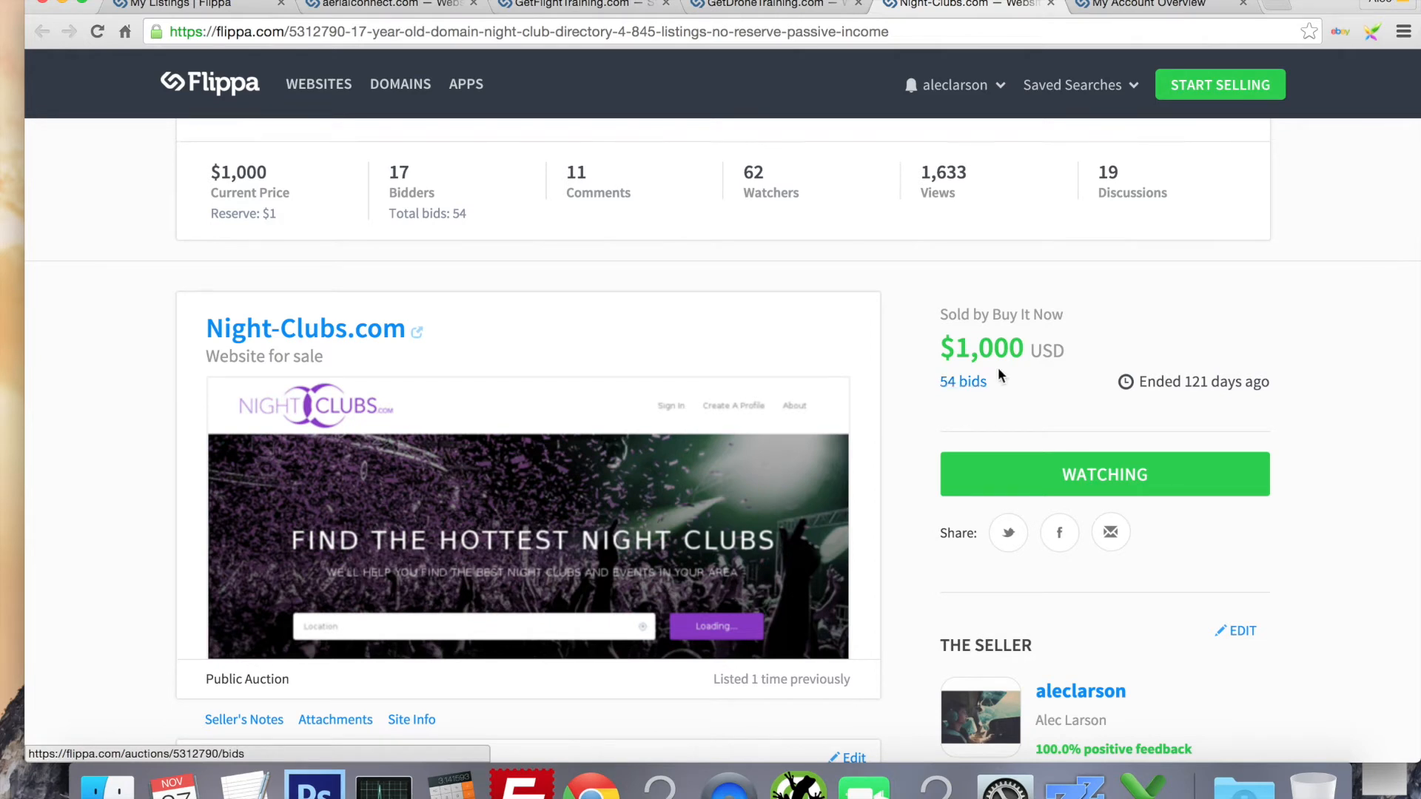
mouse_move(1003, 360)
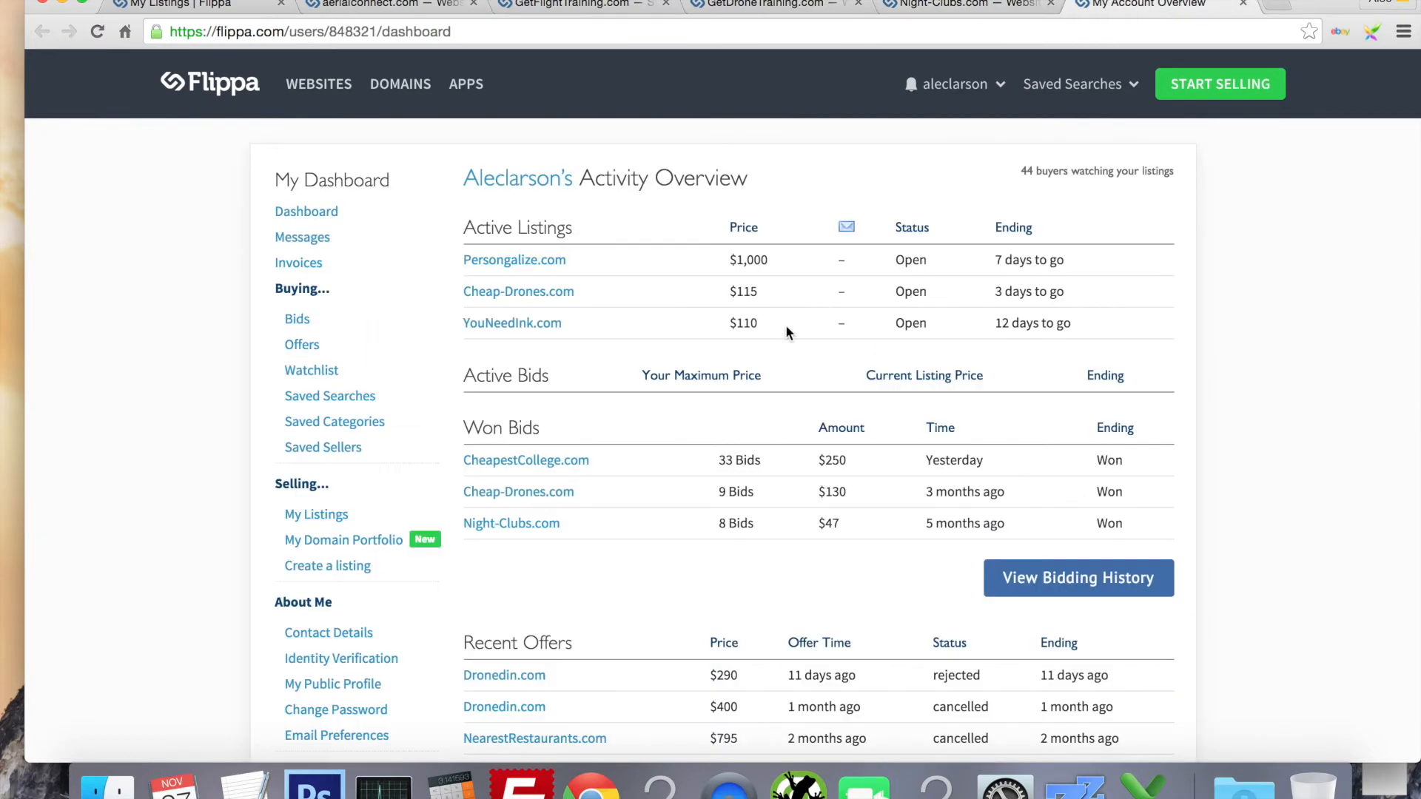
Open the won Night-Clubs.com domain auction, bought for $47 after 8 bids.
click(511, 523)
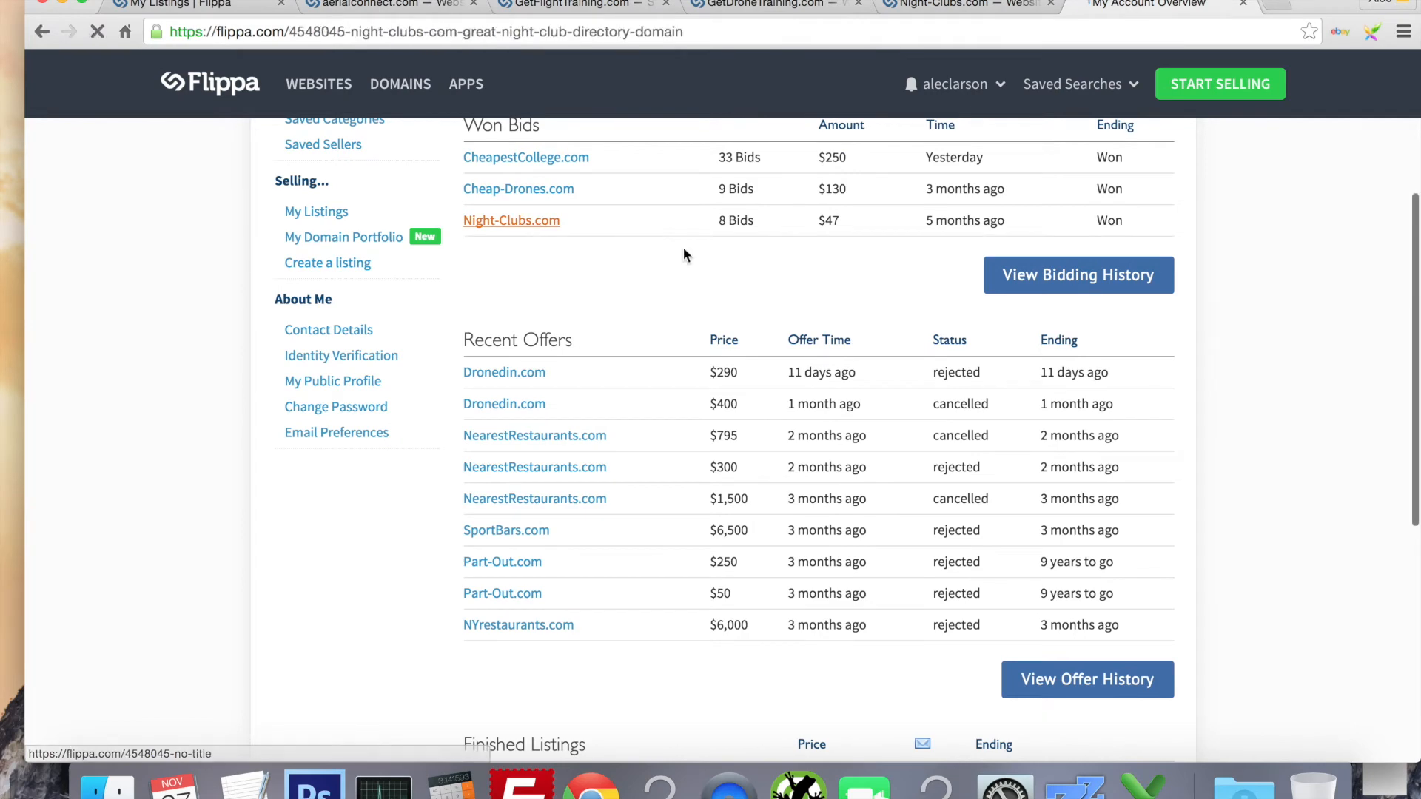
click(511, 221)
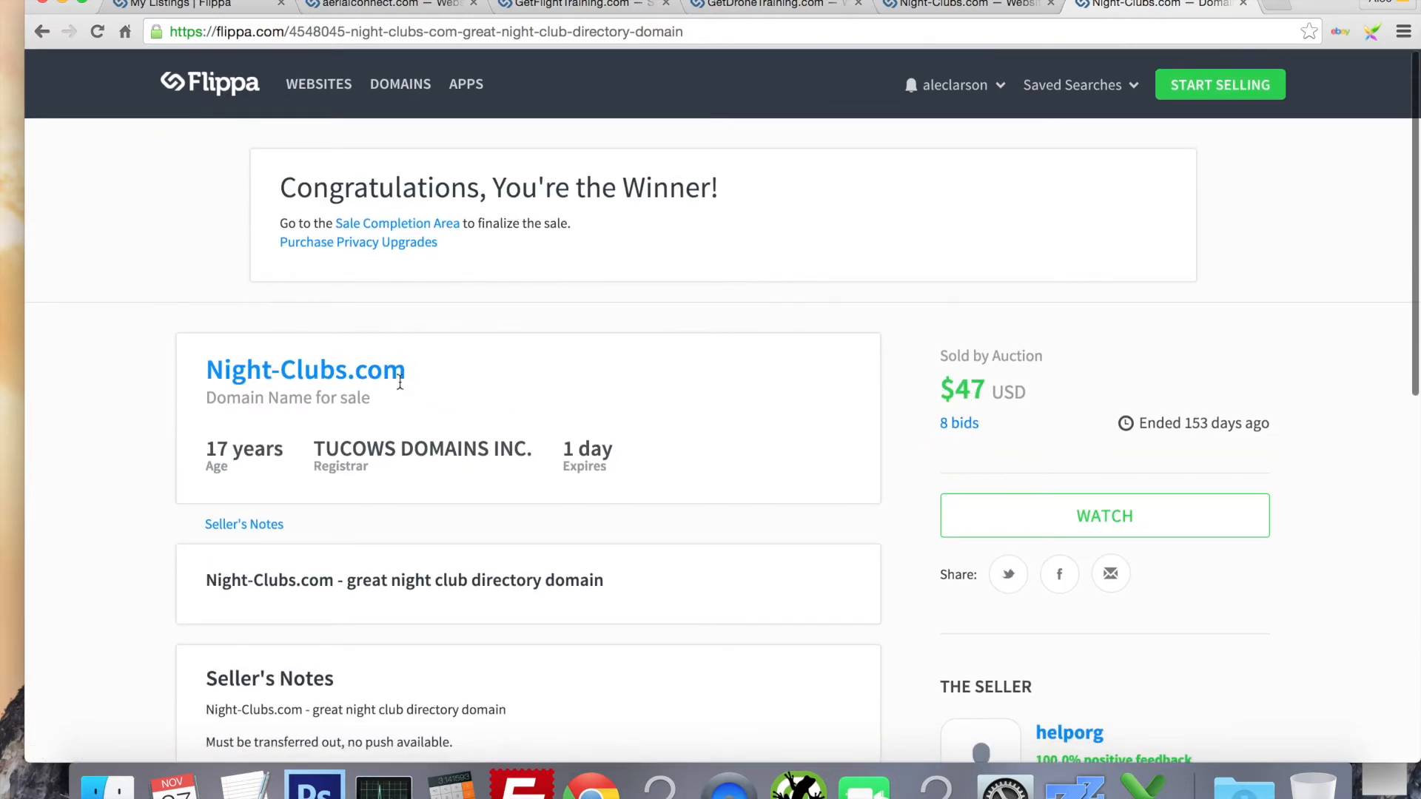
mouse_move(423, 388)
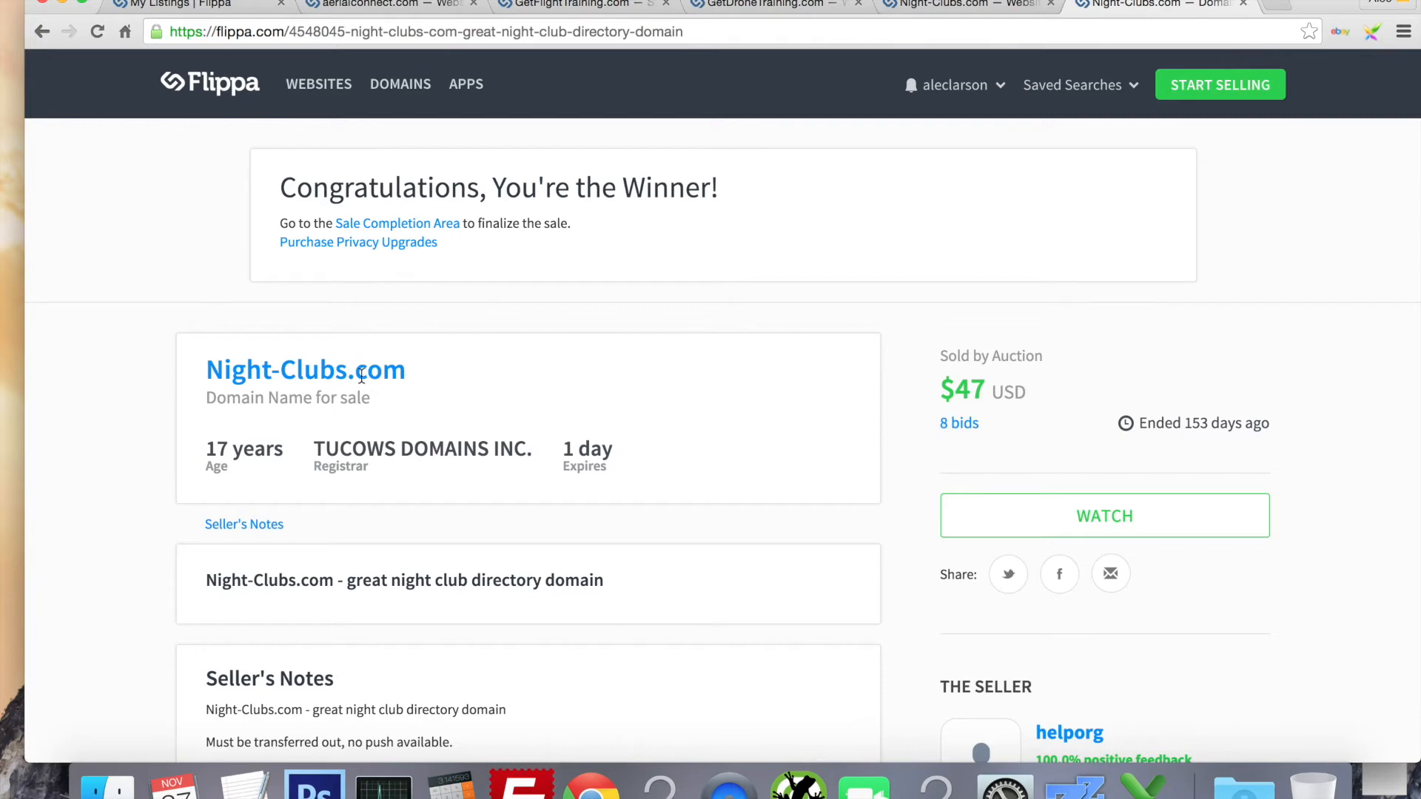
mouse_move(606, 414)
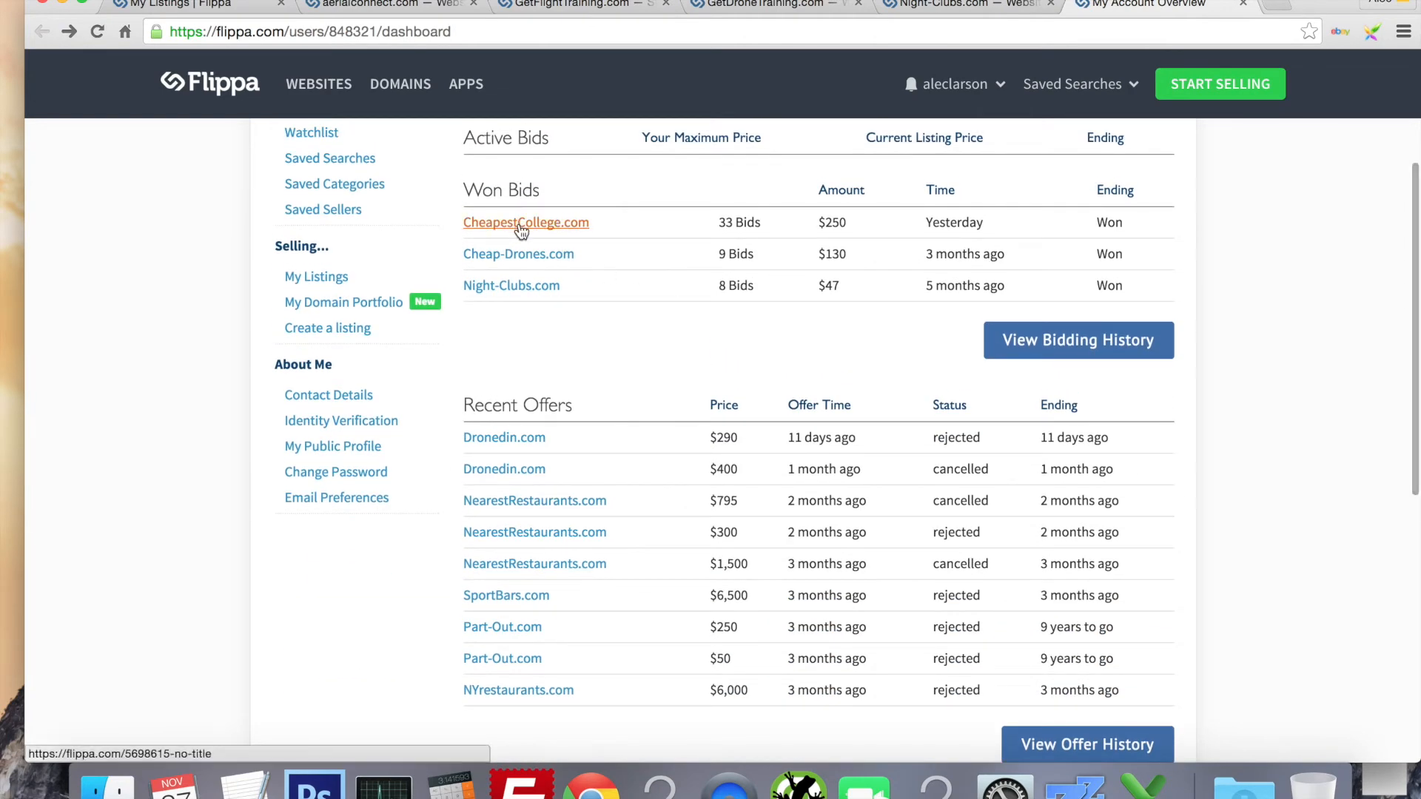
mouse_move(847, 227)
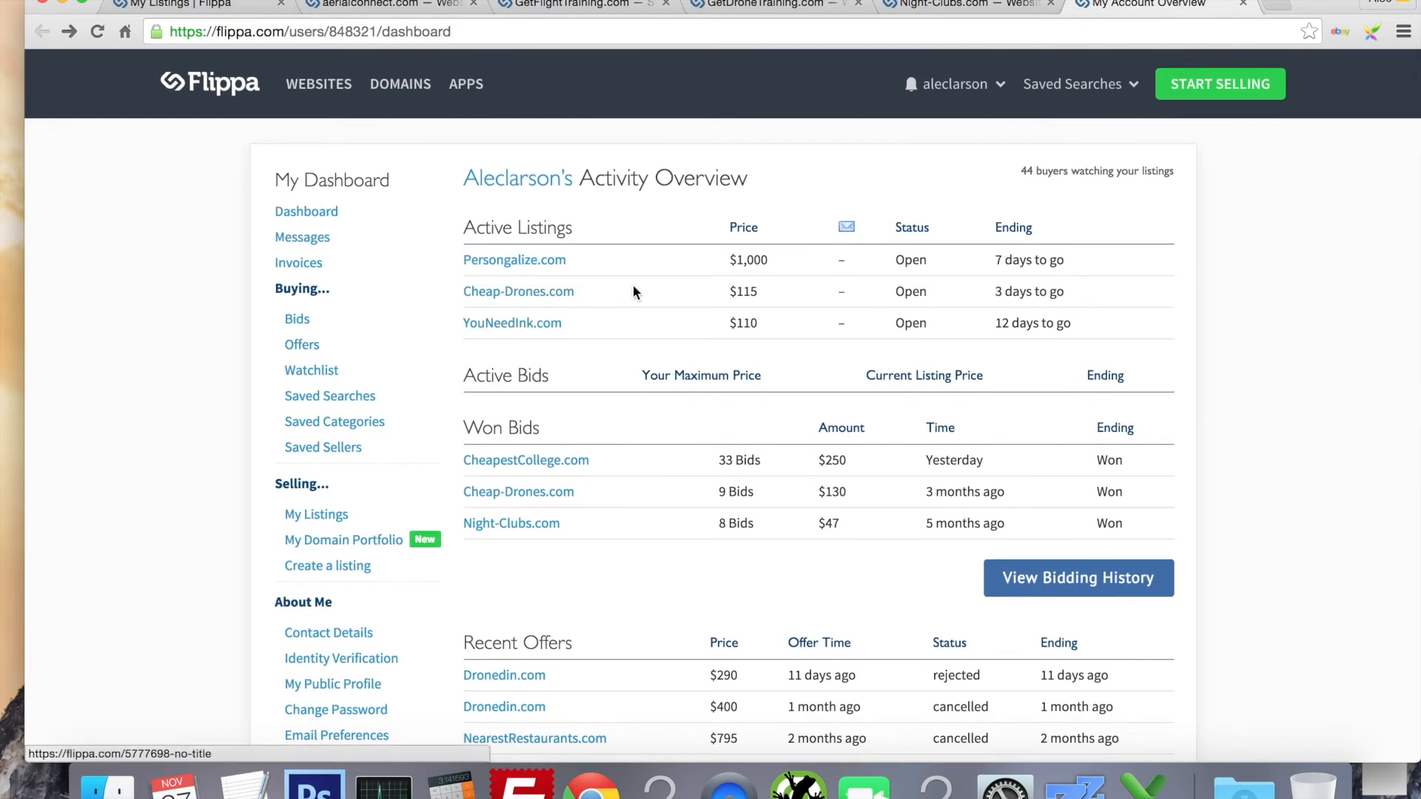
scroll(down, 3)
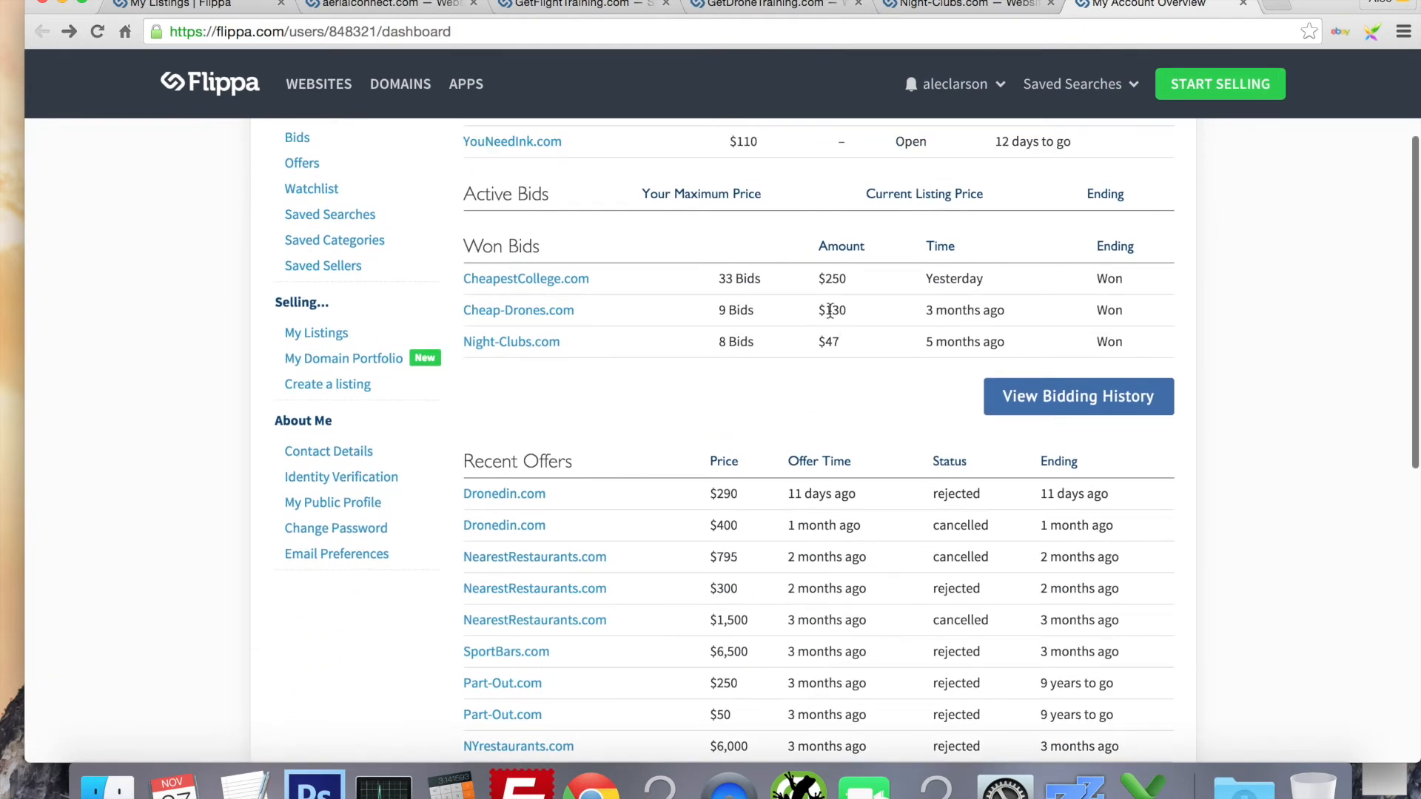
scroll(down, 3)
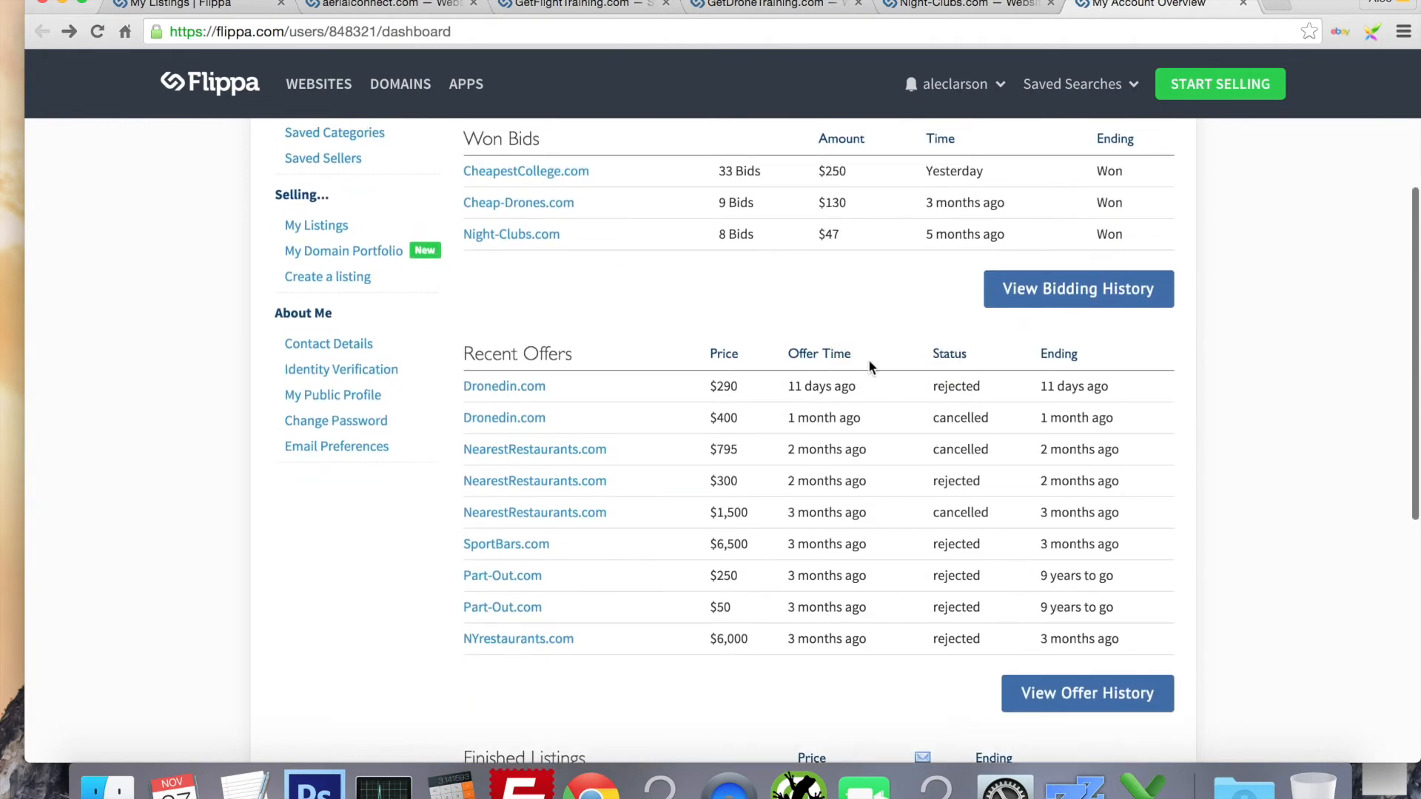
scroll(down, 3)
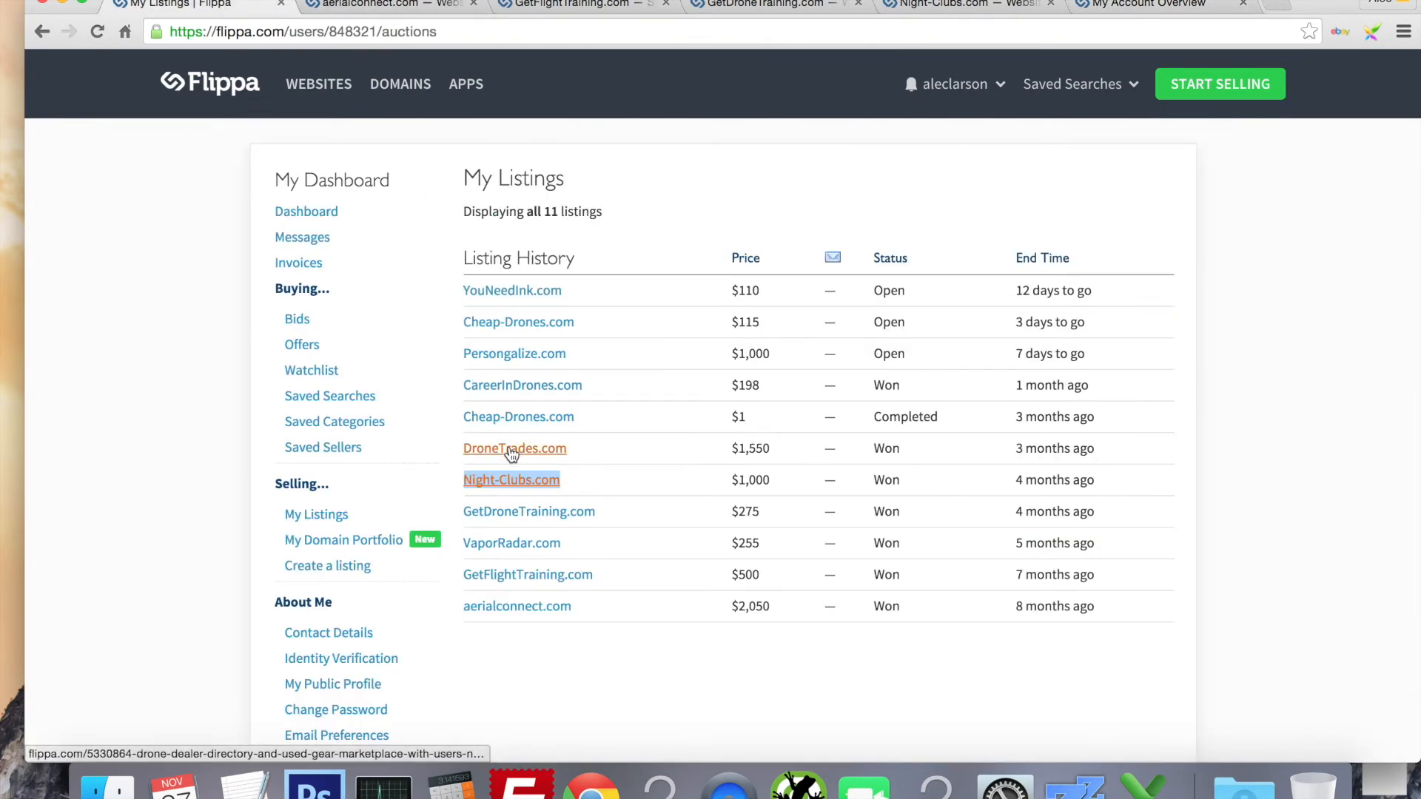
Open DroneTrades.com in a new tab showing its $1,550 auction sale after 96 bids.
click(514, 447)
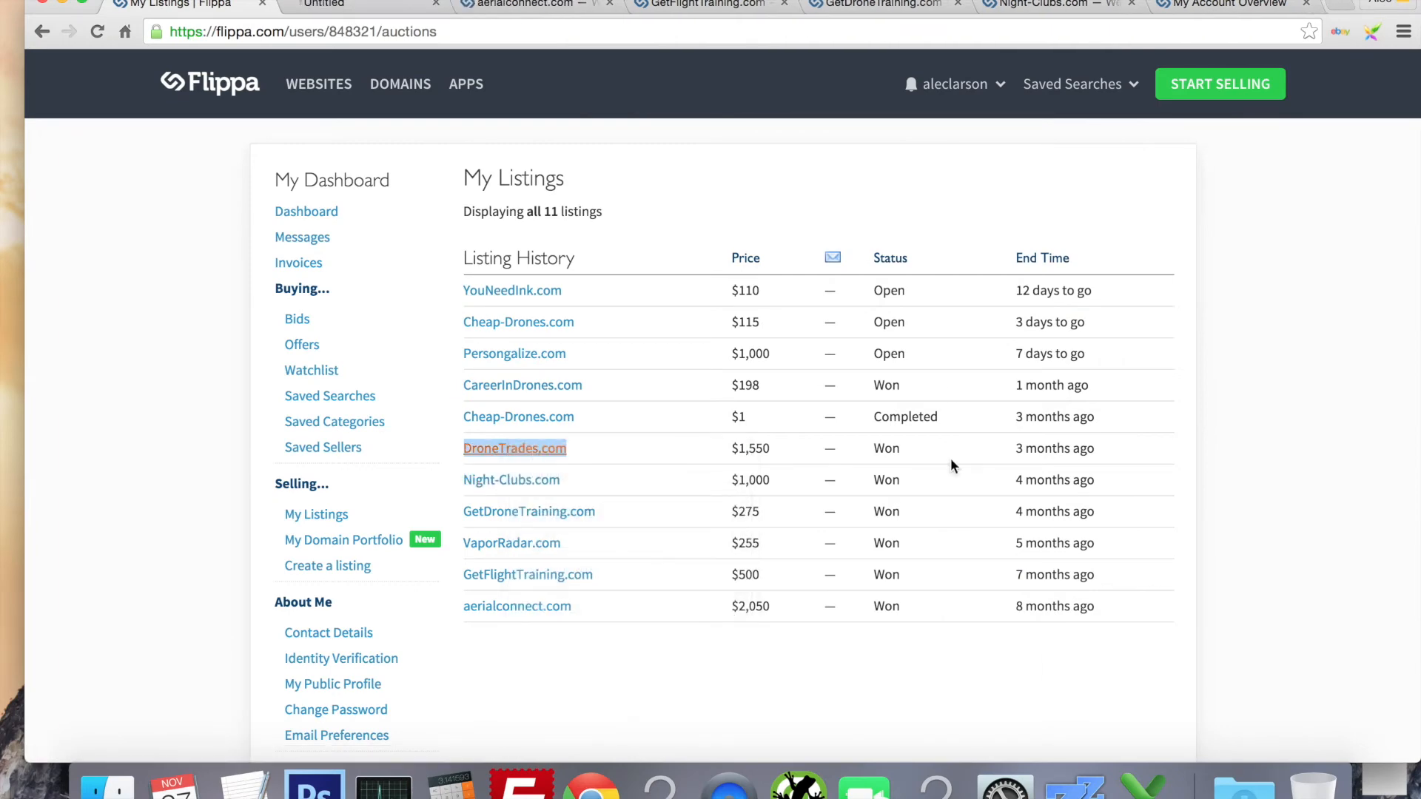
click(513, 447)
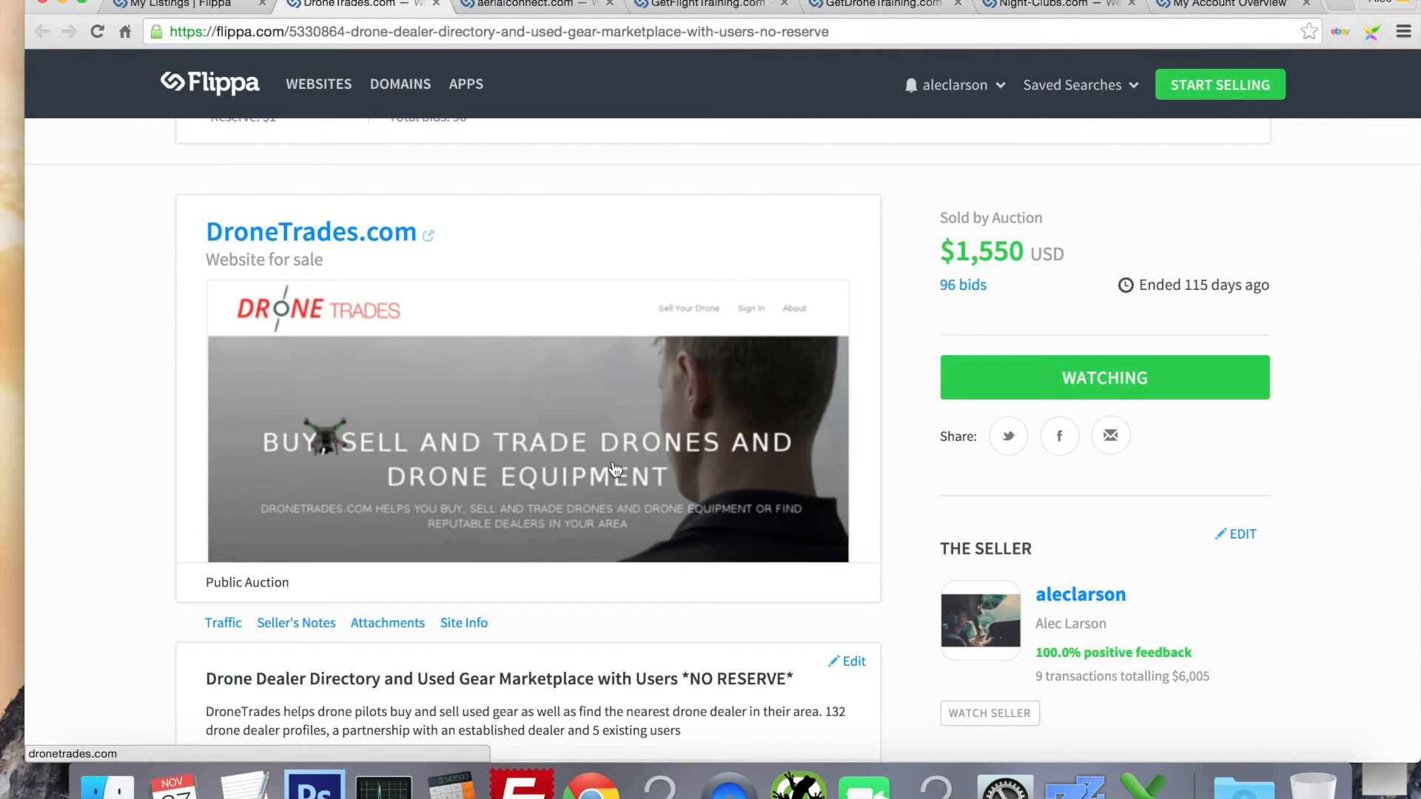
scroll(down, 3)
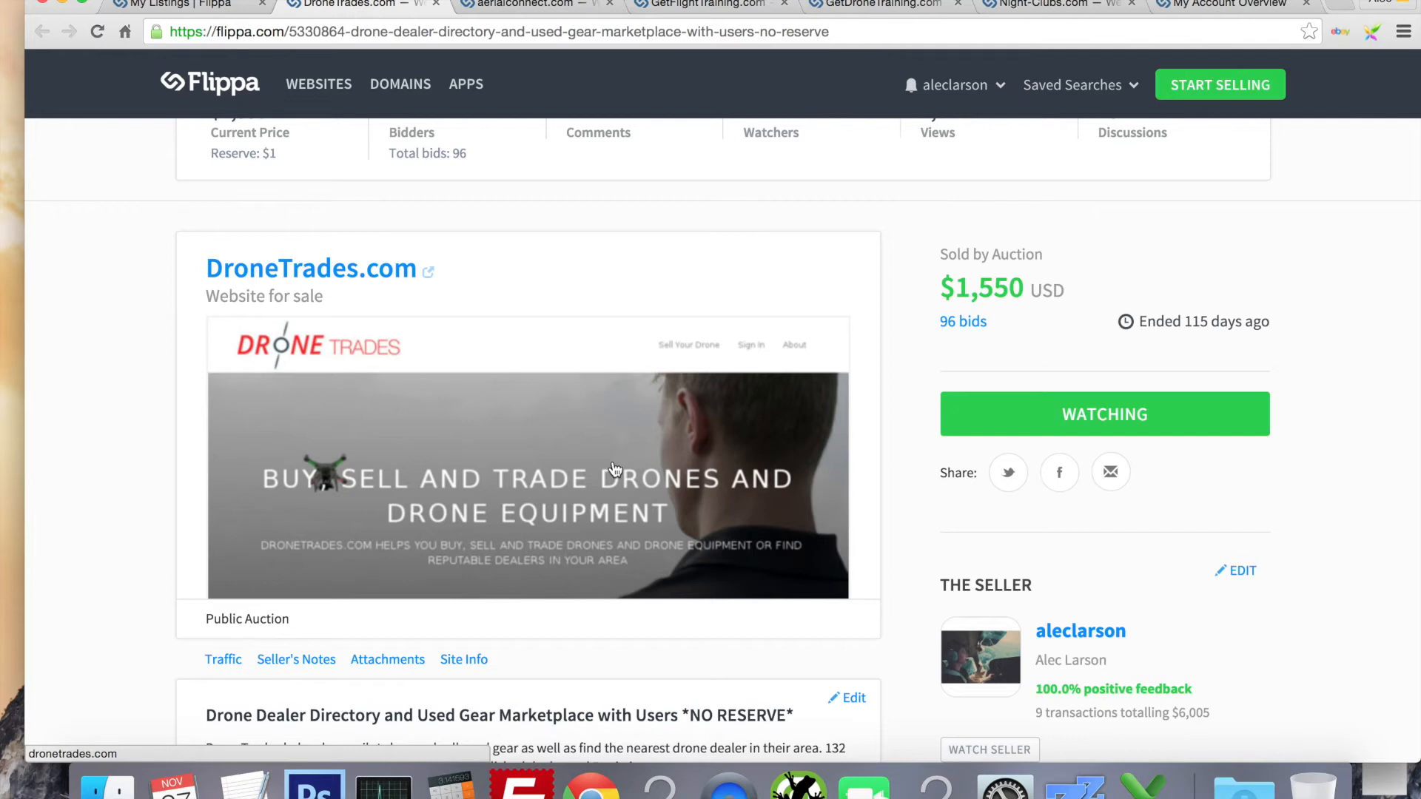
scroll(down, 3)
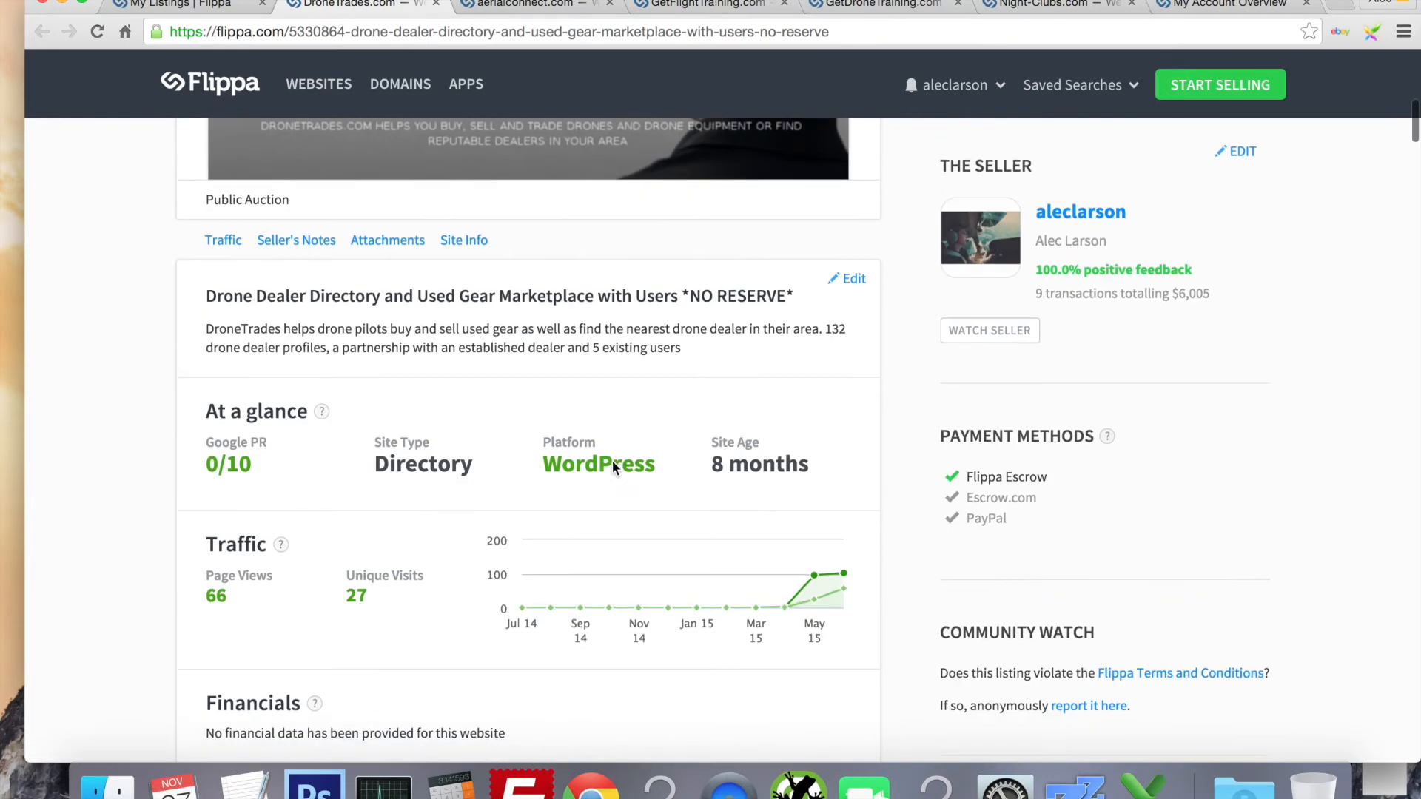
scroll(down, 3)
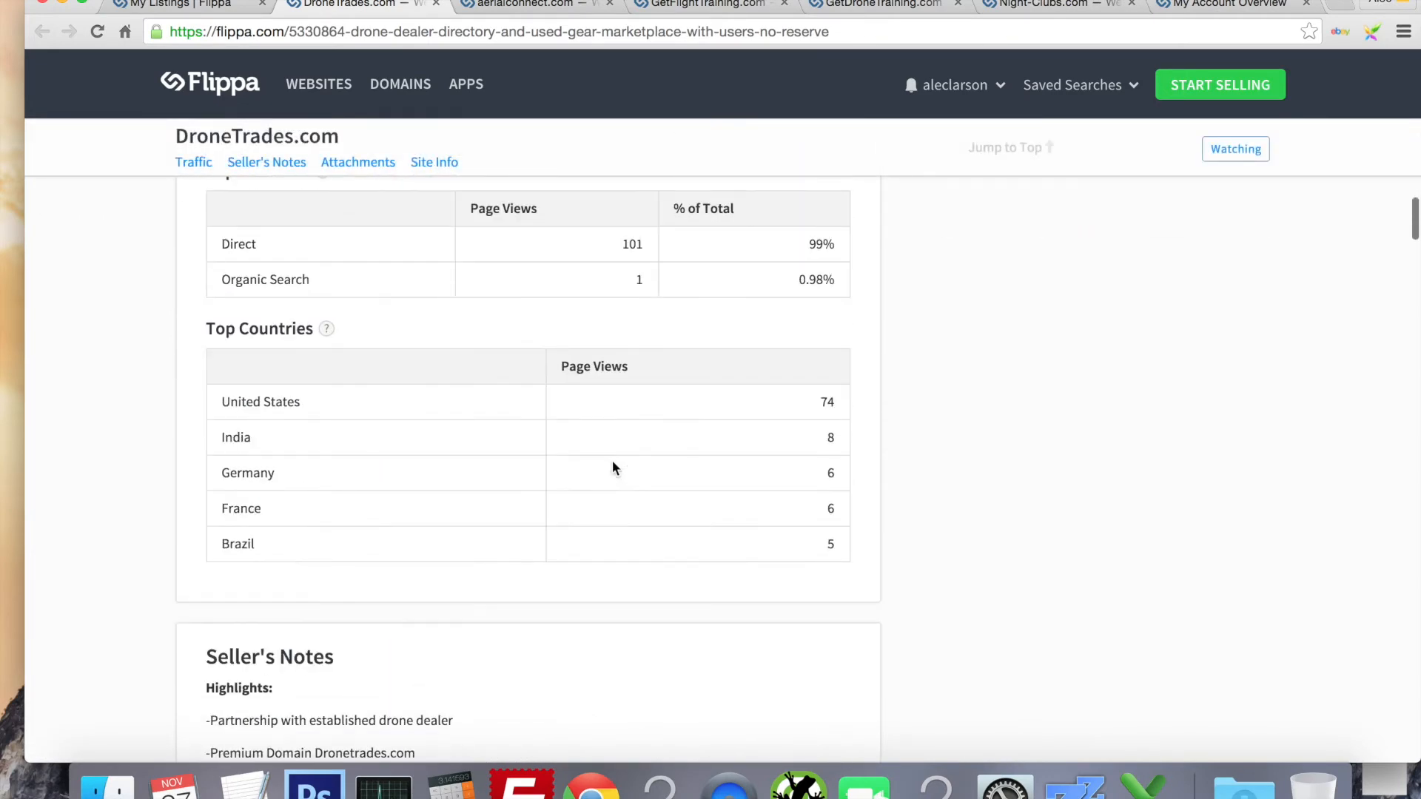
scroll(down, 3)
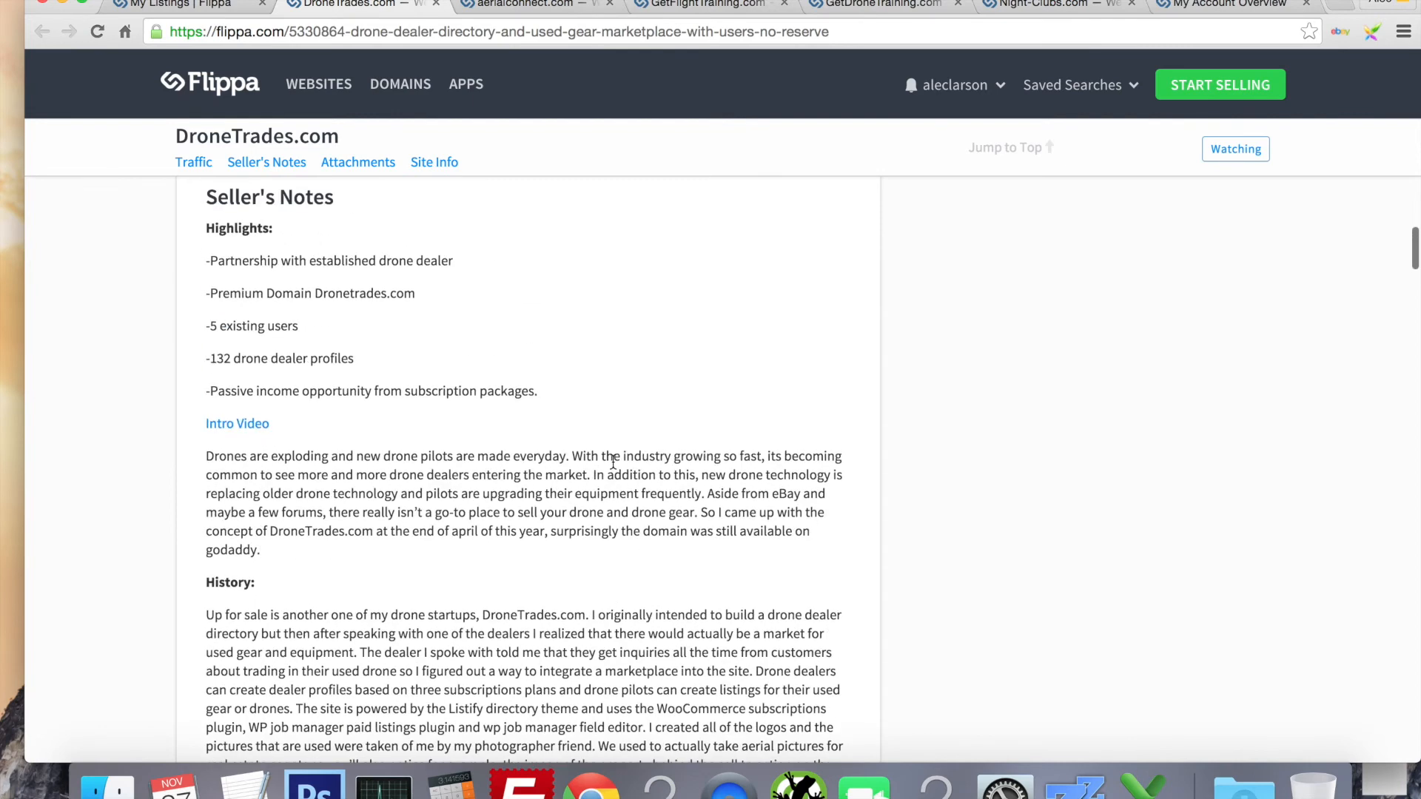
mouse_move(404, 286)
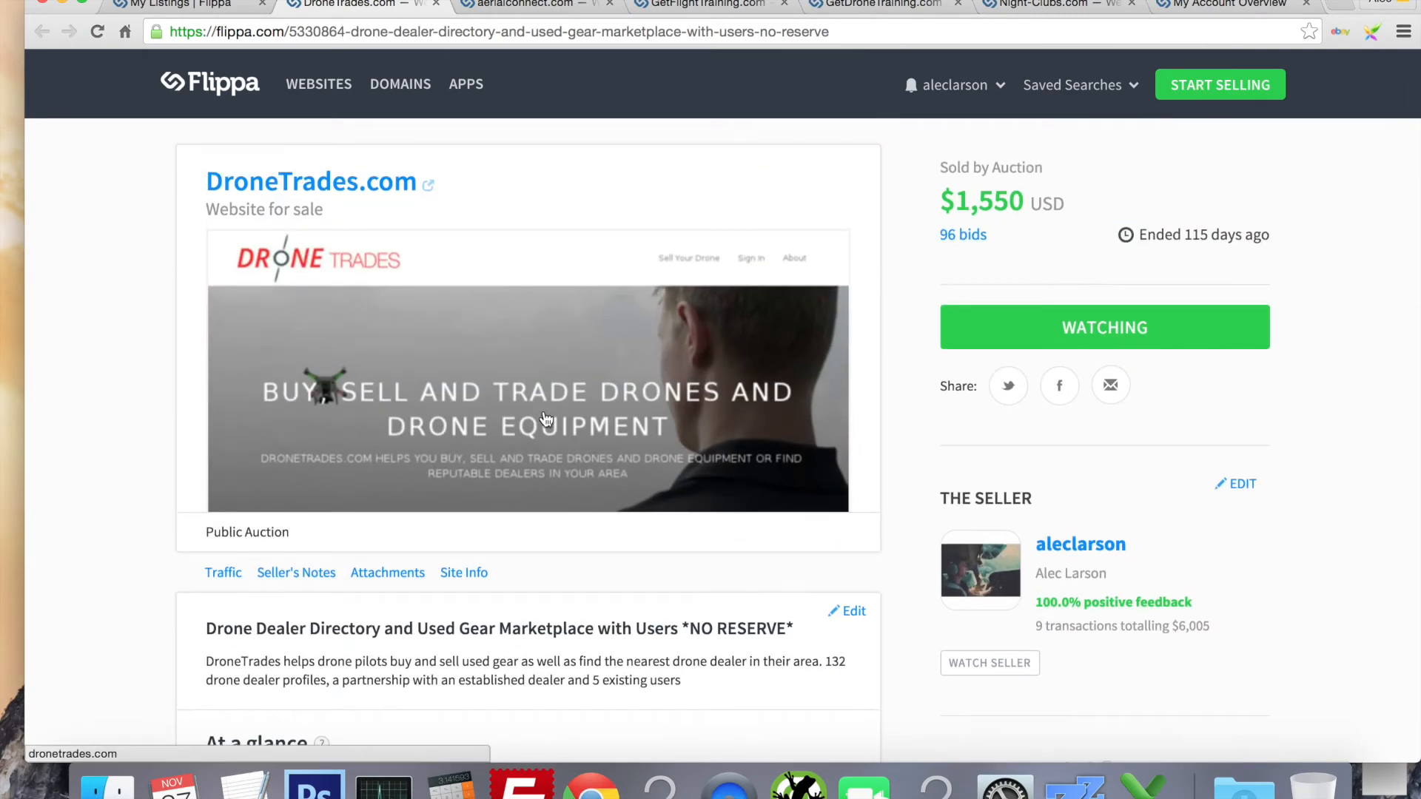
mouse_move(543, 417)
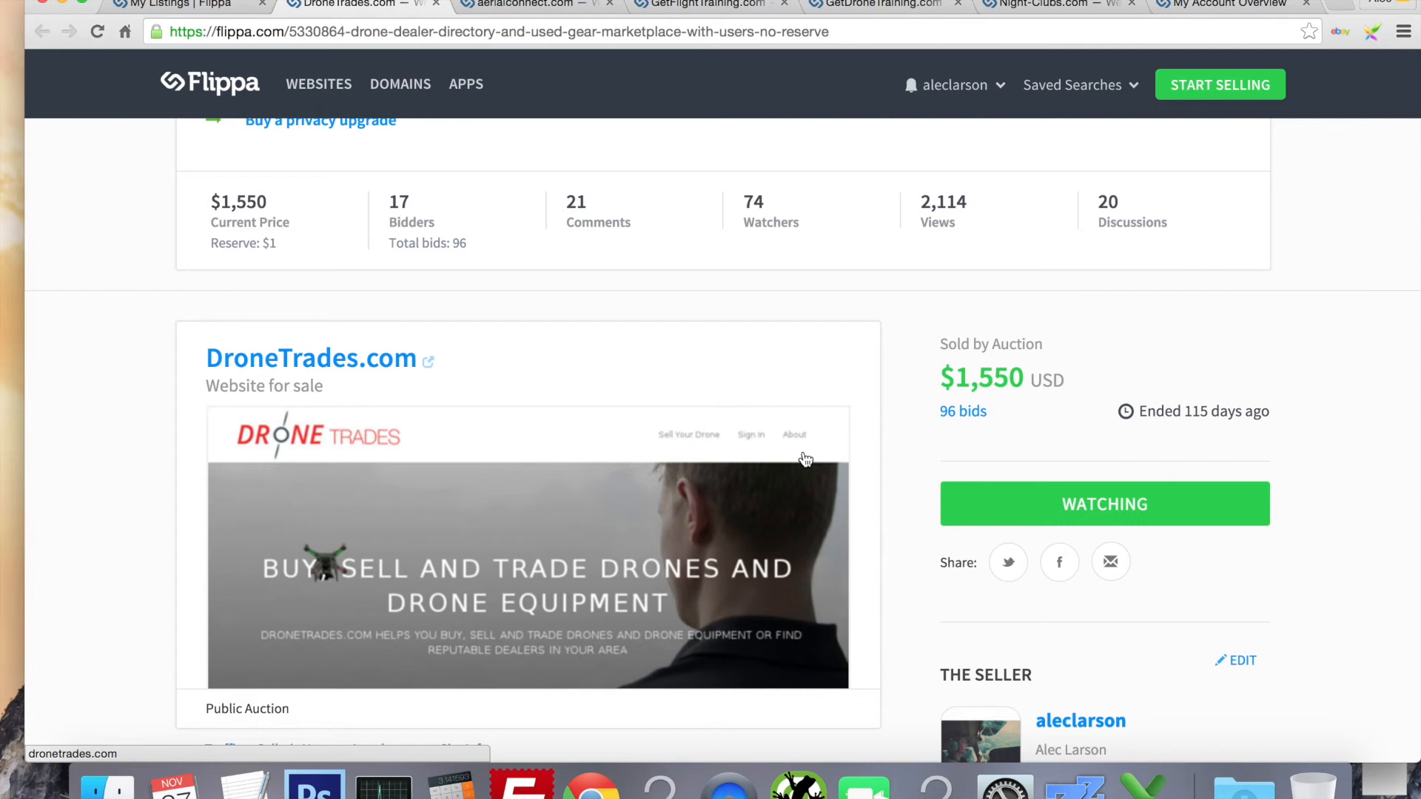
mouse_move(405, 387)
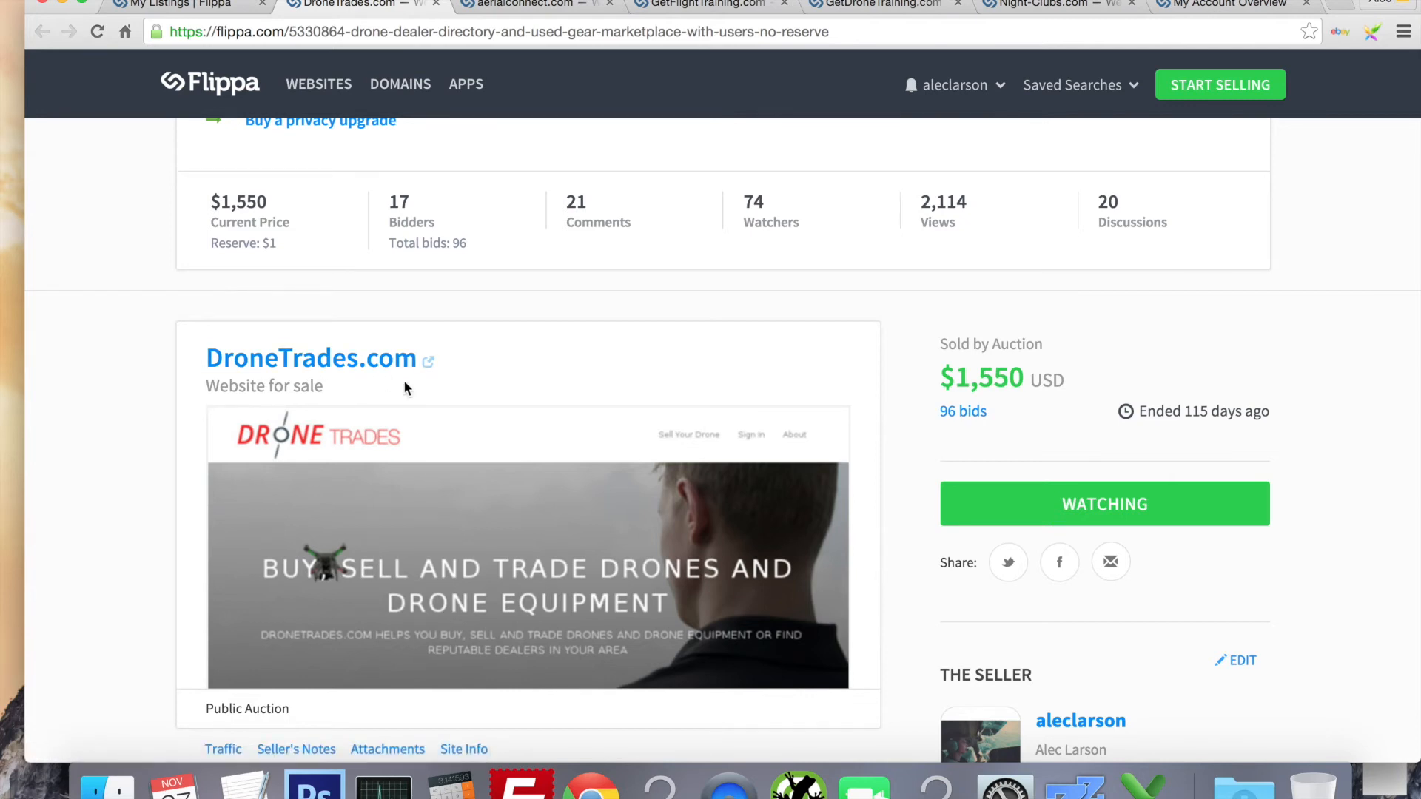
mouse_move(834, 408)
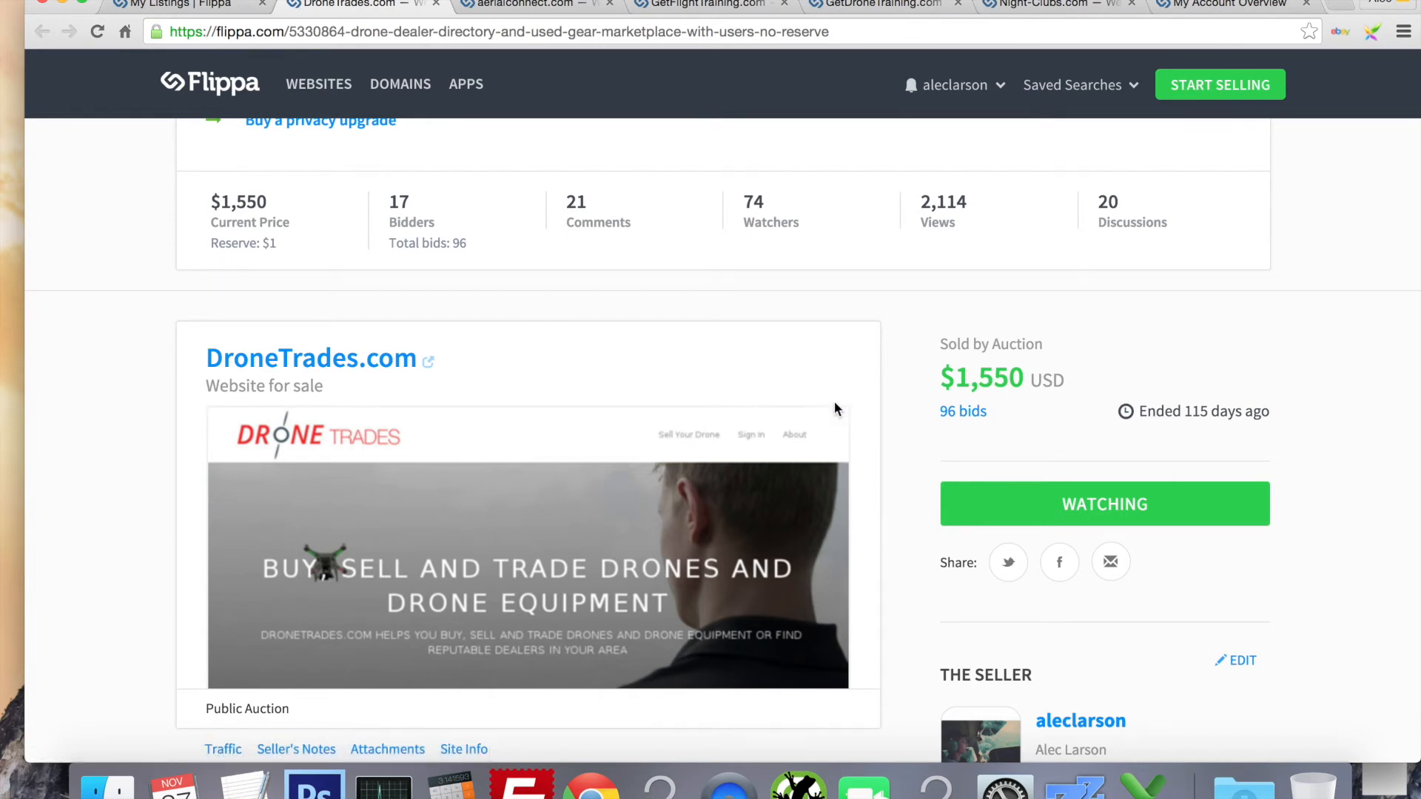
mouse_move(677, 469)
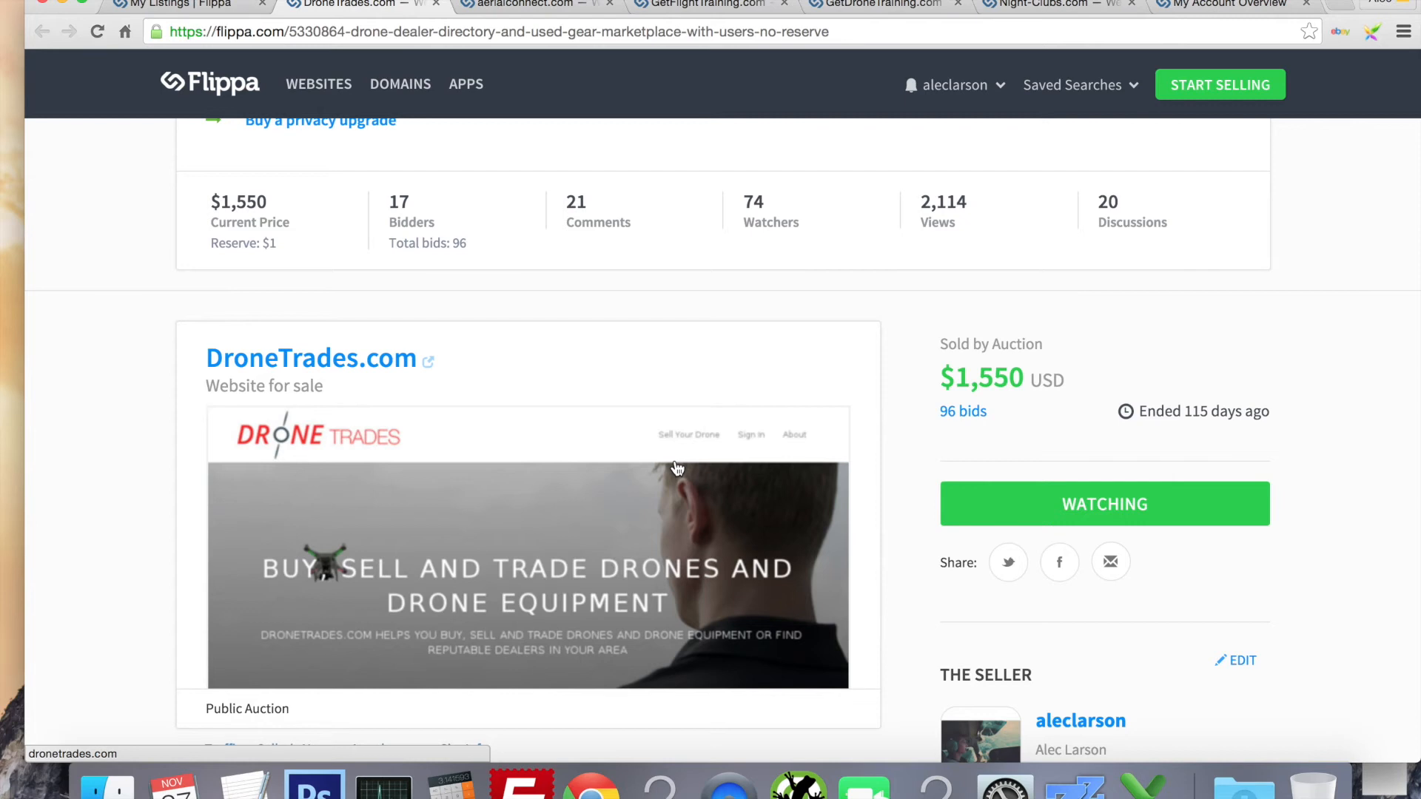
mouse_move(720, 475)
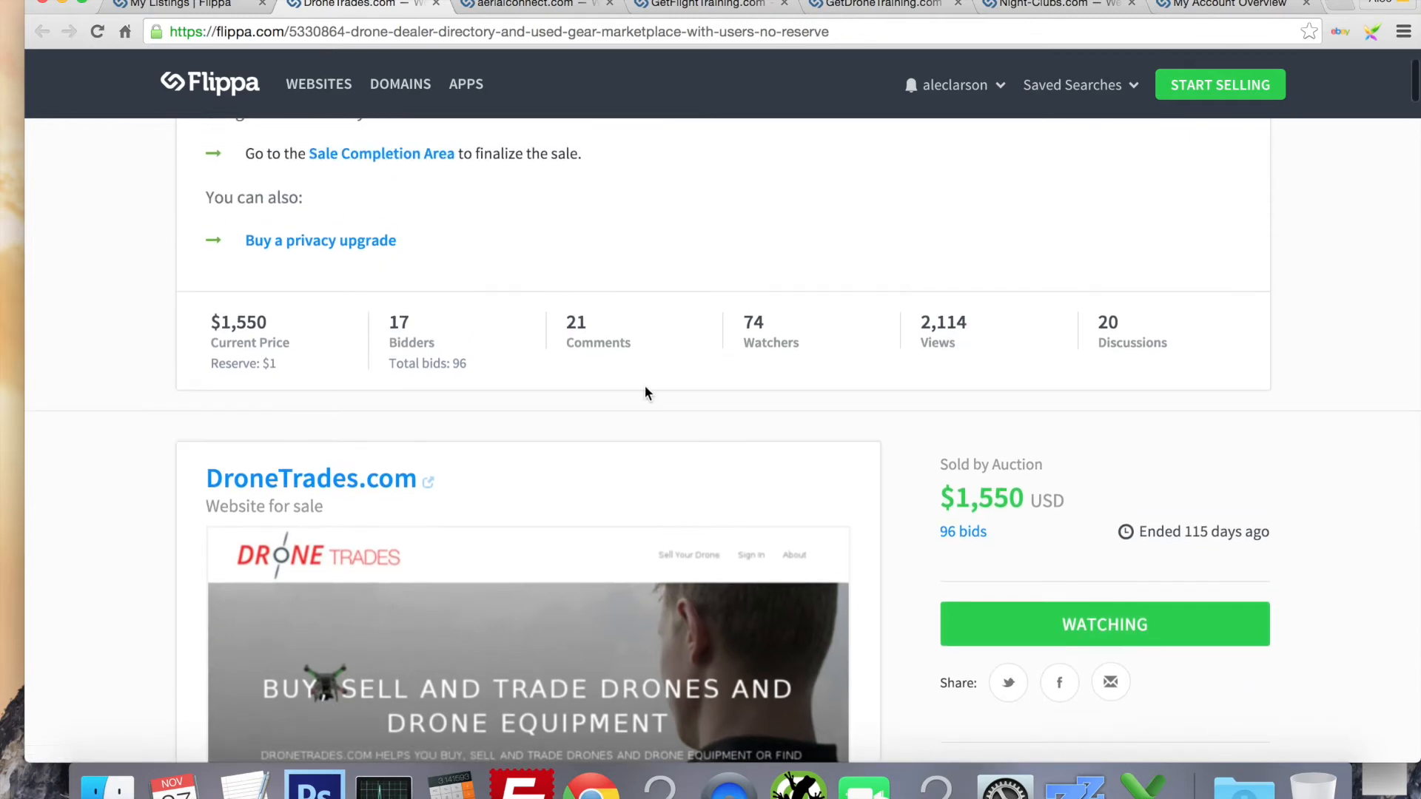
scroll(down, 3)
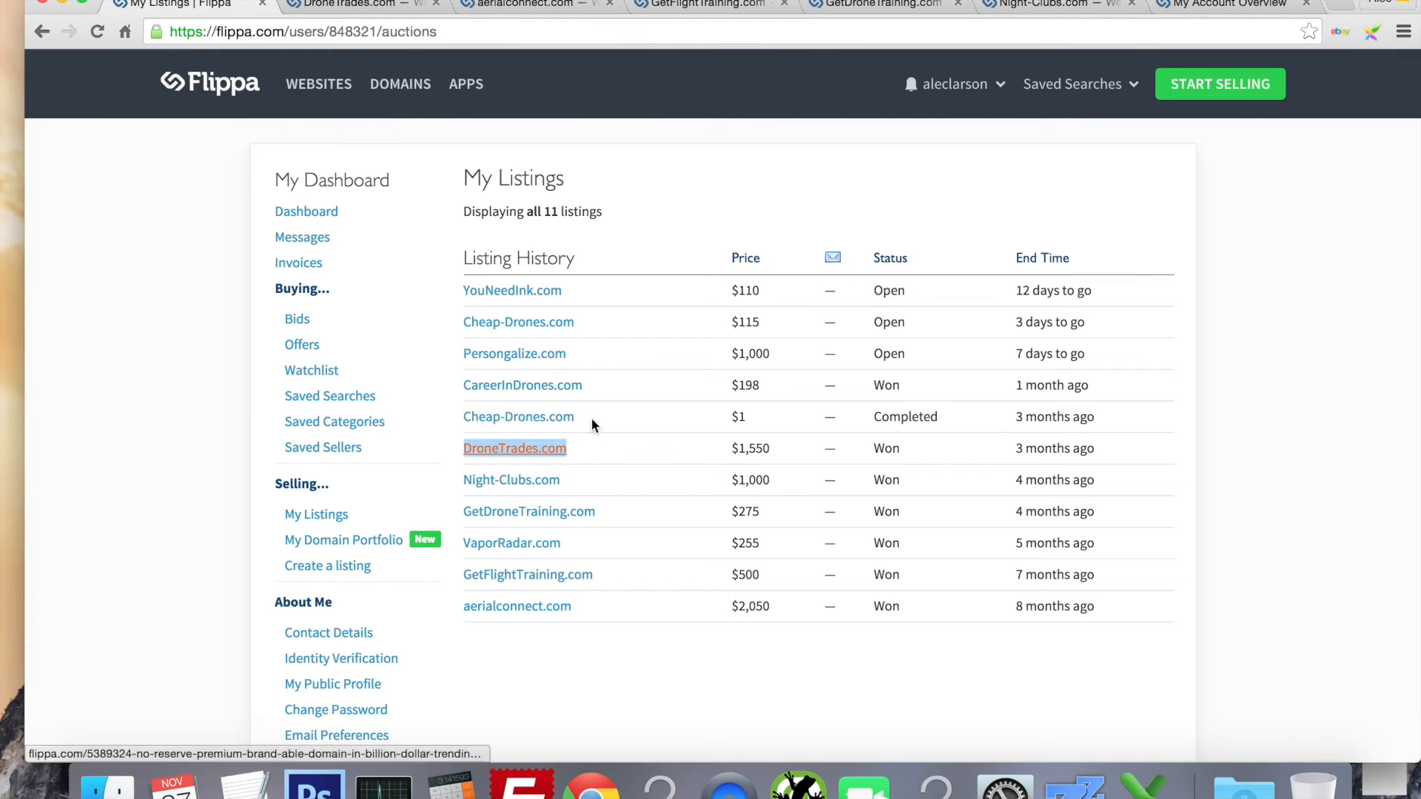
mouse_move(609, 423)
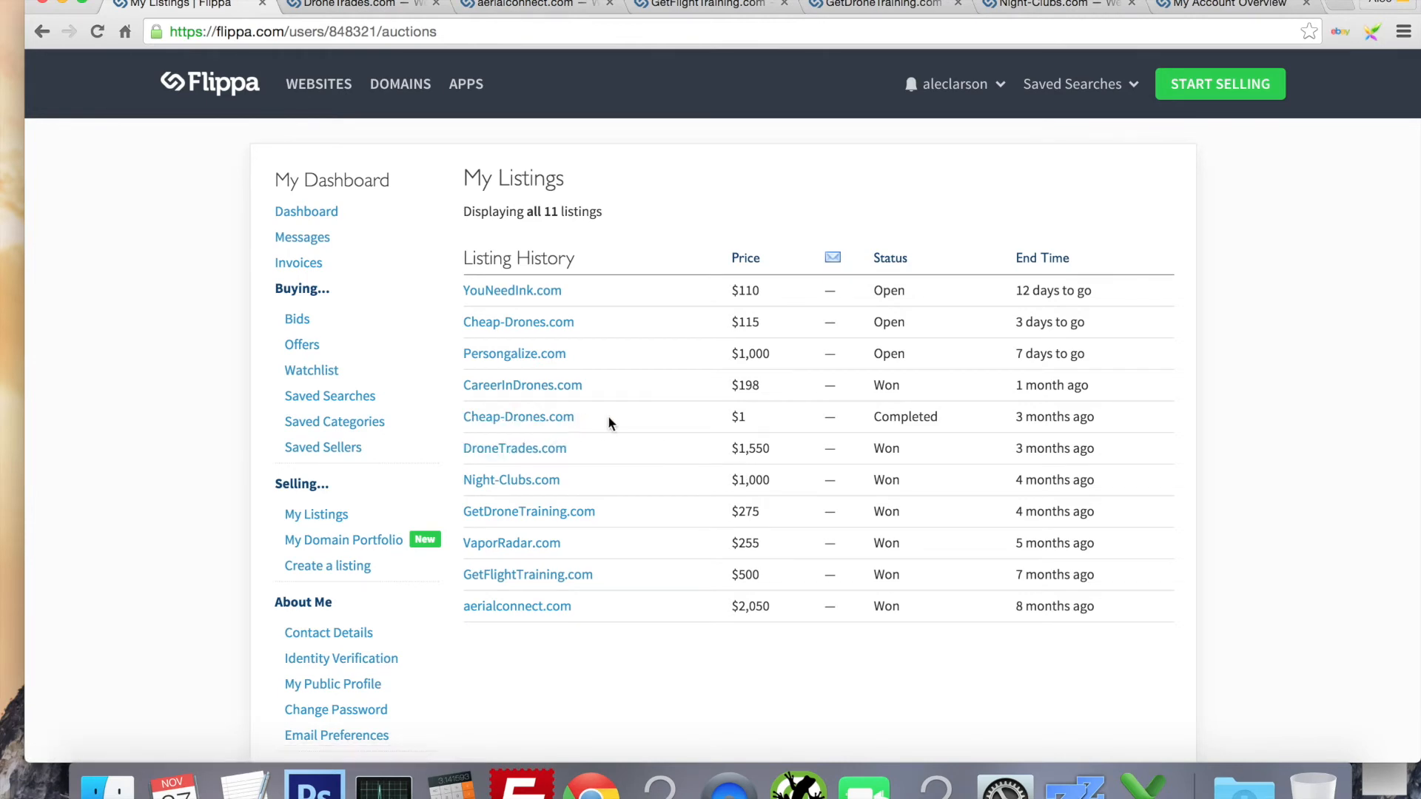
mouse_move(759, 436)
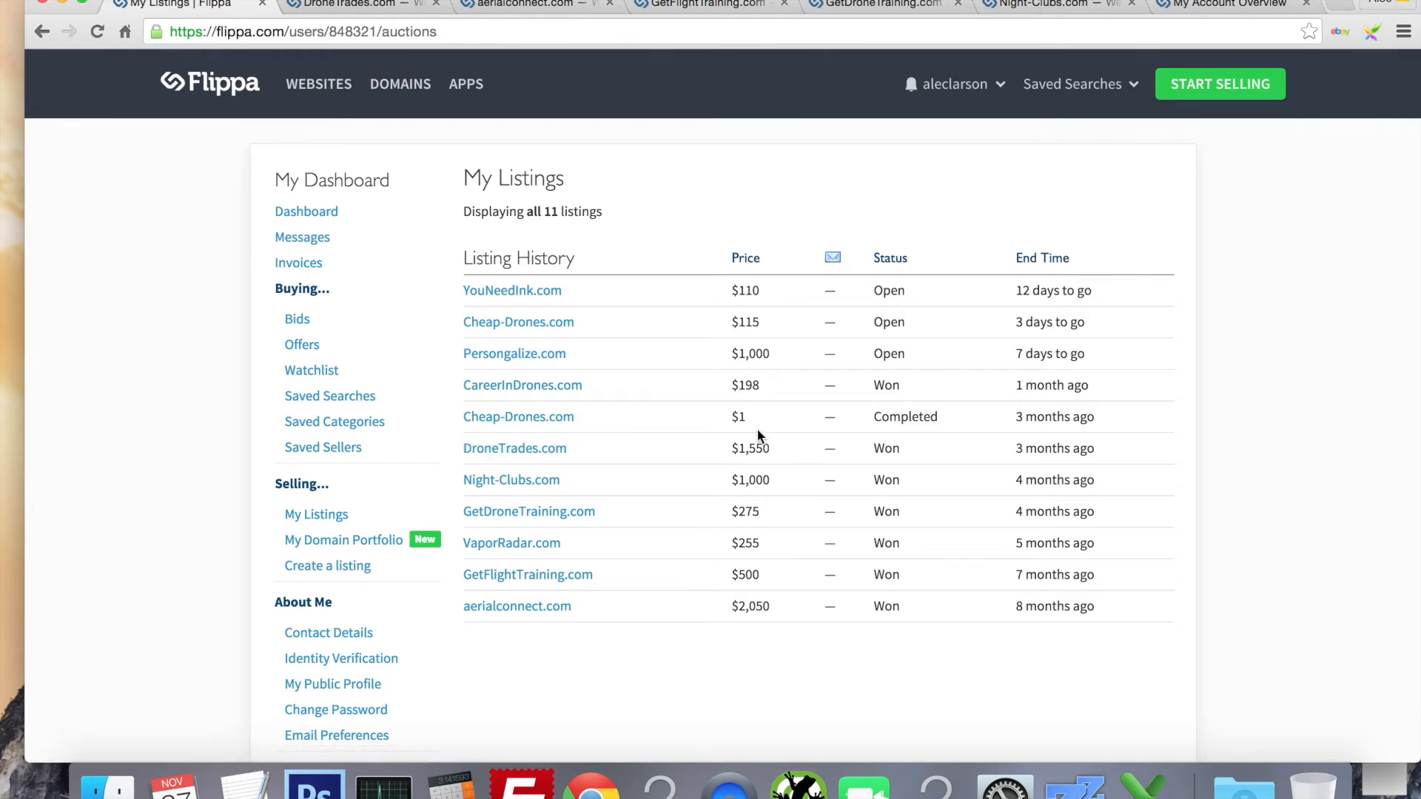
mouse_move(743, 432)
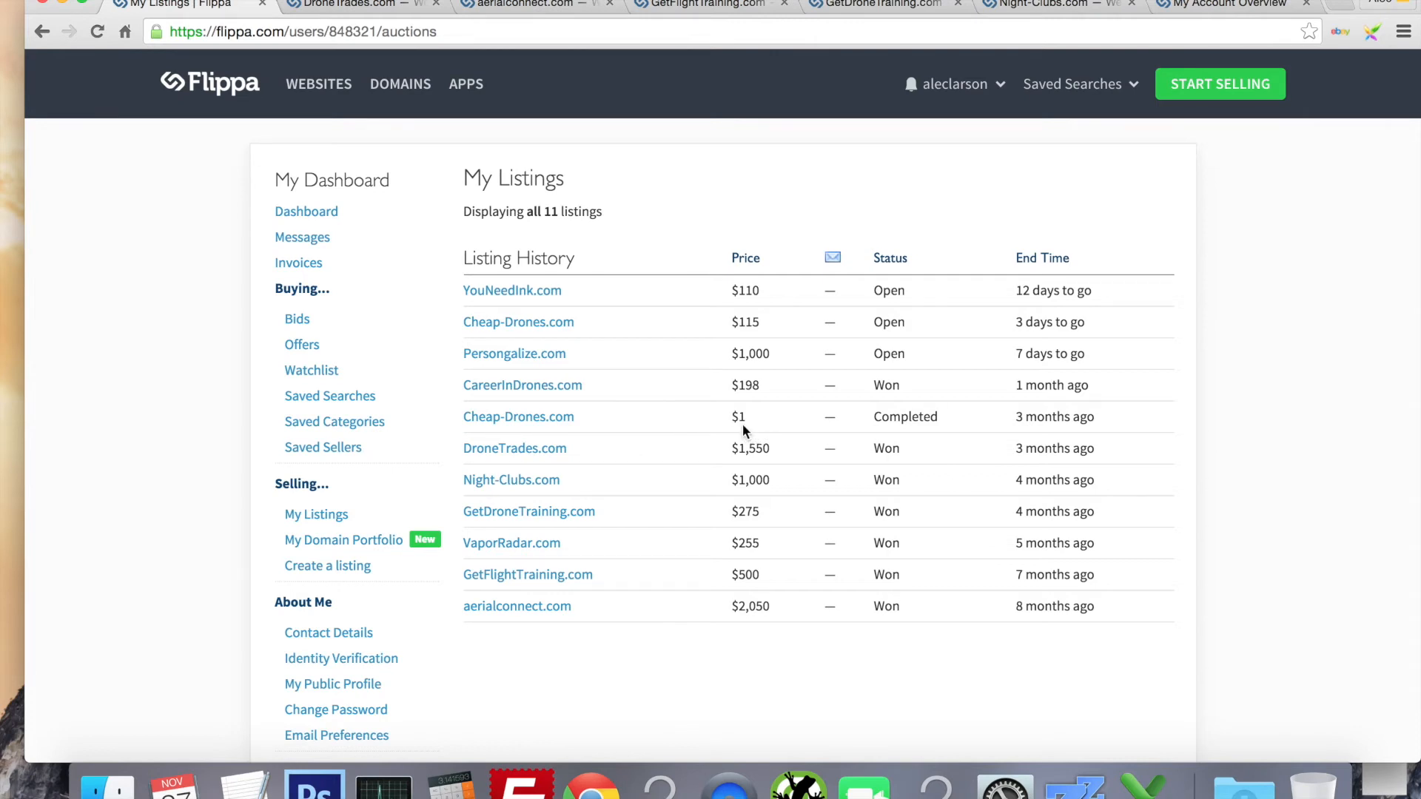
mouse_move(518, 416)
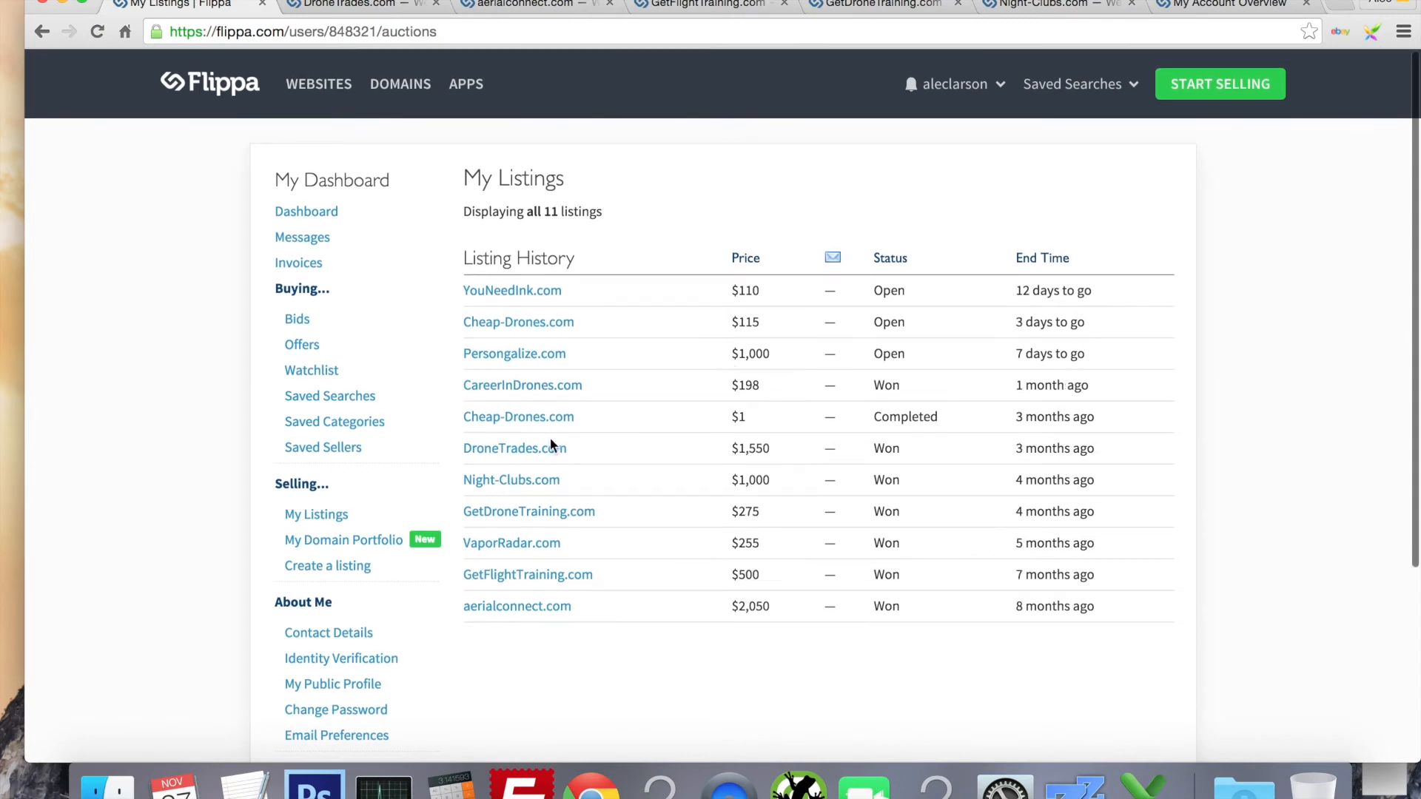
mouse_move(713, 331)
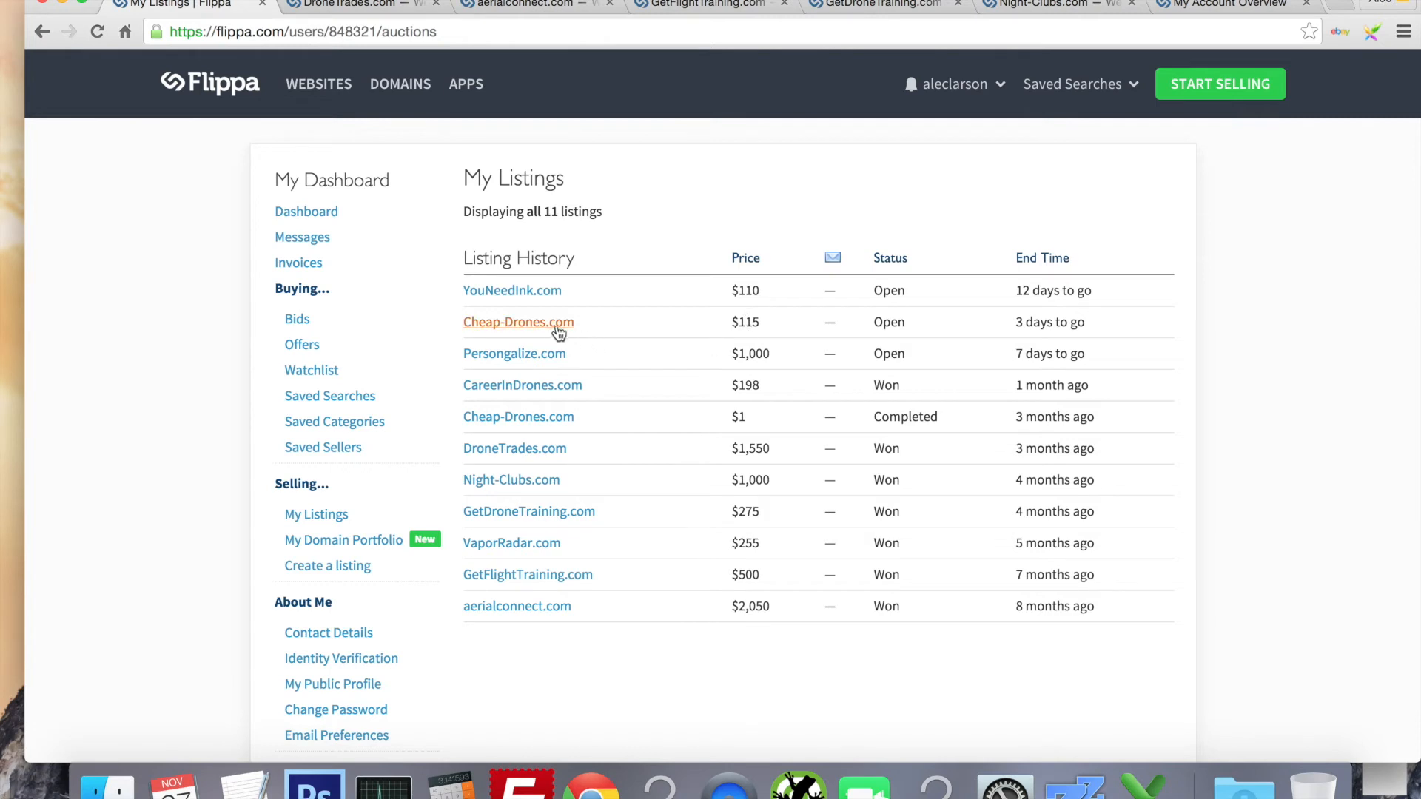
mouse_move(661, 364)
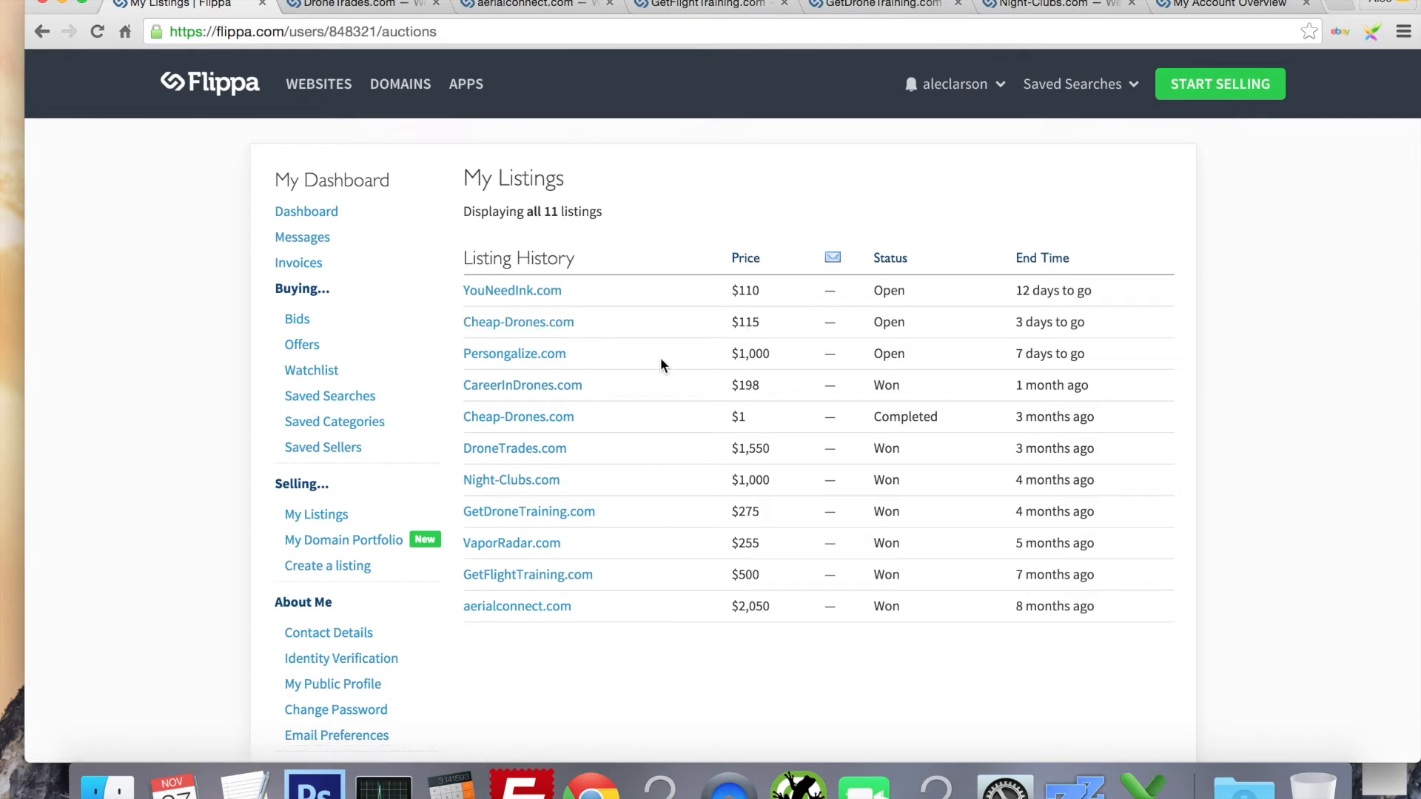
mouse_move(523, 384)
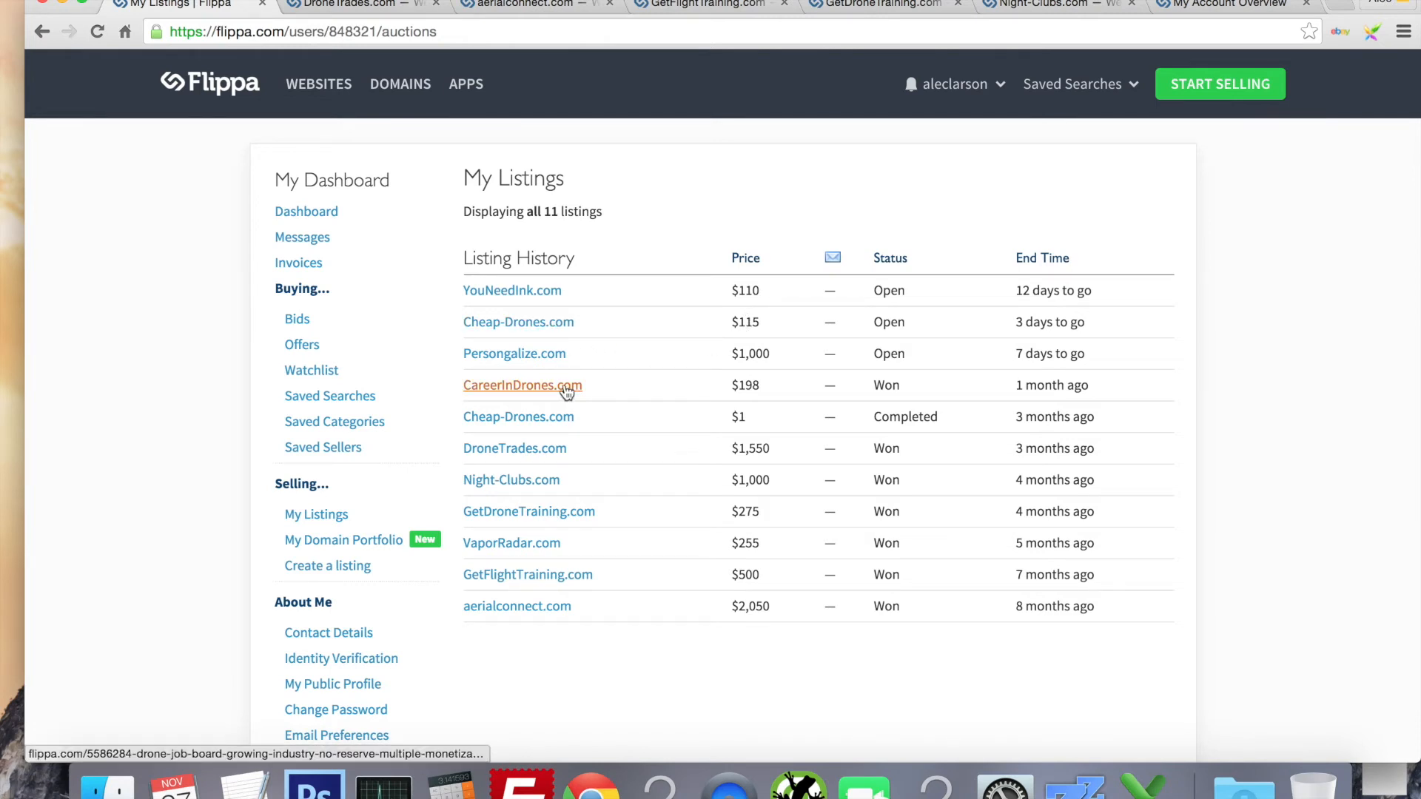
click(522, 384)
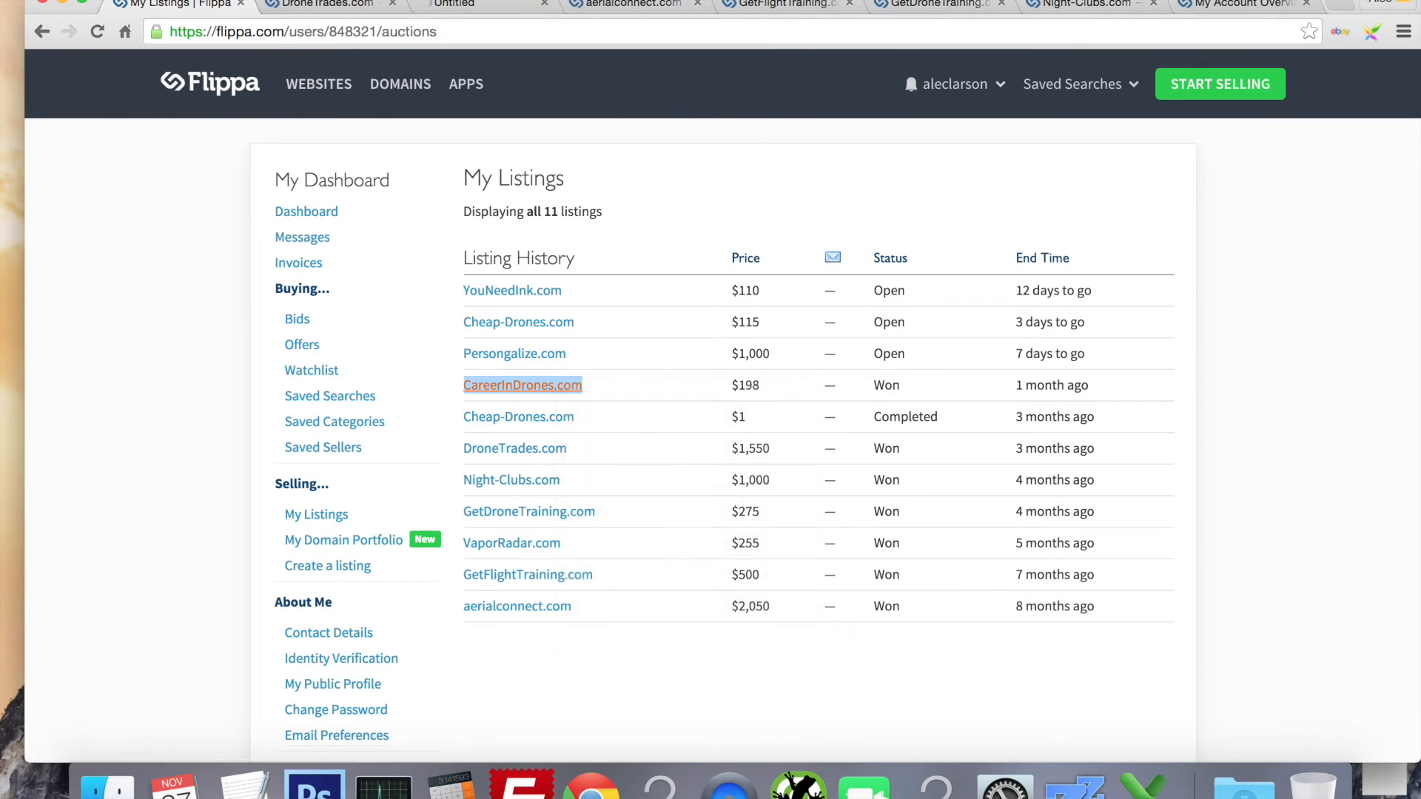
click(522, 384)
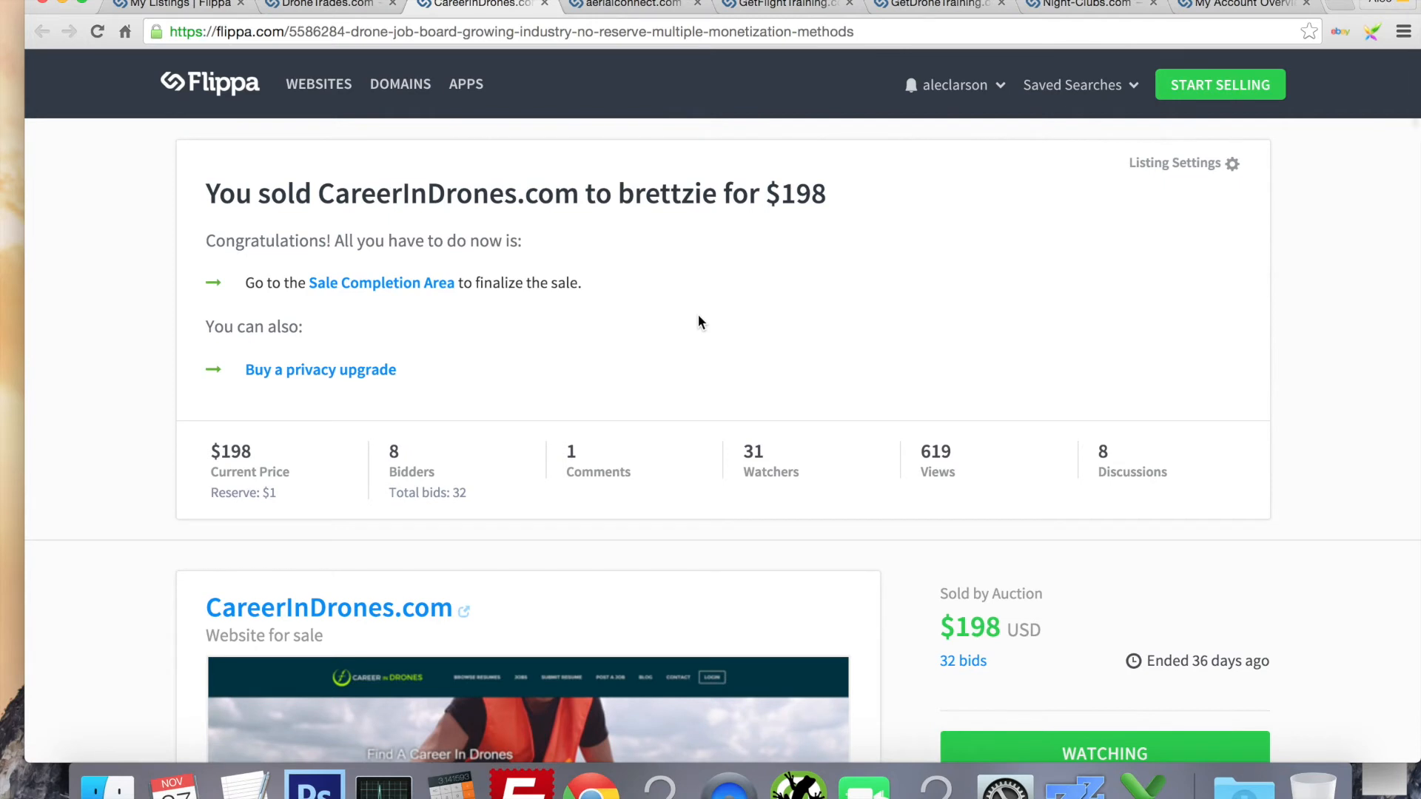
mouse_move(585, 219)
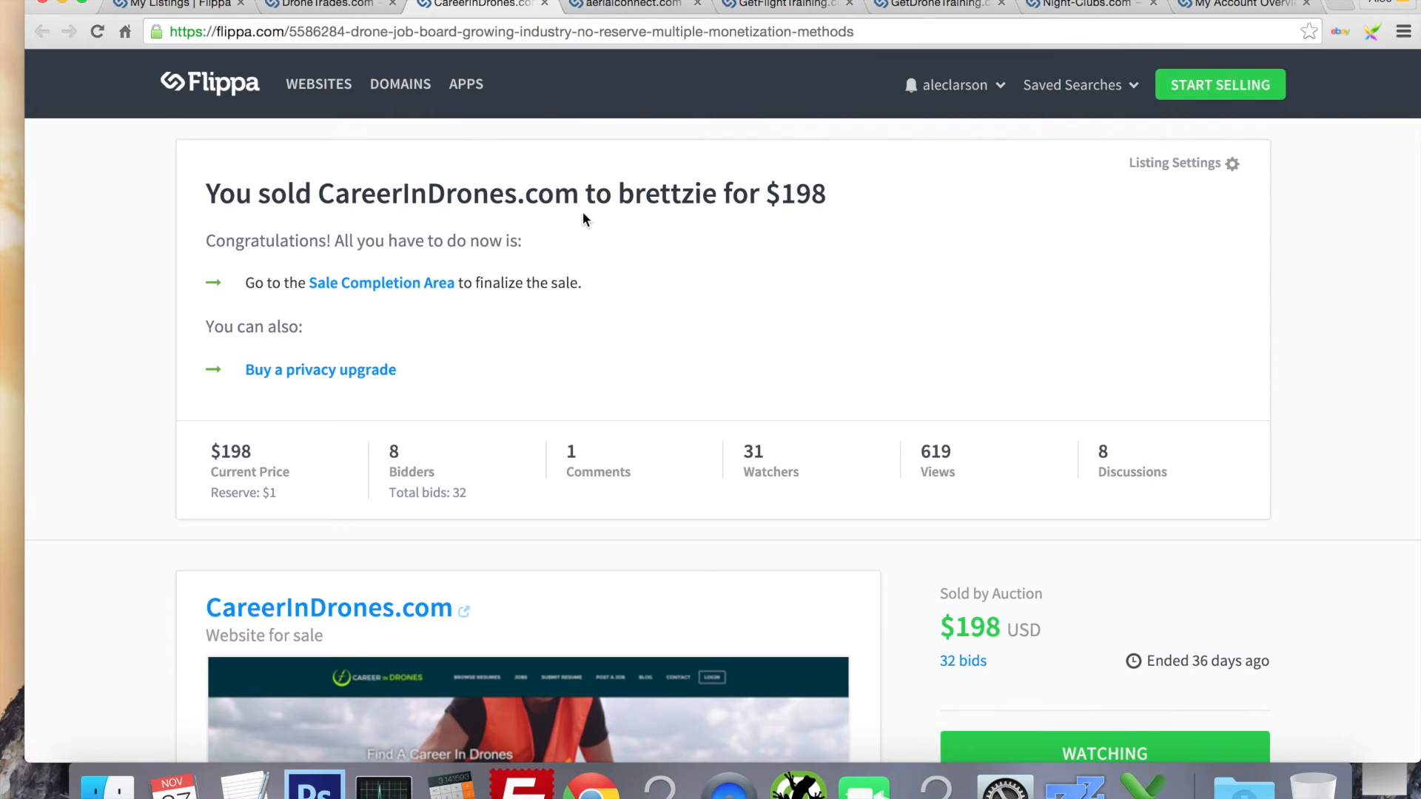
scroll(down, 3)
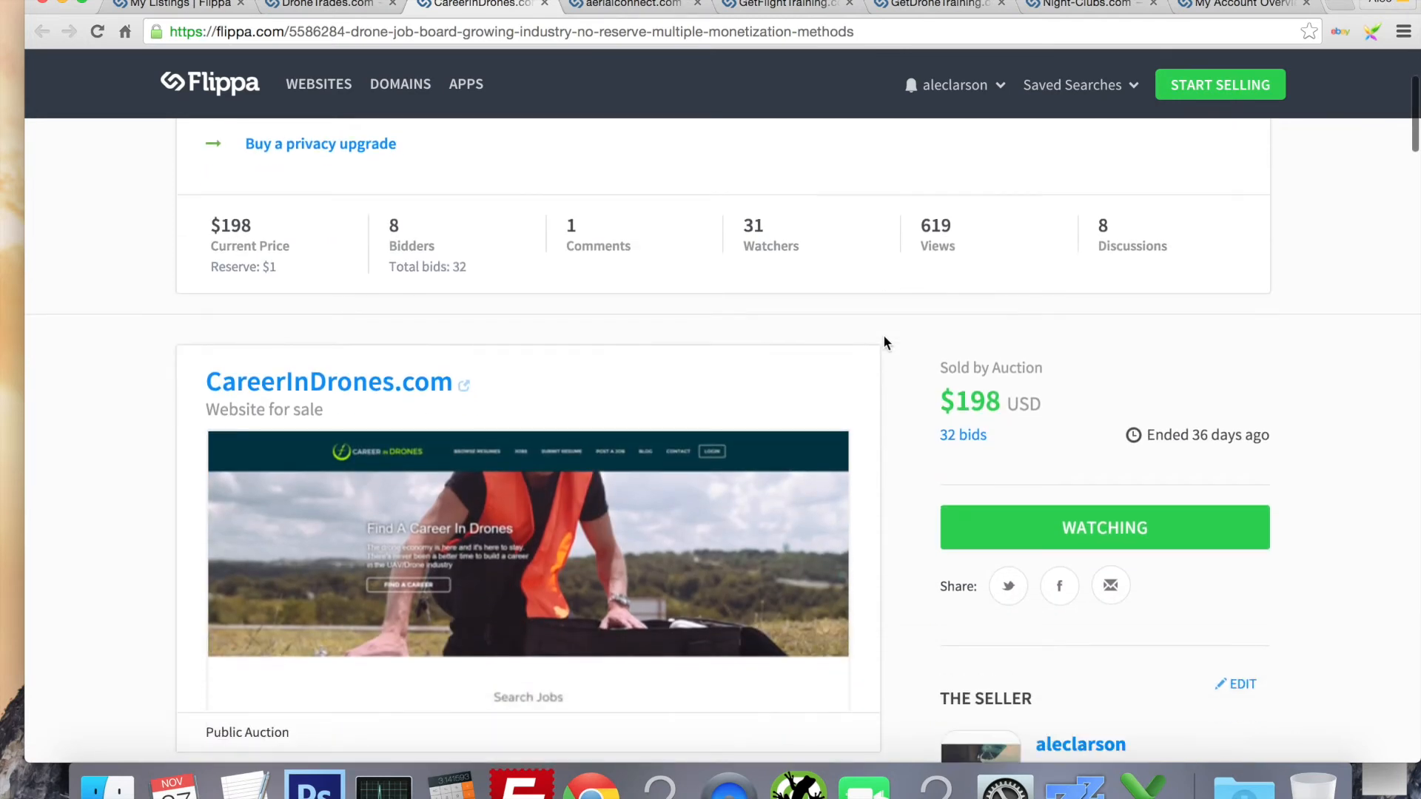
scroll(down, 3)
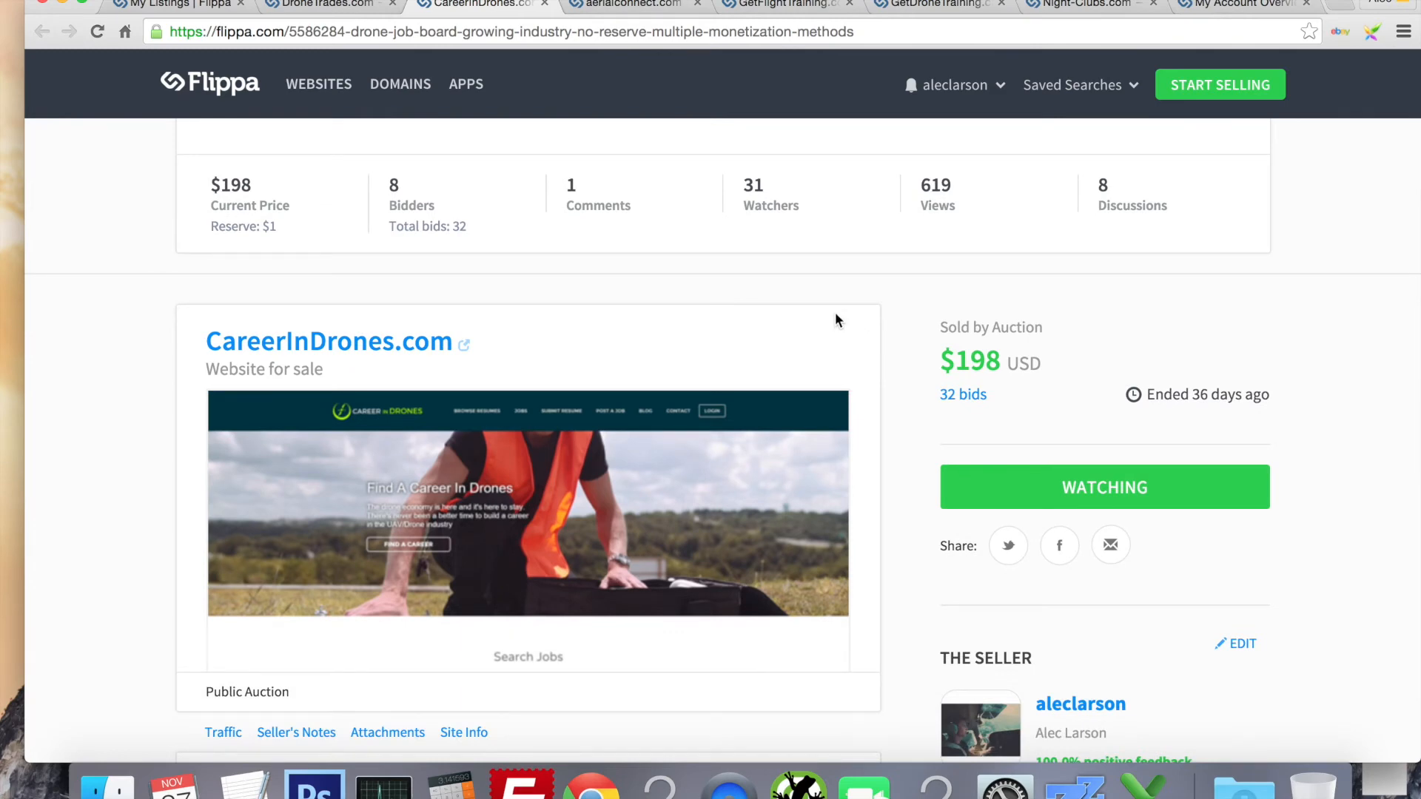
scroll(down, 3)
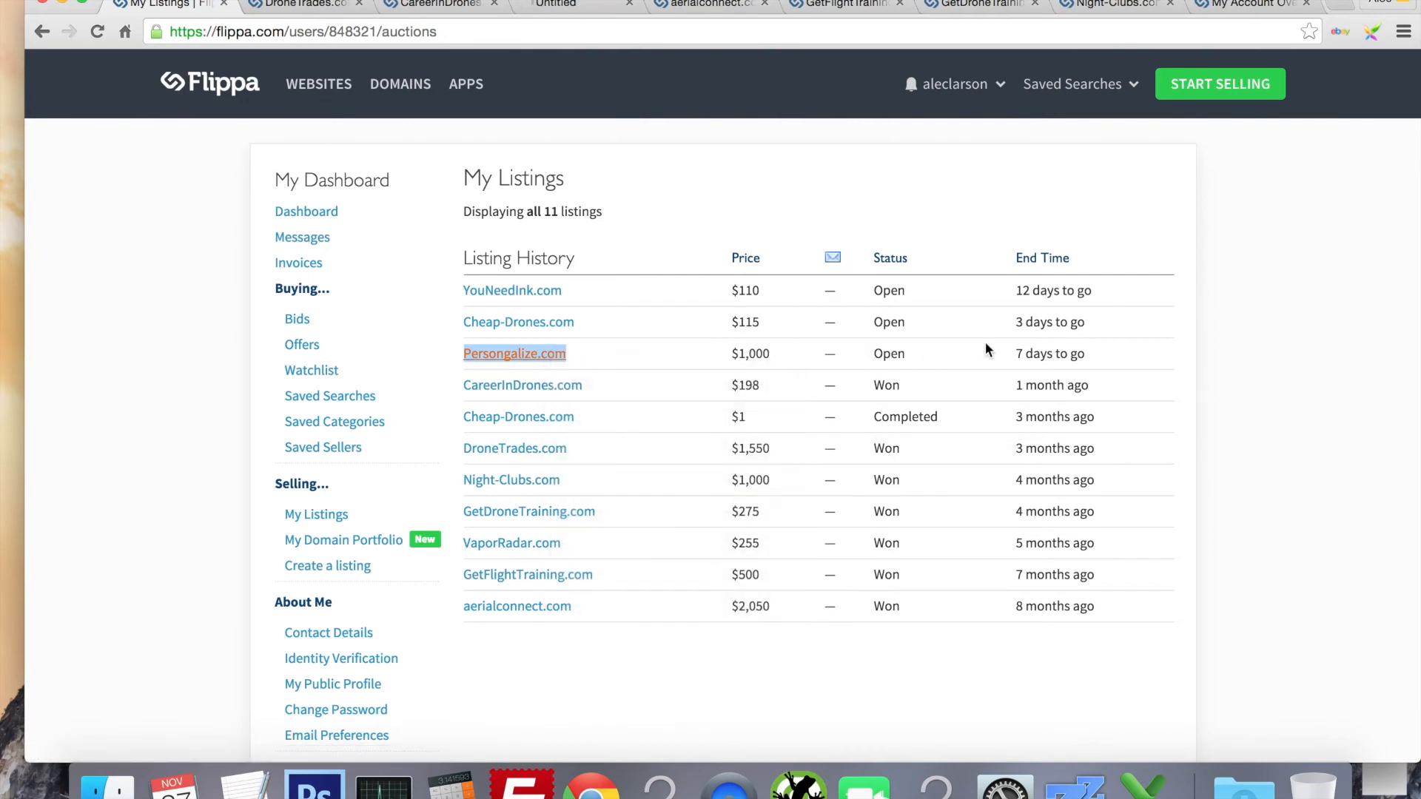
Switch to Persongalize.com and scroll to its $1,000 price, 8 bids, reserve met, 7 days left.
click(514, 354)
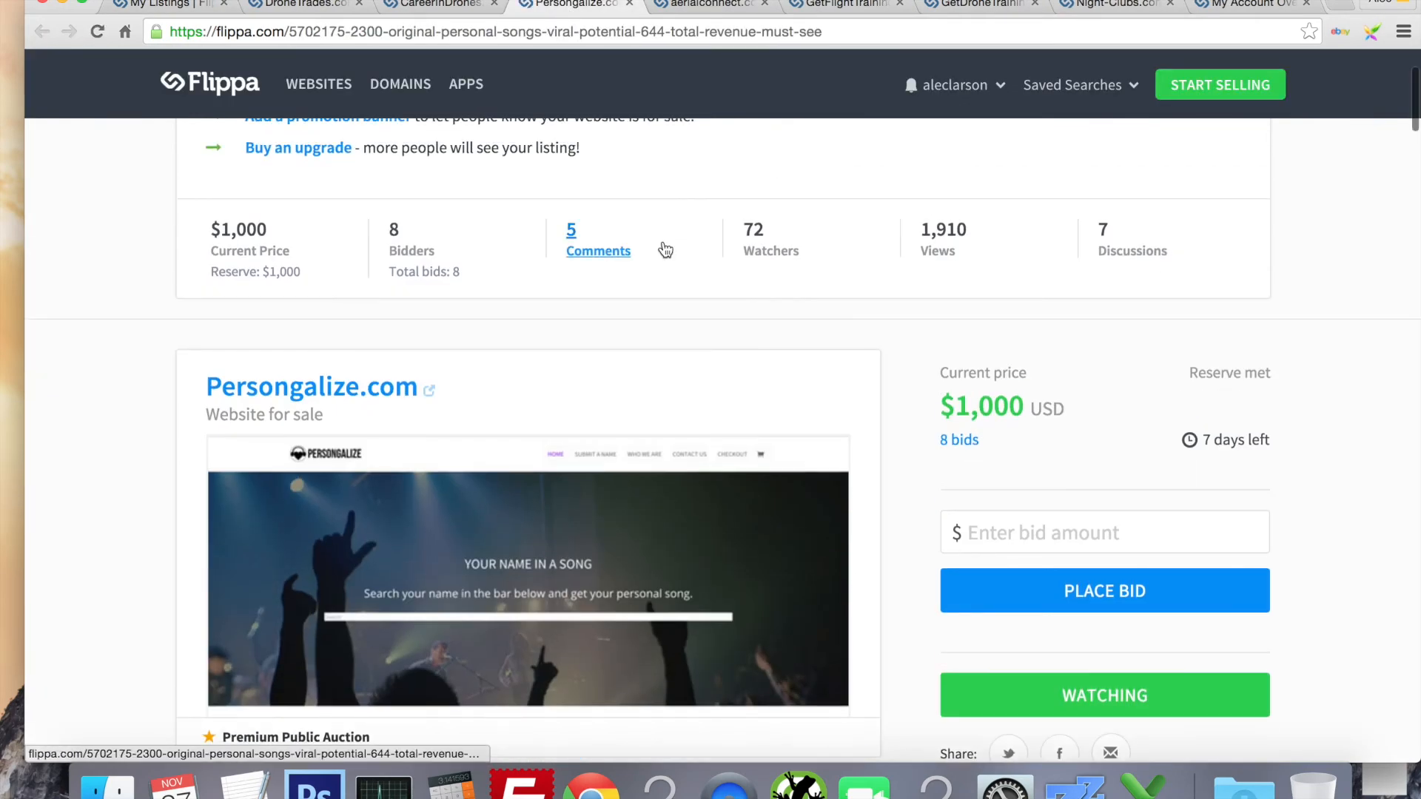
mouse_move(781, 356)
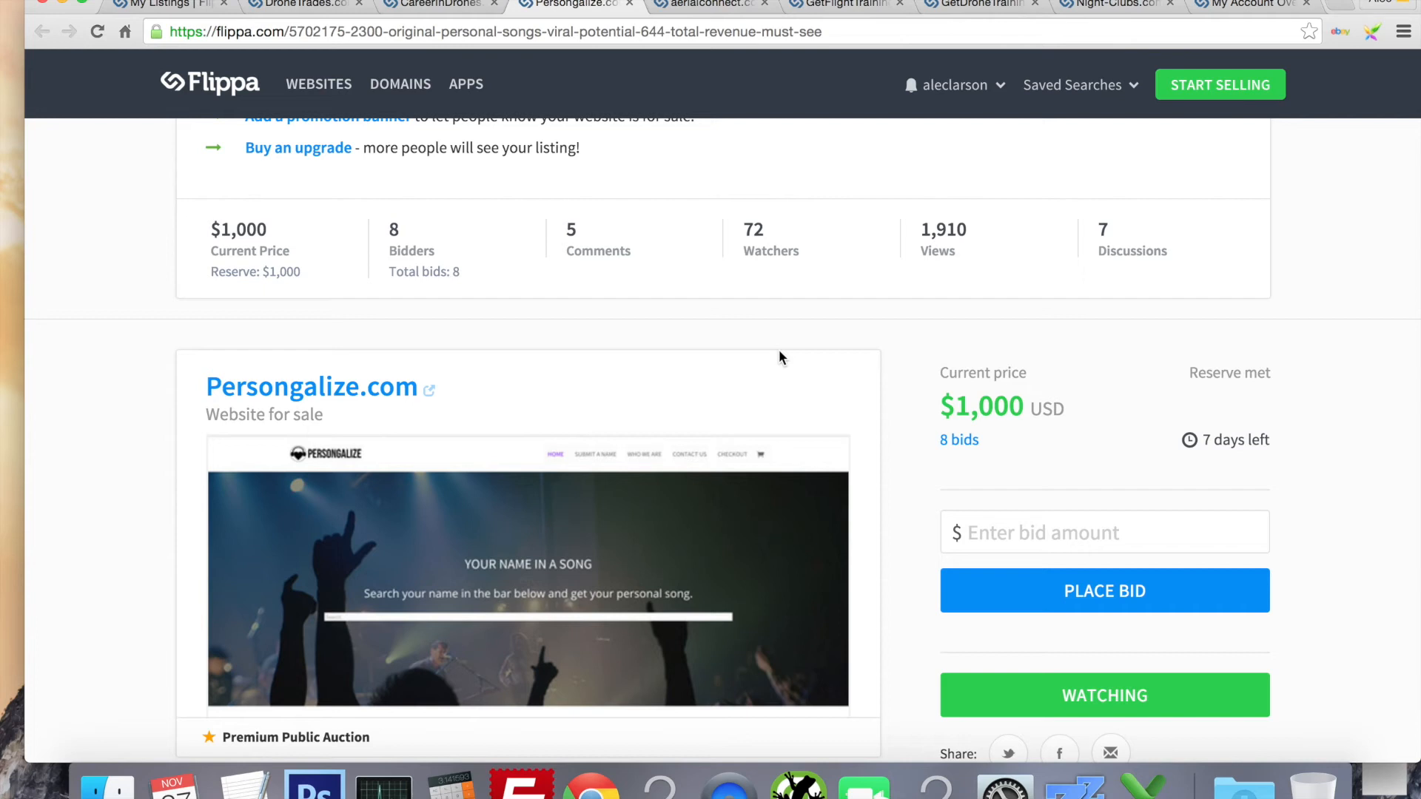
mouse_move(446, 405)
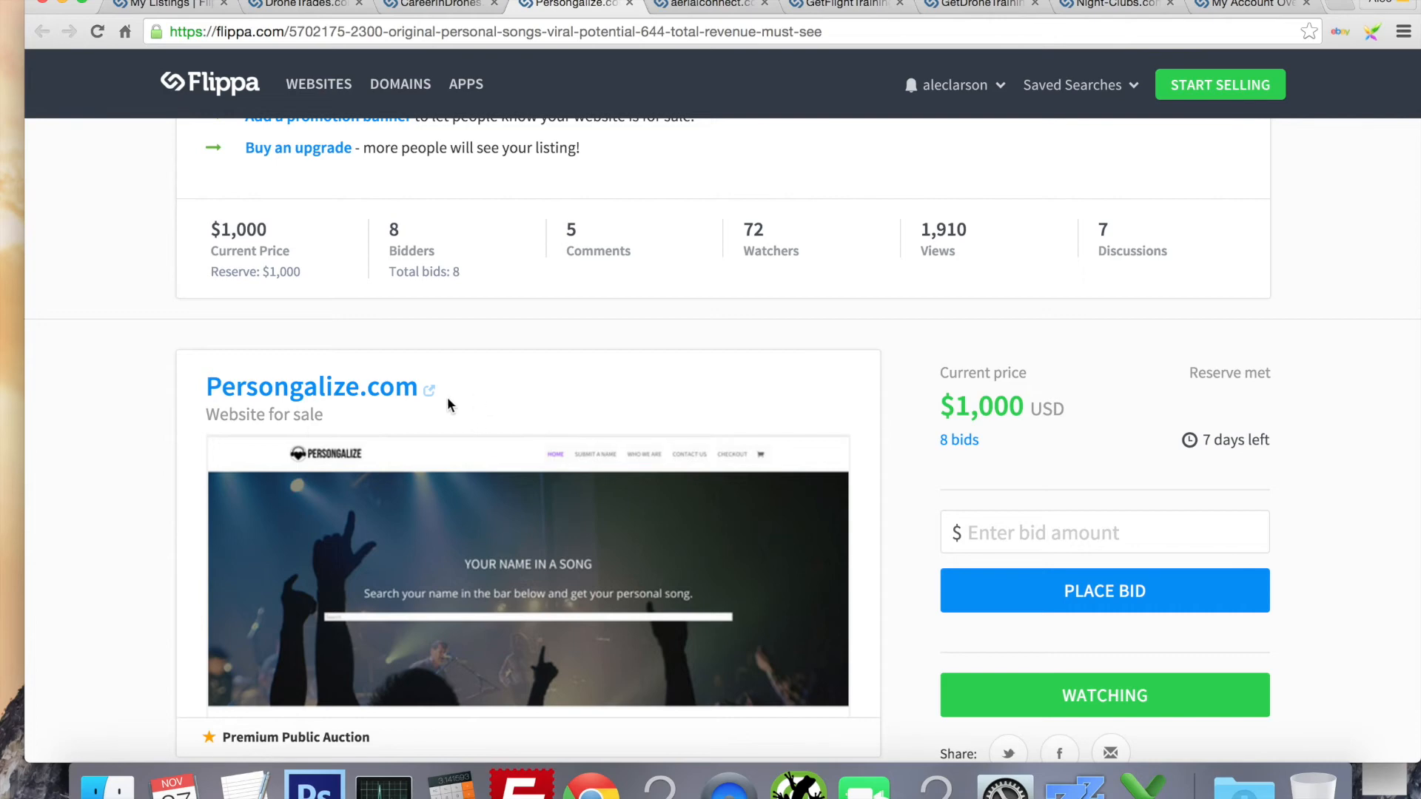
scroll(down, 3)
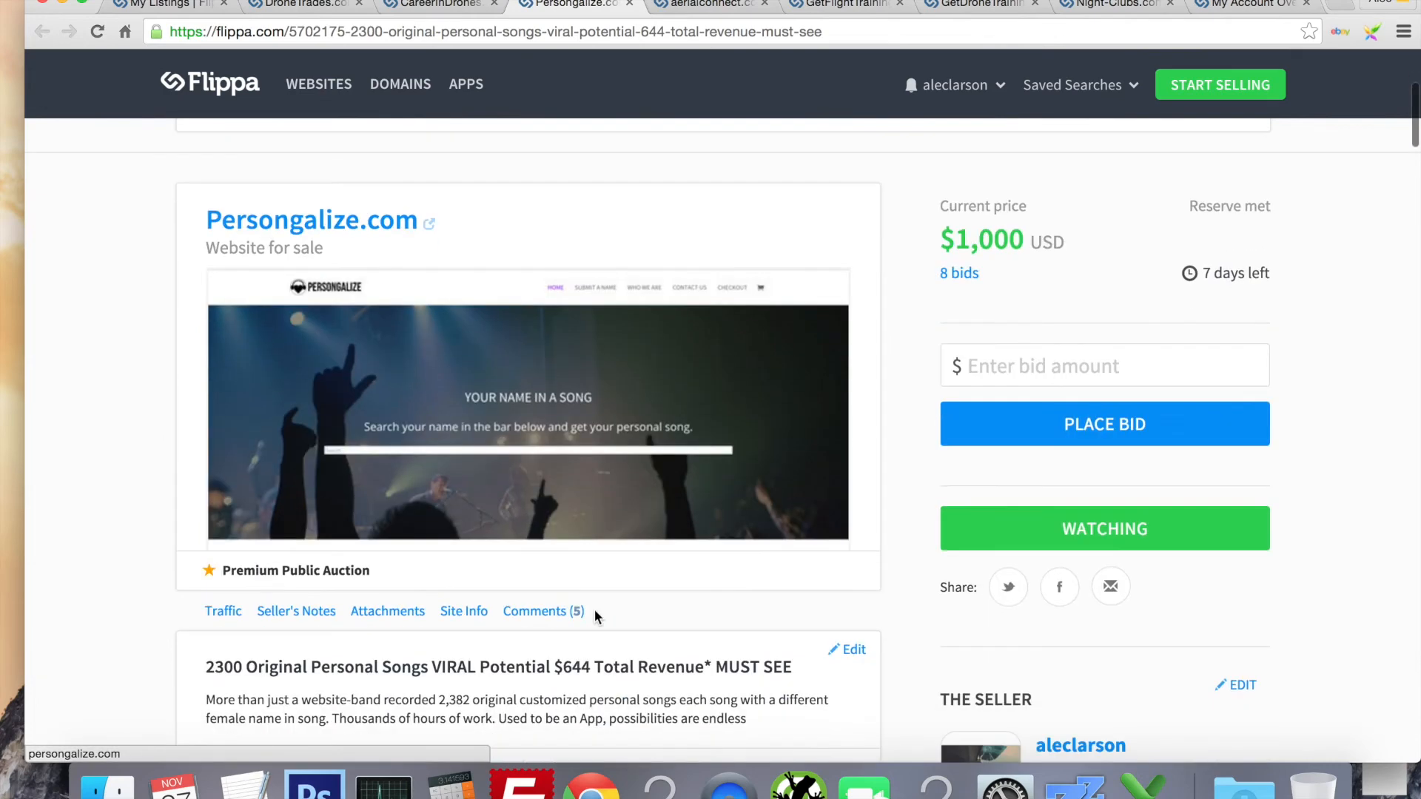
mouse_move(740, 315)
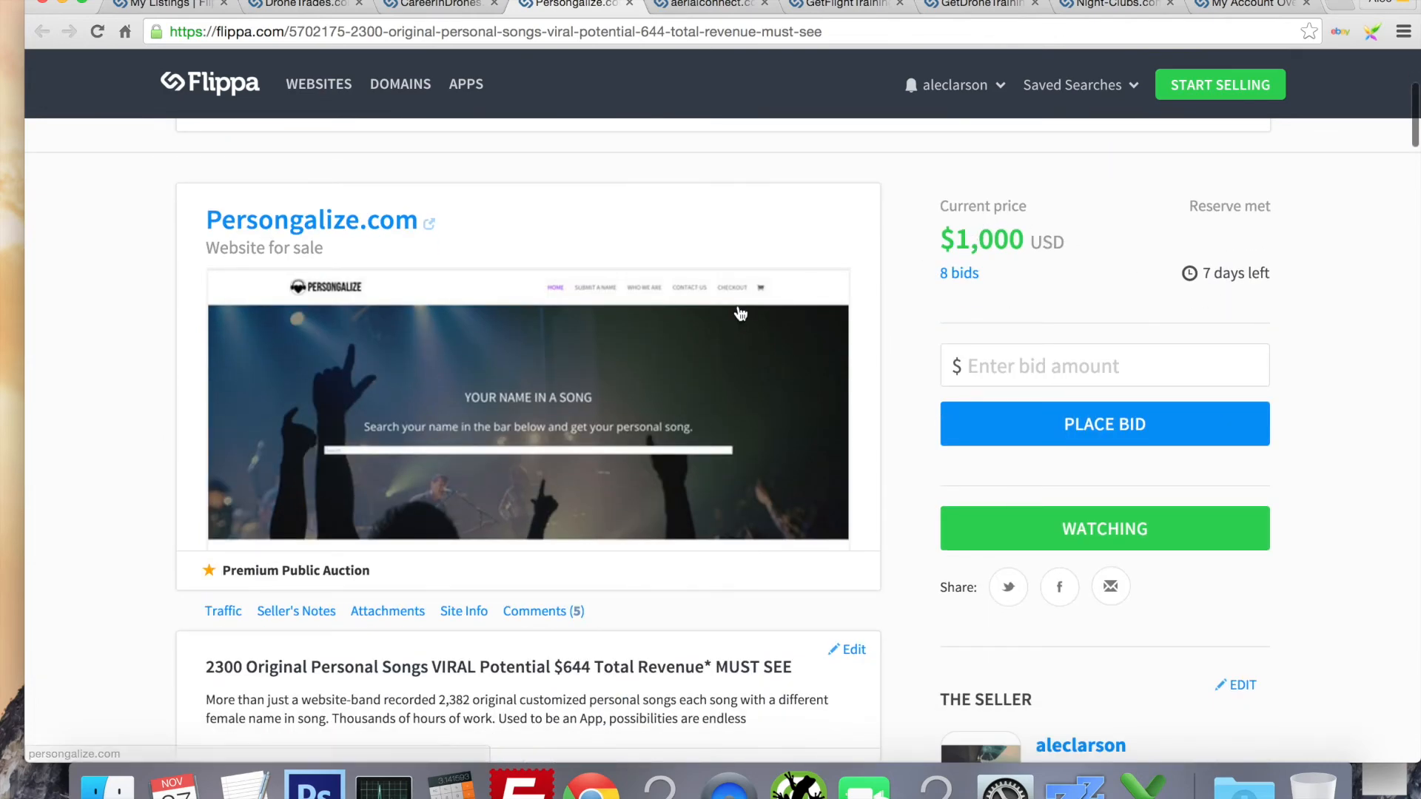
Browse Persongalize.com's traffic charts and tables, then return to the My Listings table.
click(222, 610)
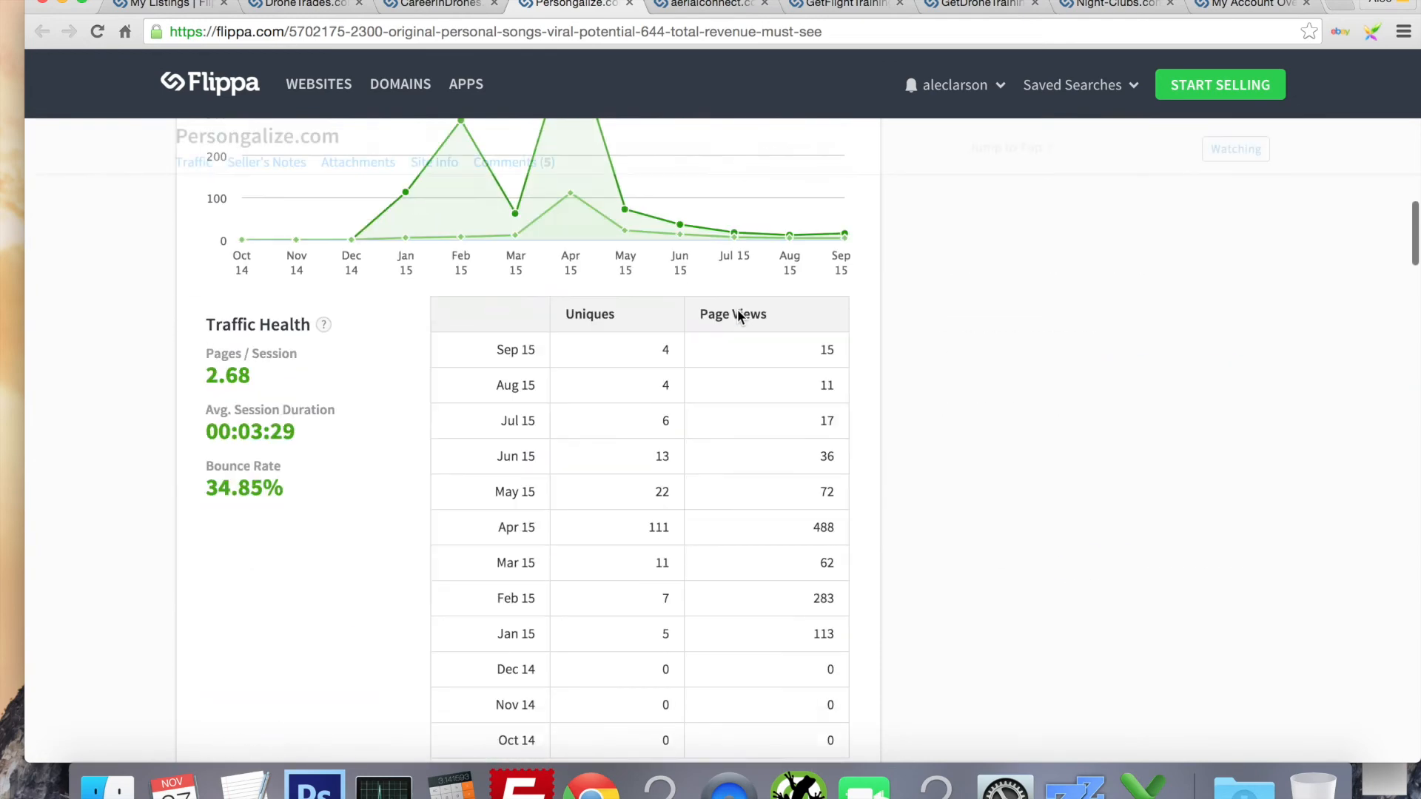
scroll(down, 3)
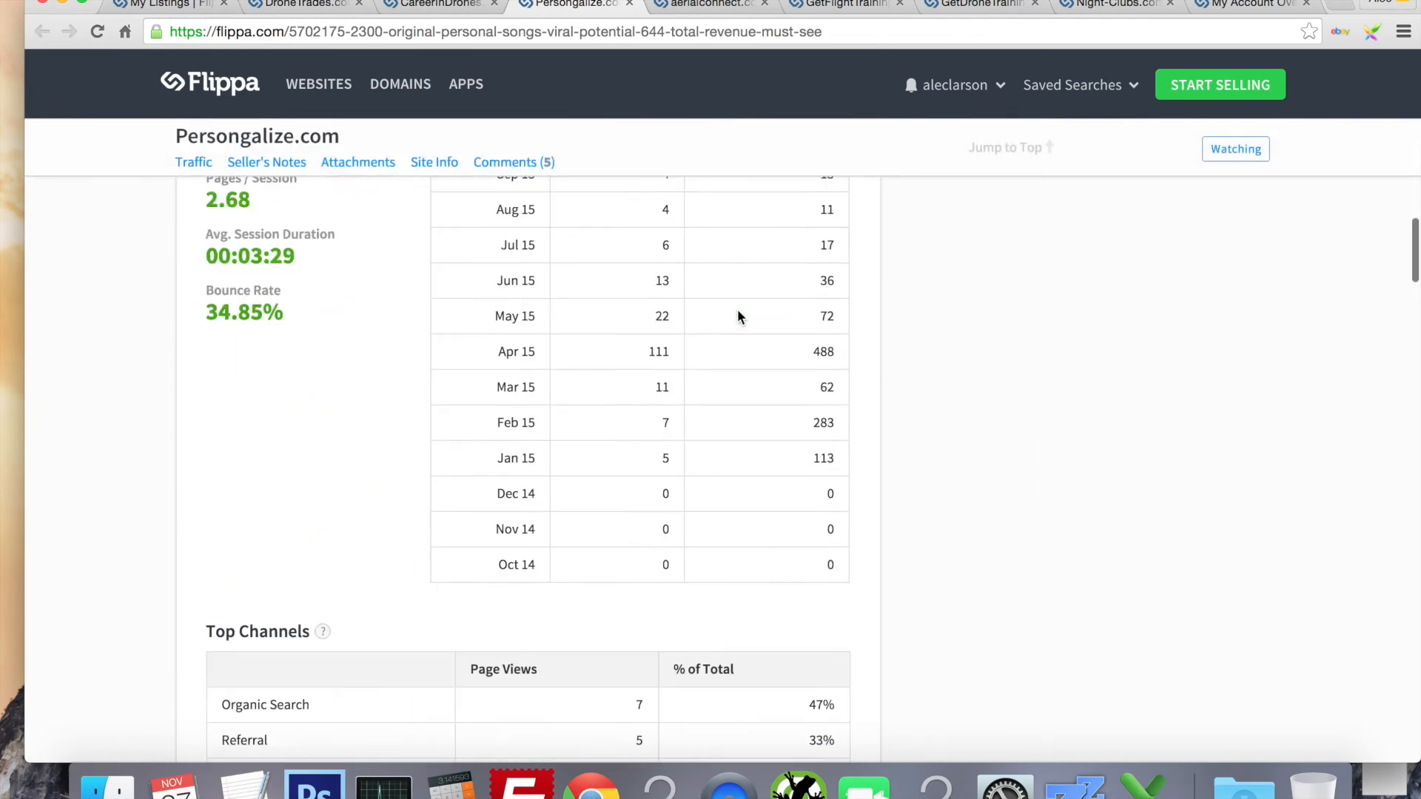
scroll(up, 3)
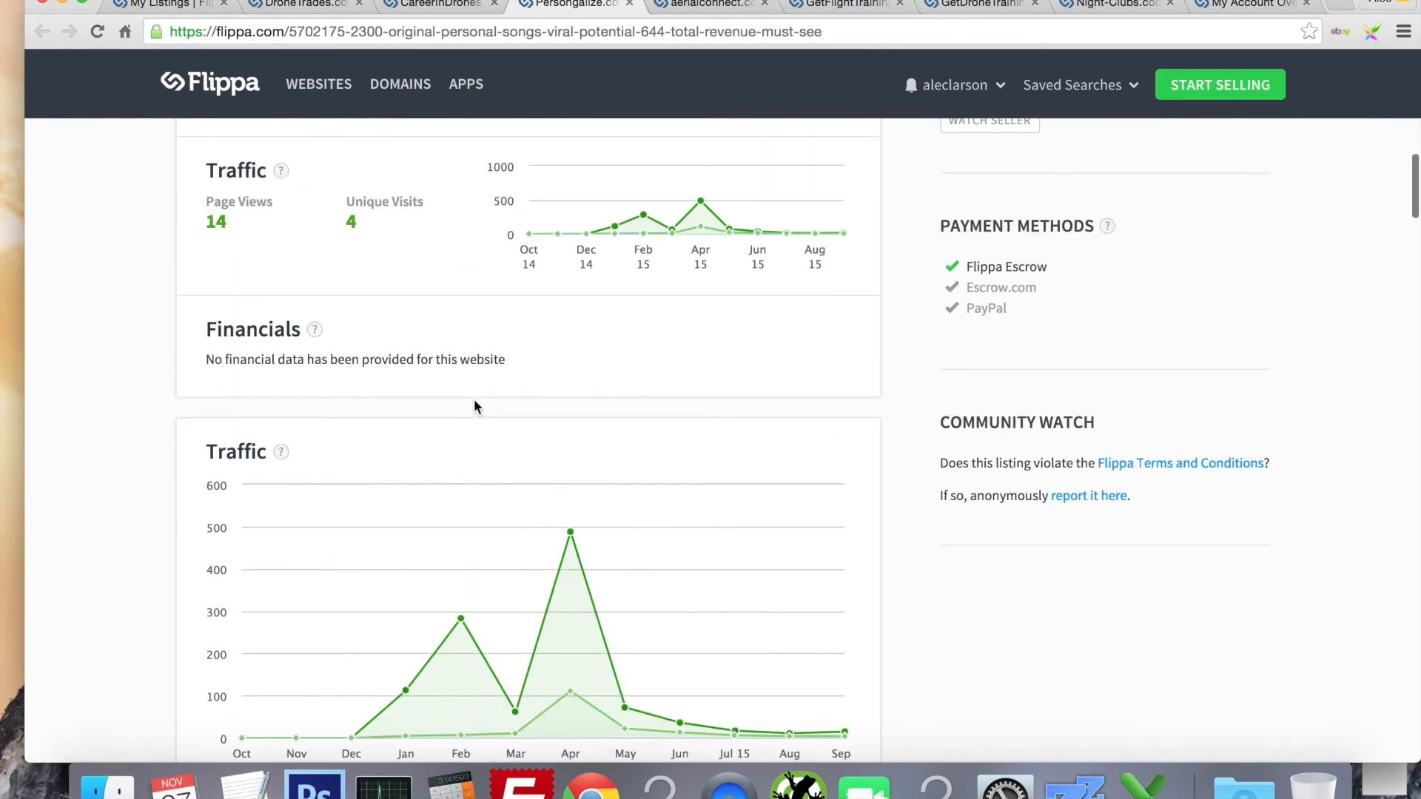
scroll(up, 3)
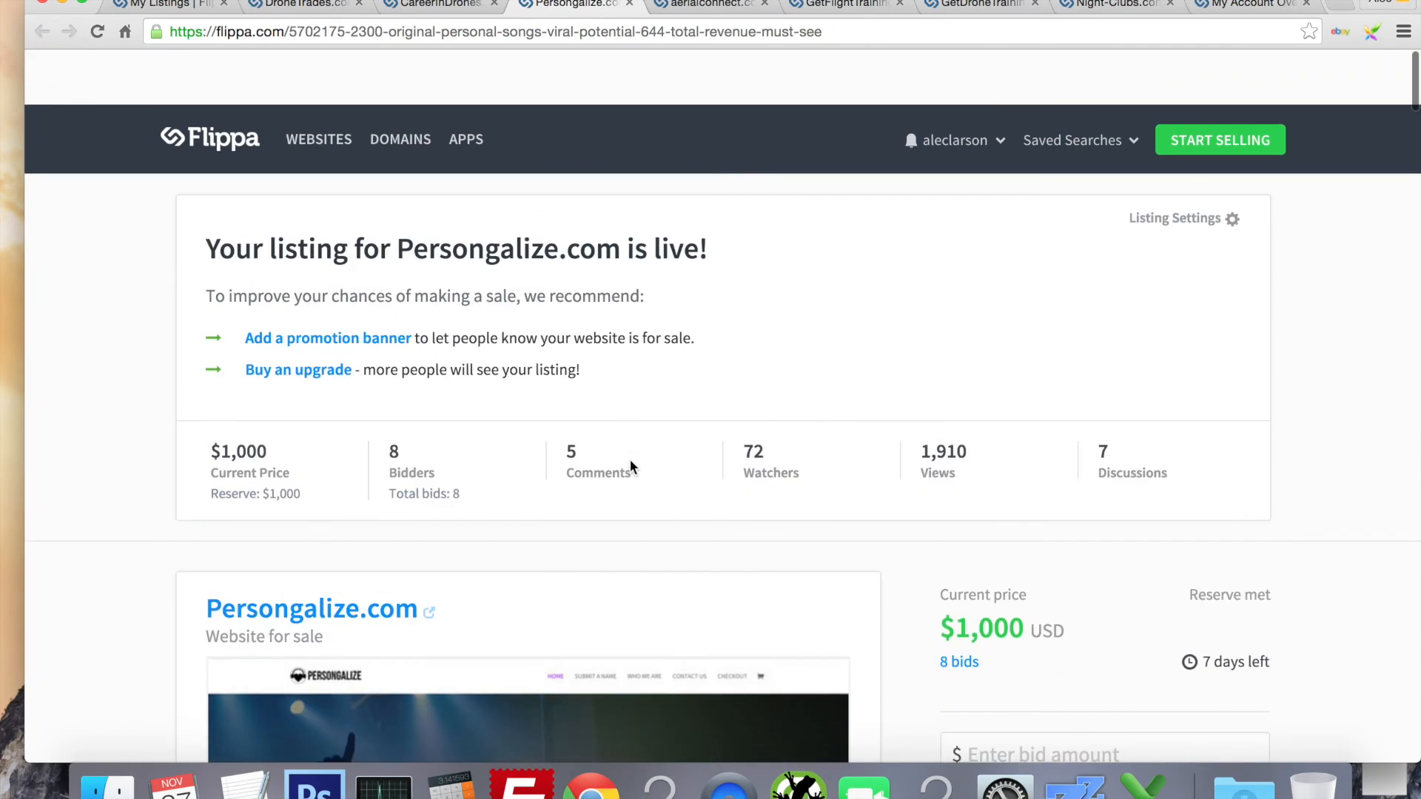
scroll(down, 3)
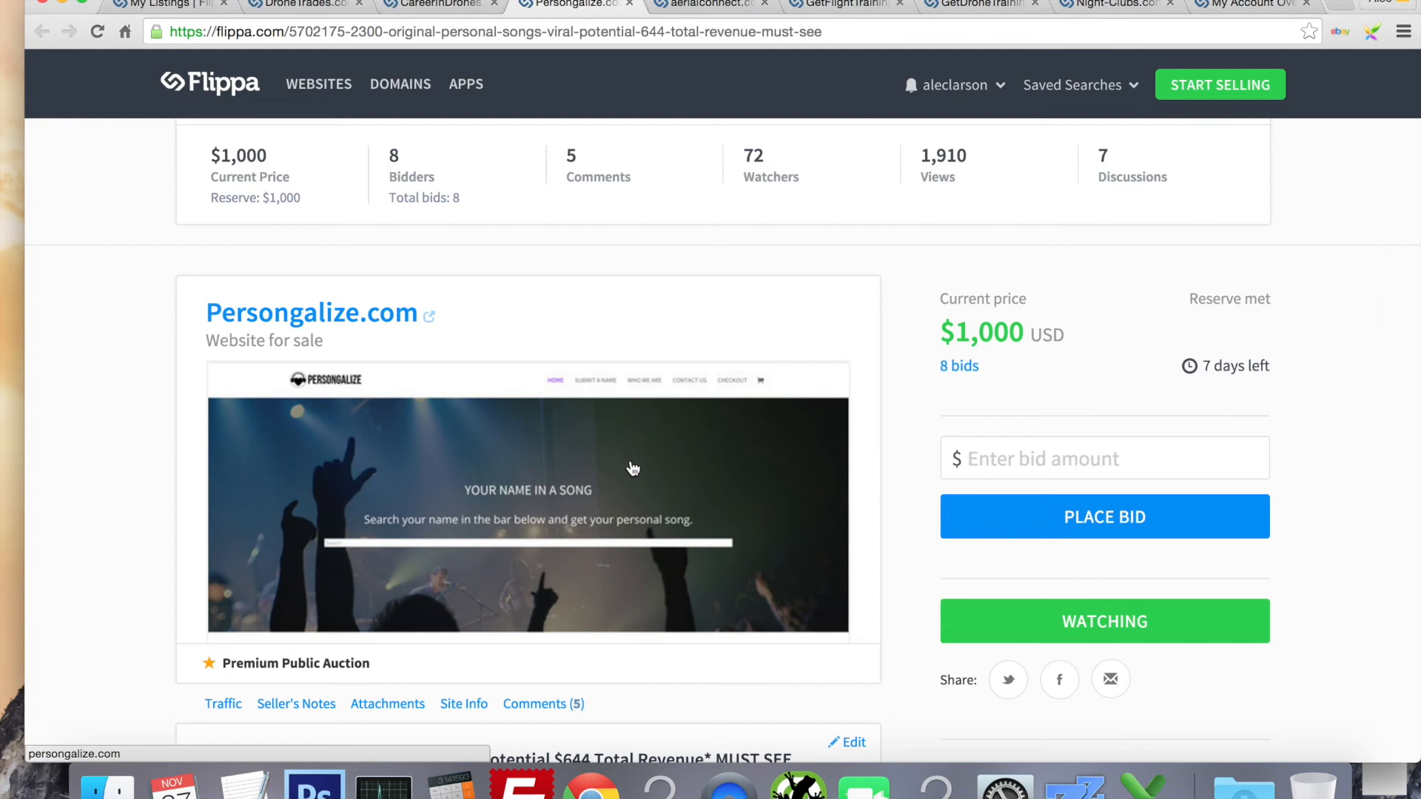
mouse_move(663, 471)
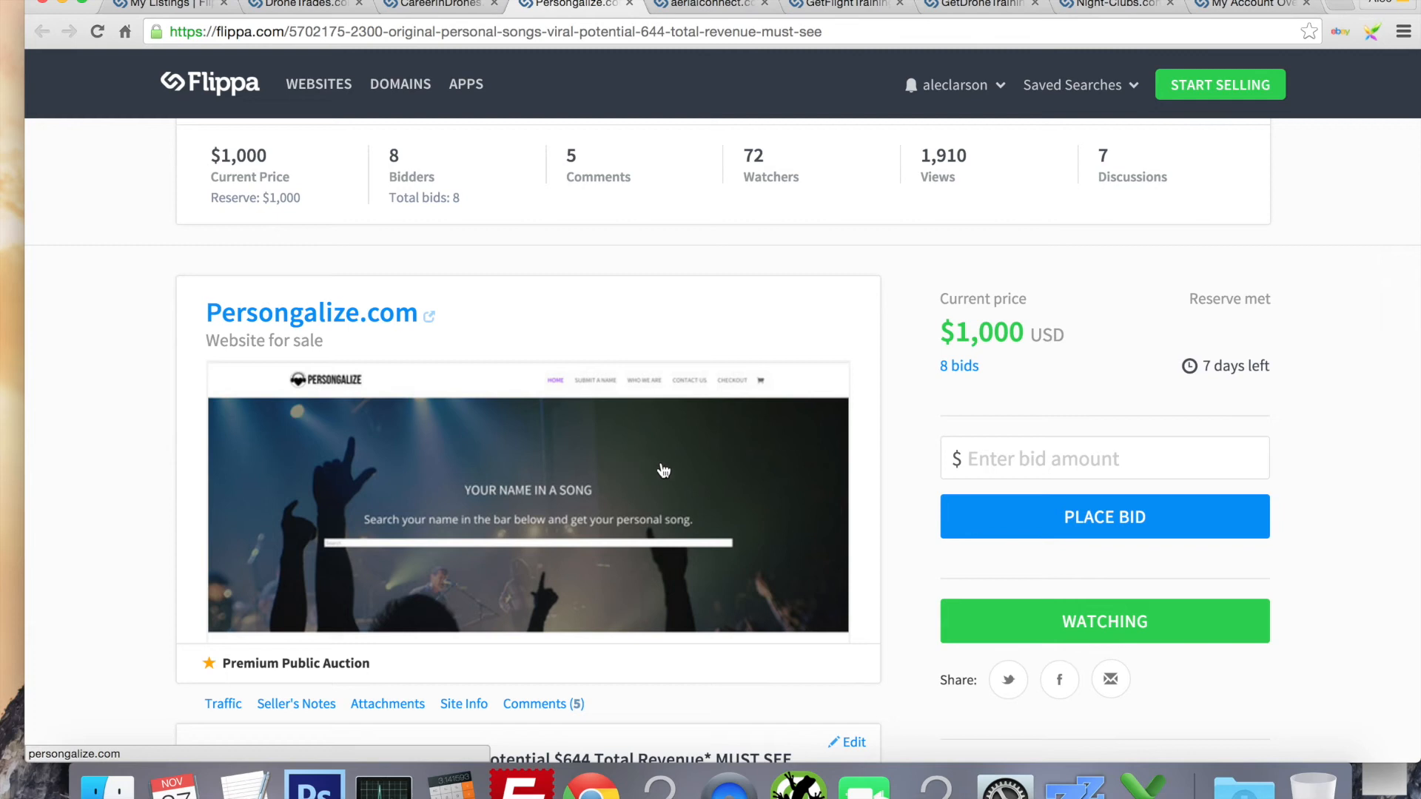
click(399, 84)
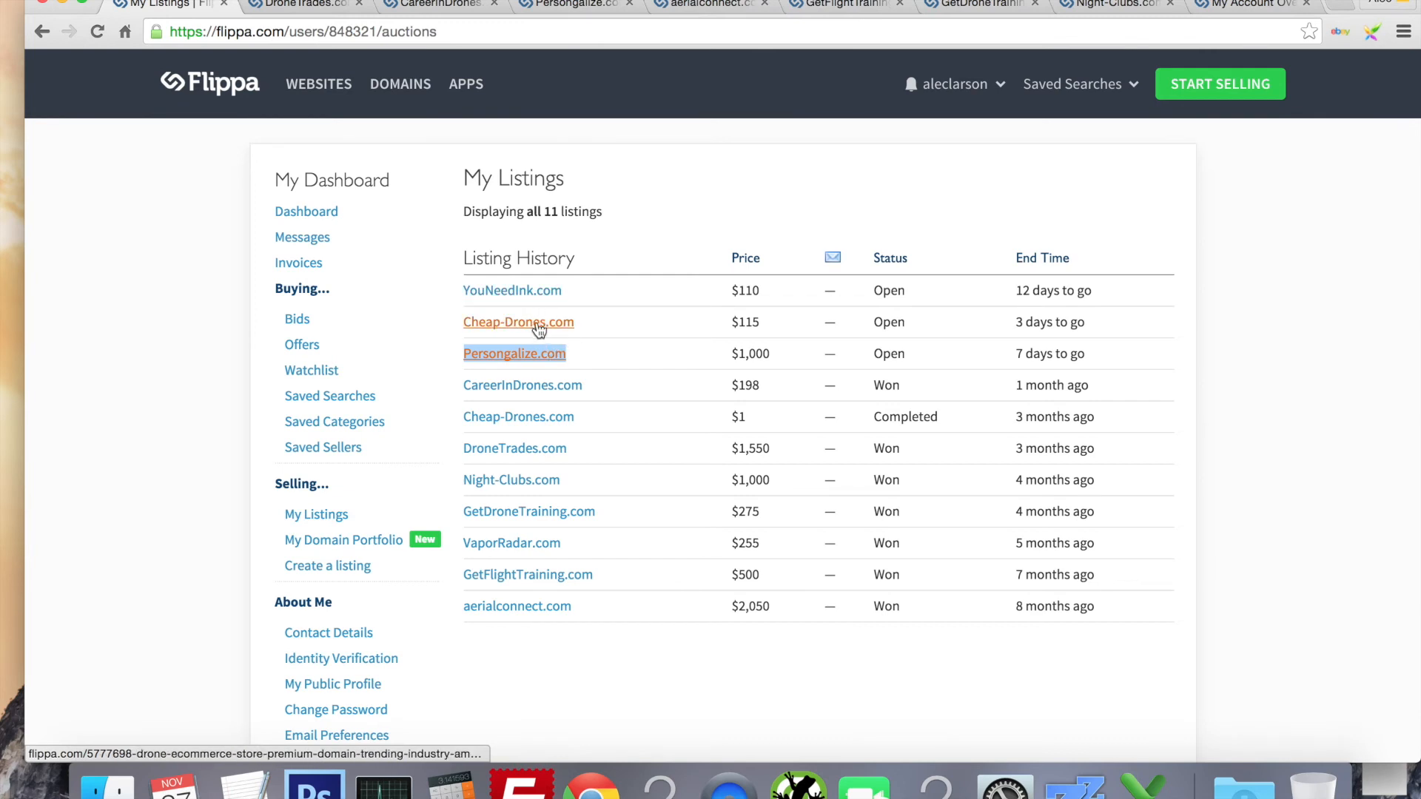
mouse_move(524, 348)
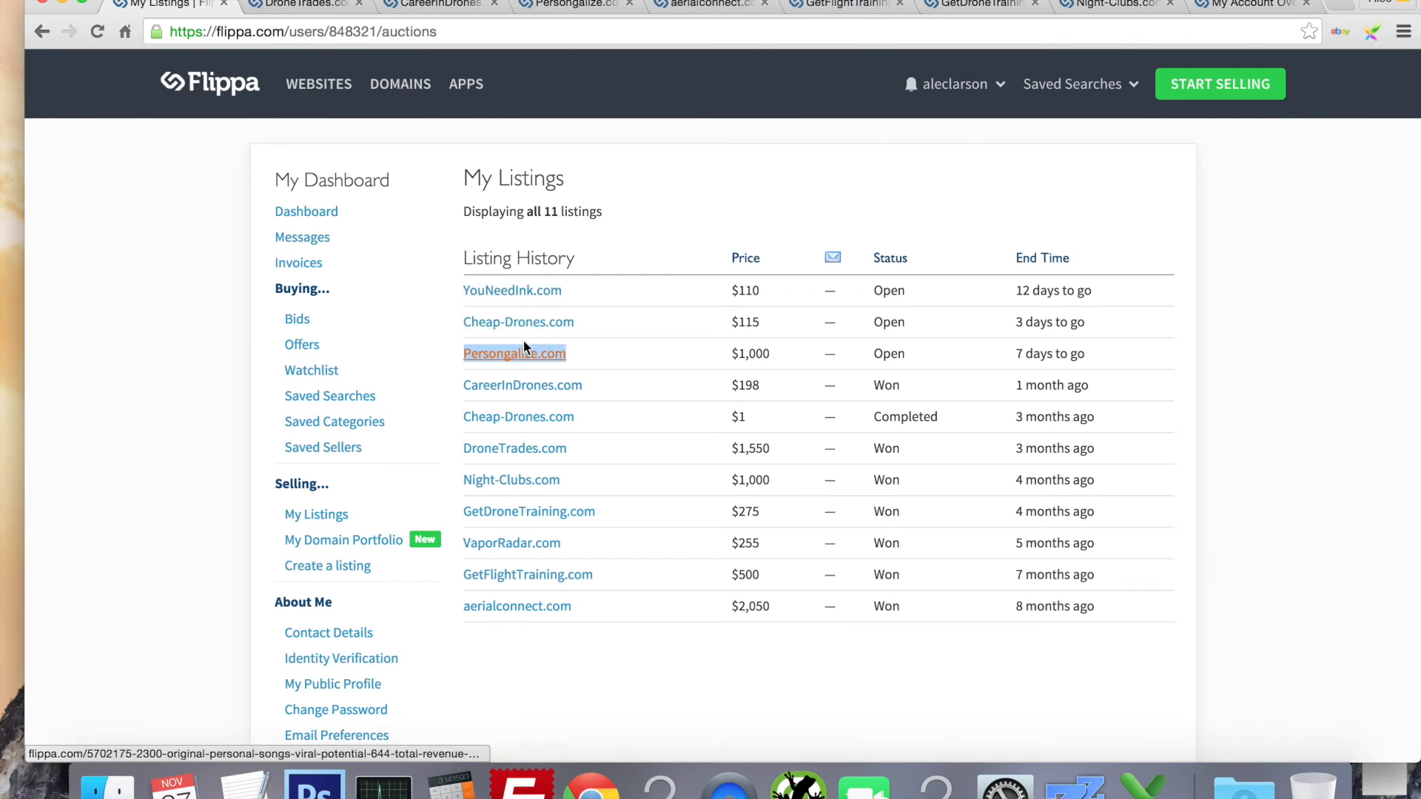
mouse_move(518, 322)
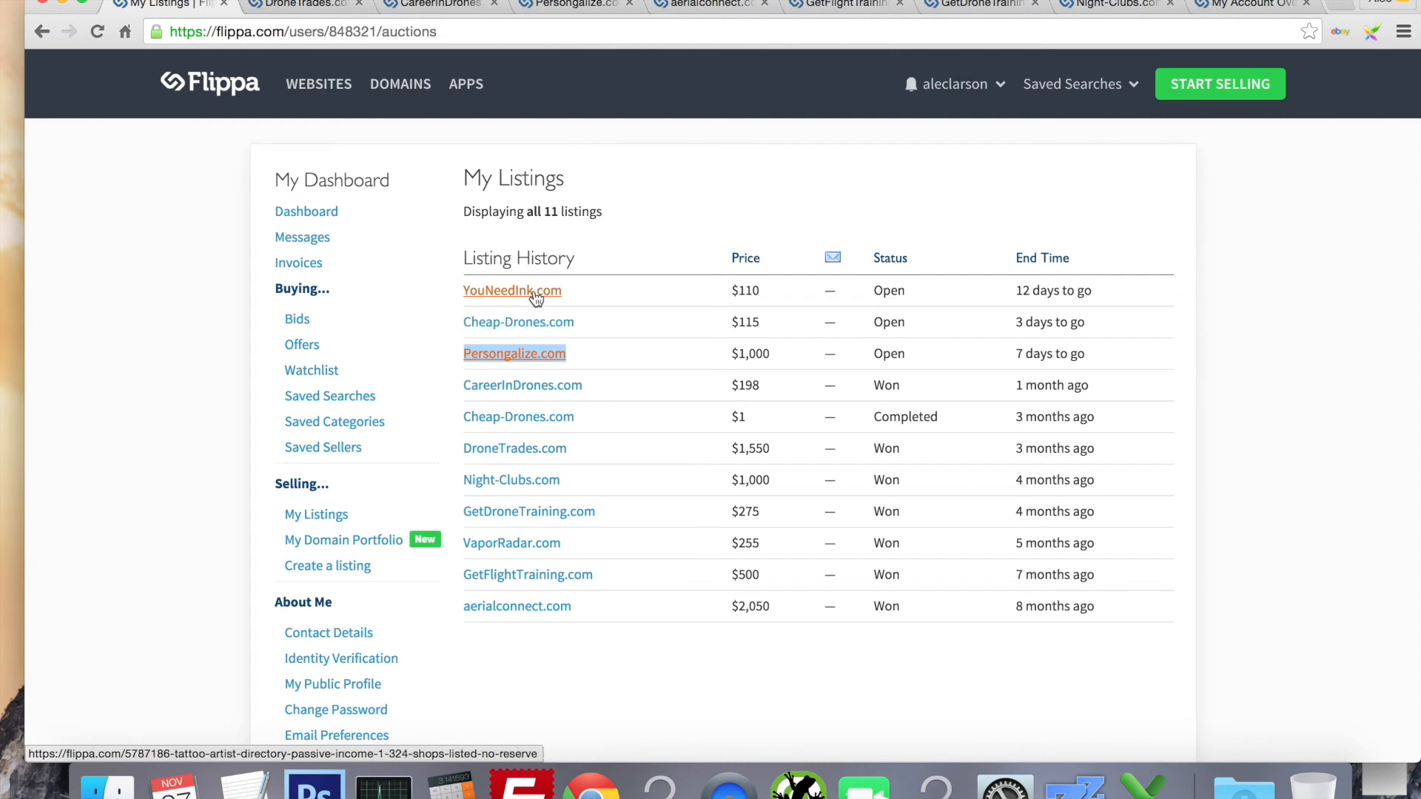
mouse_move(483, 299)
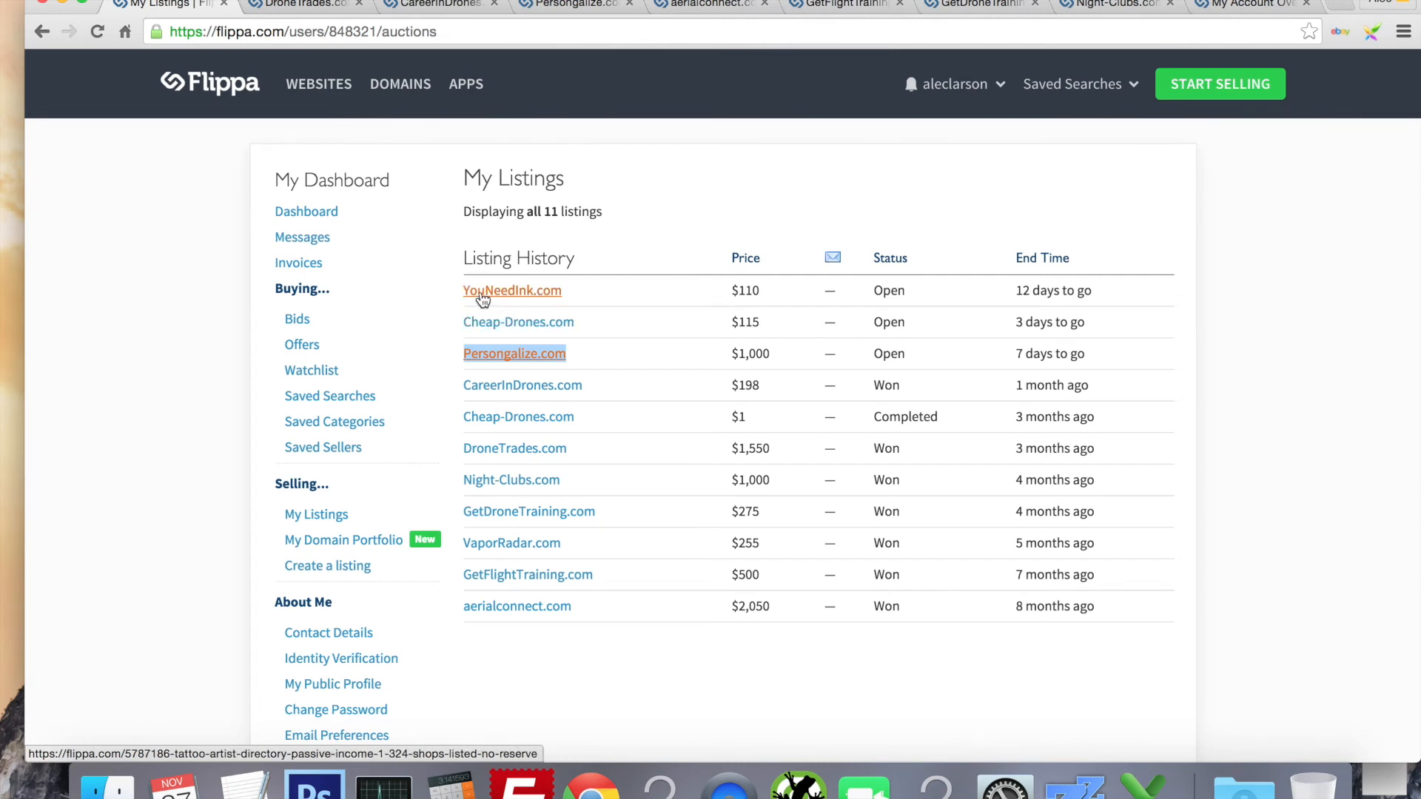
mouse_move(544, 300)
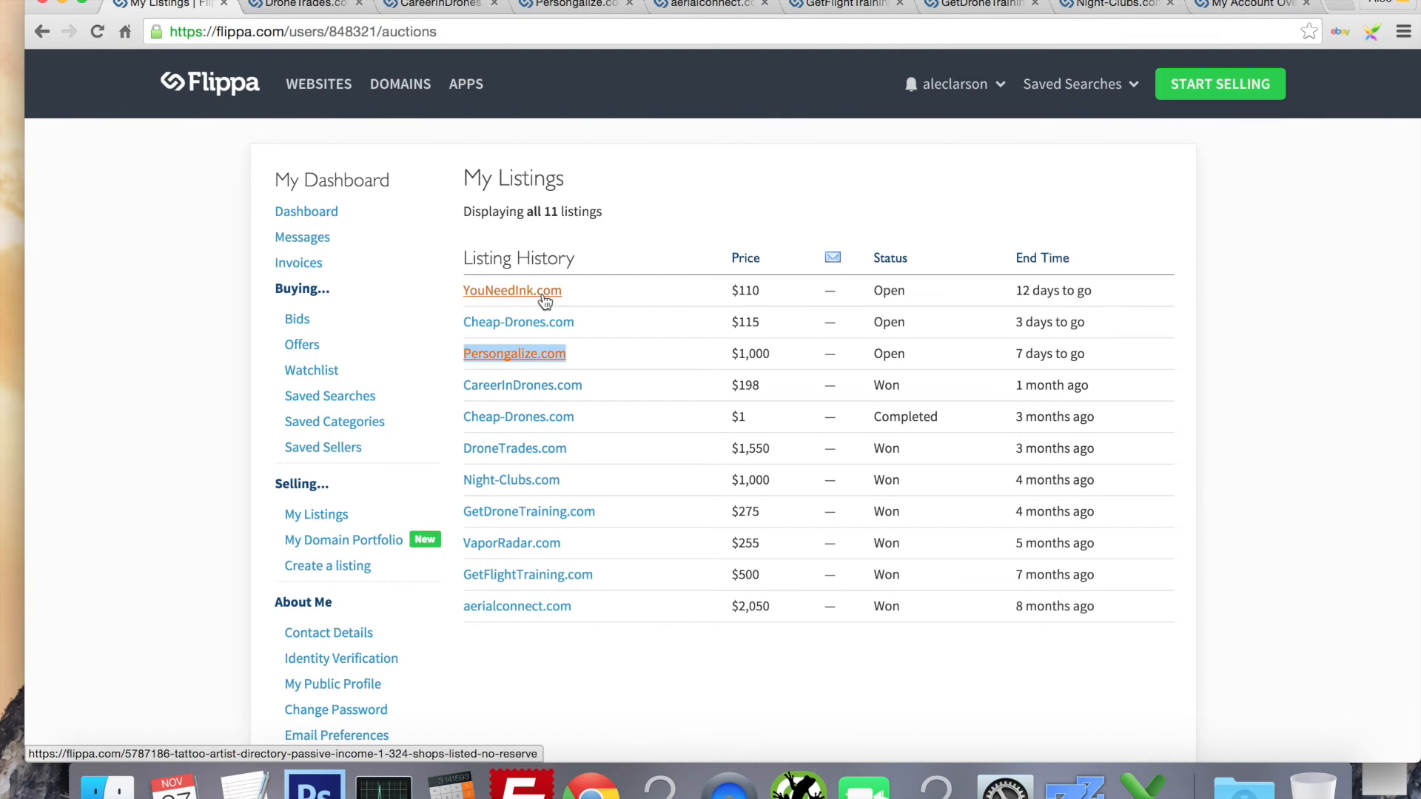
mouse_move(516, 299)
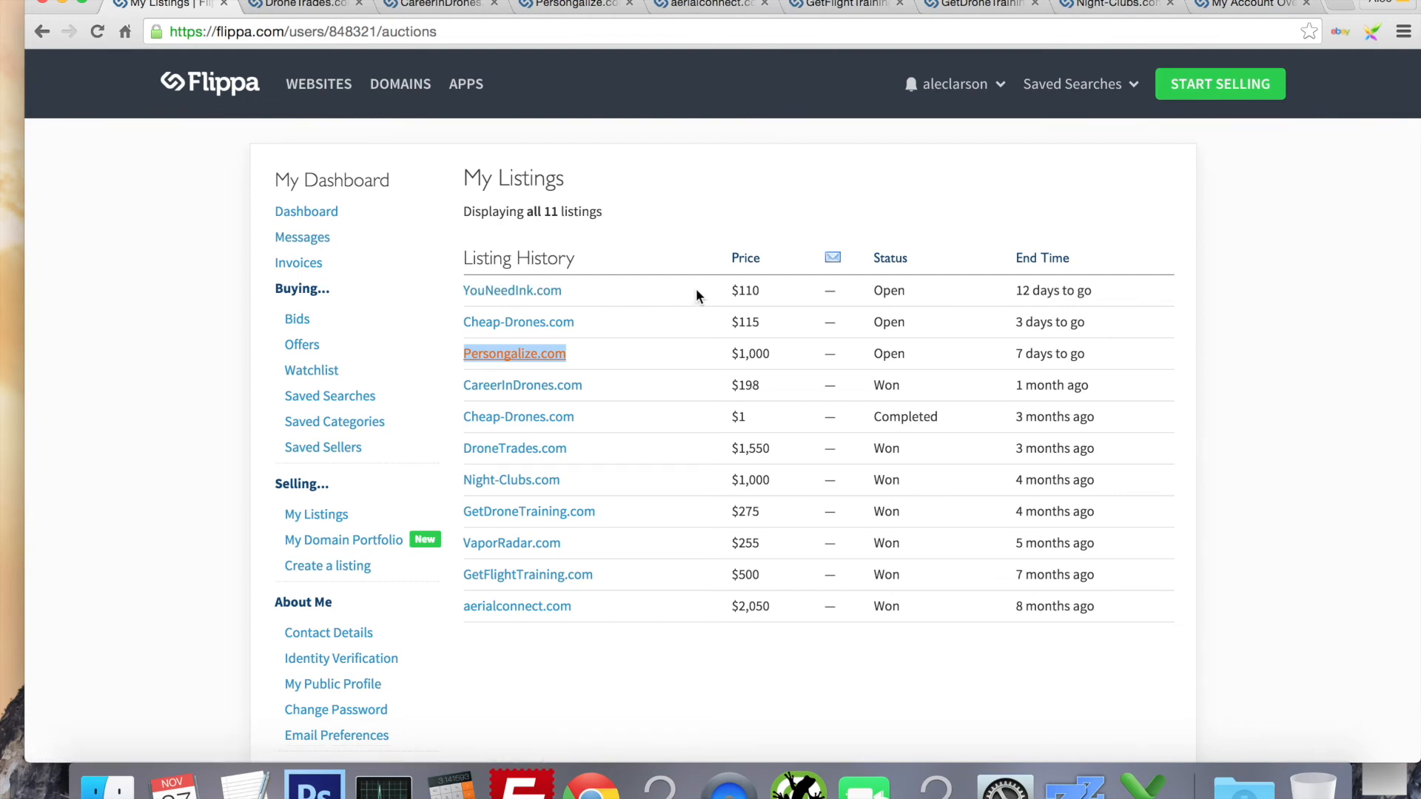
mouse_move(548, 284)
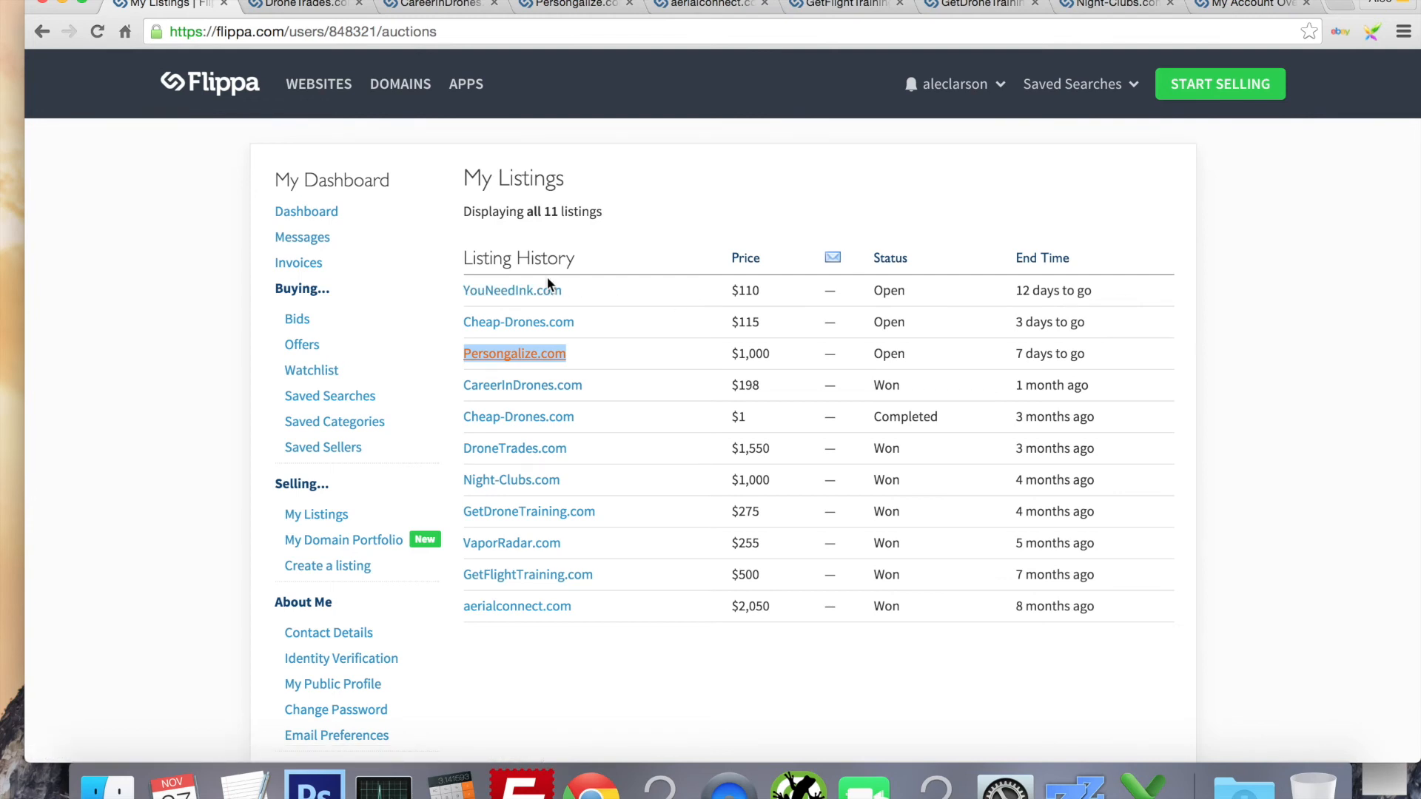
mouse_move(715, 310)
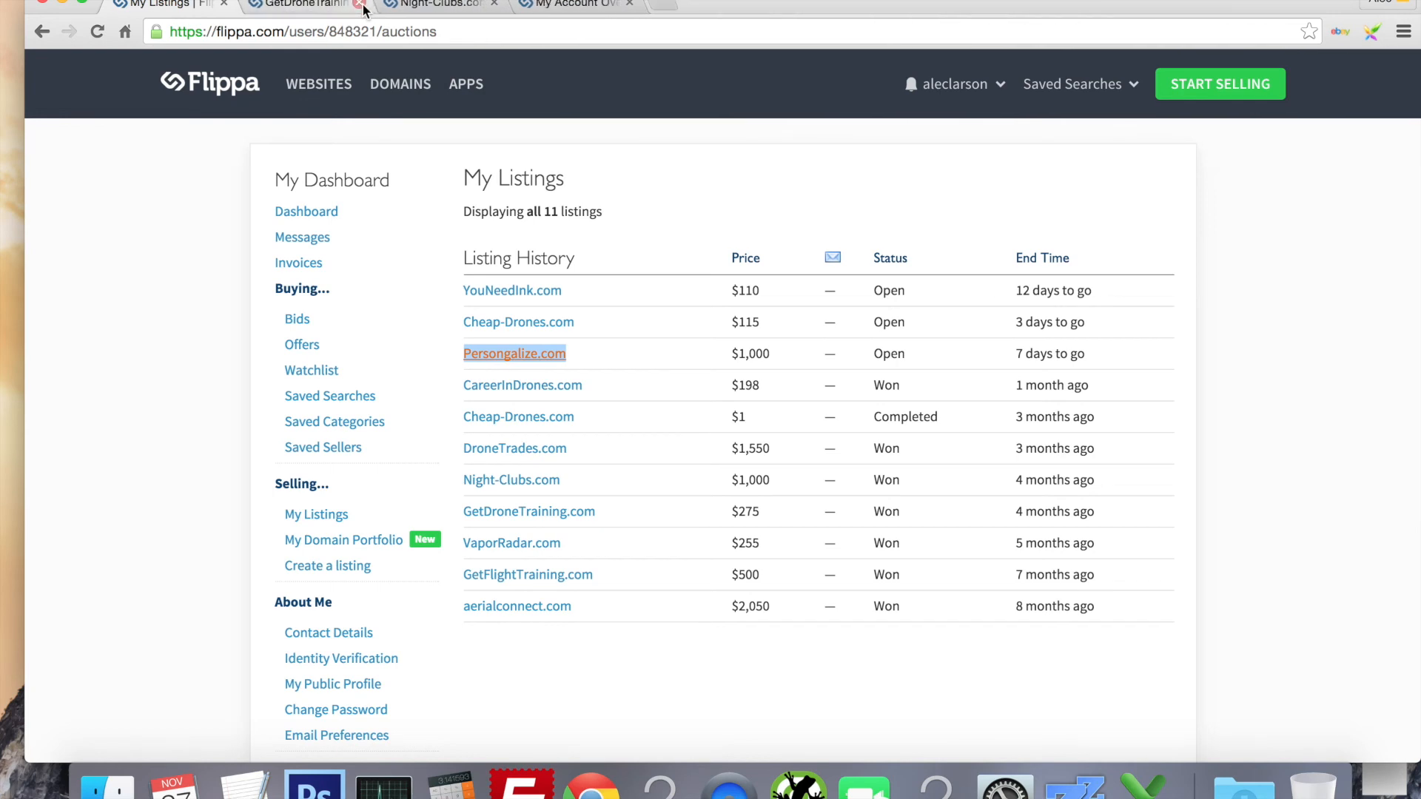
Close the last leftover listing page, leaving only the My Listings page with 11 listings.
click(361, 11)
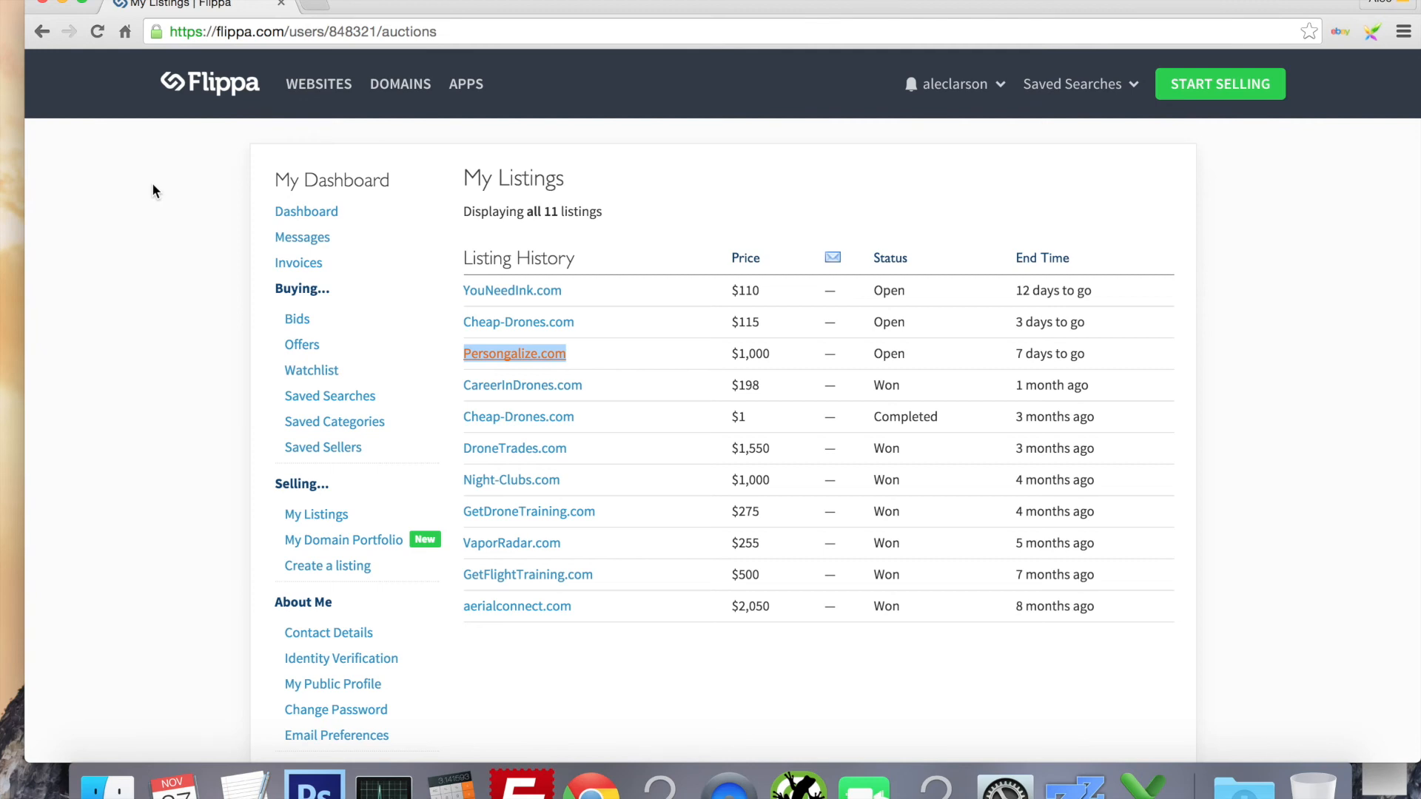
mouse_move(643, 667)
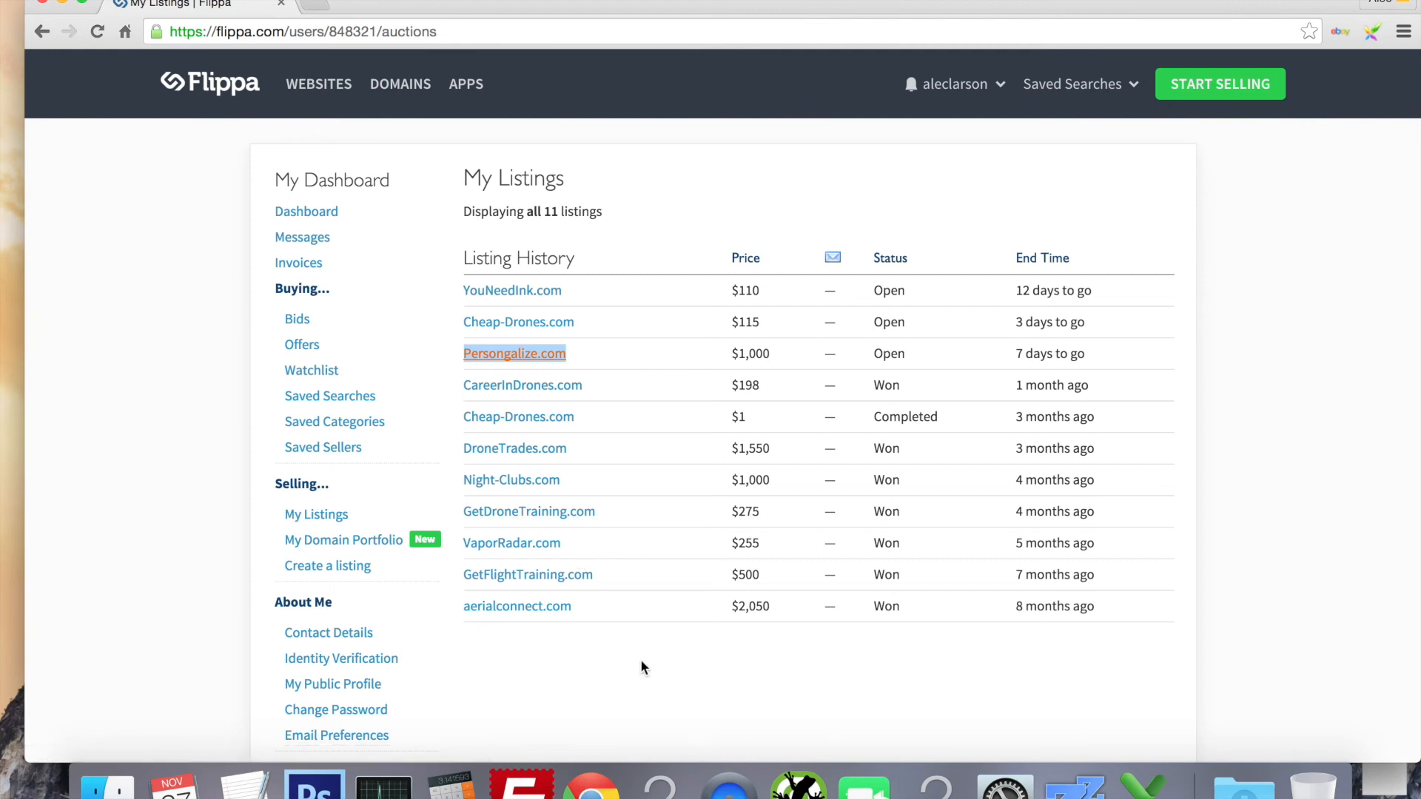
mouse_move(770, 590)
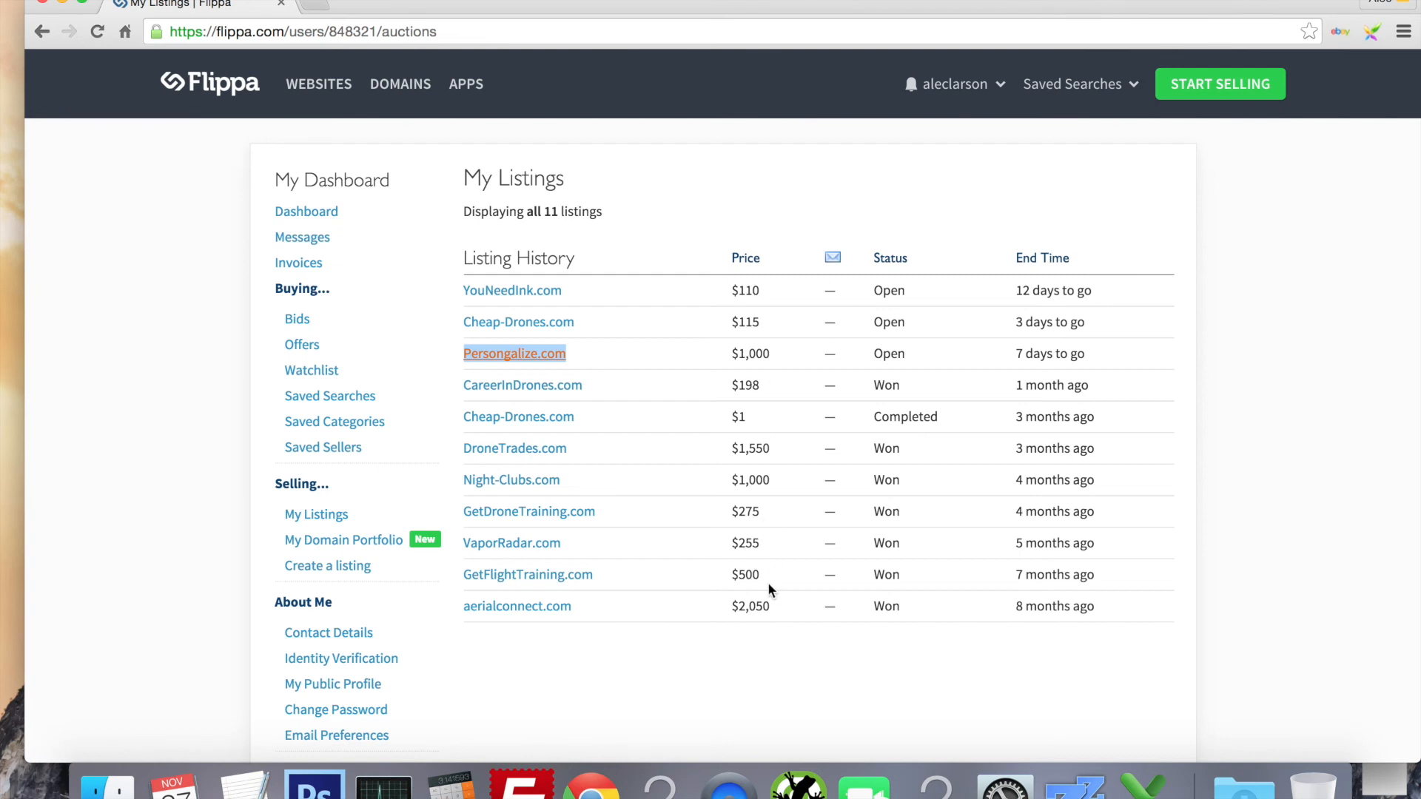
mouse_move(778, 417)
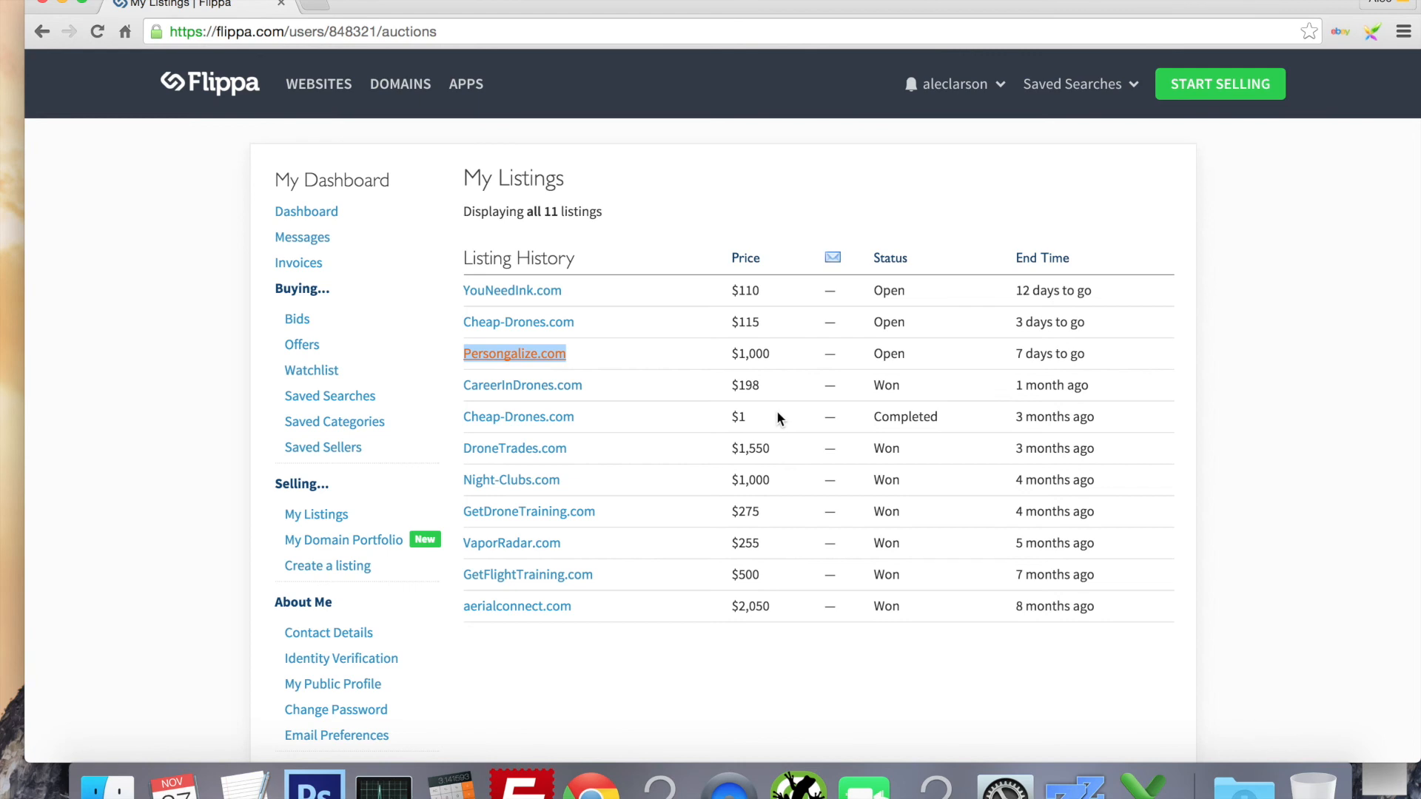
mouse_move(710, 423)
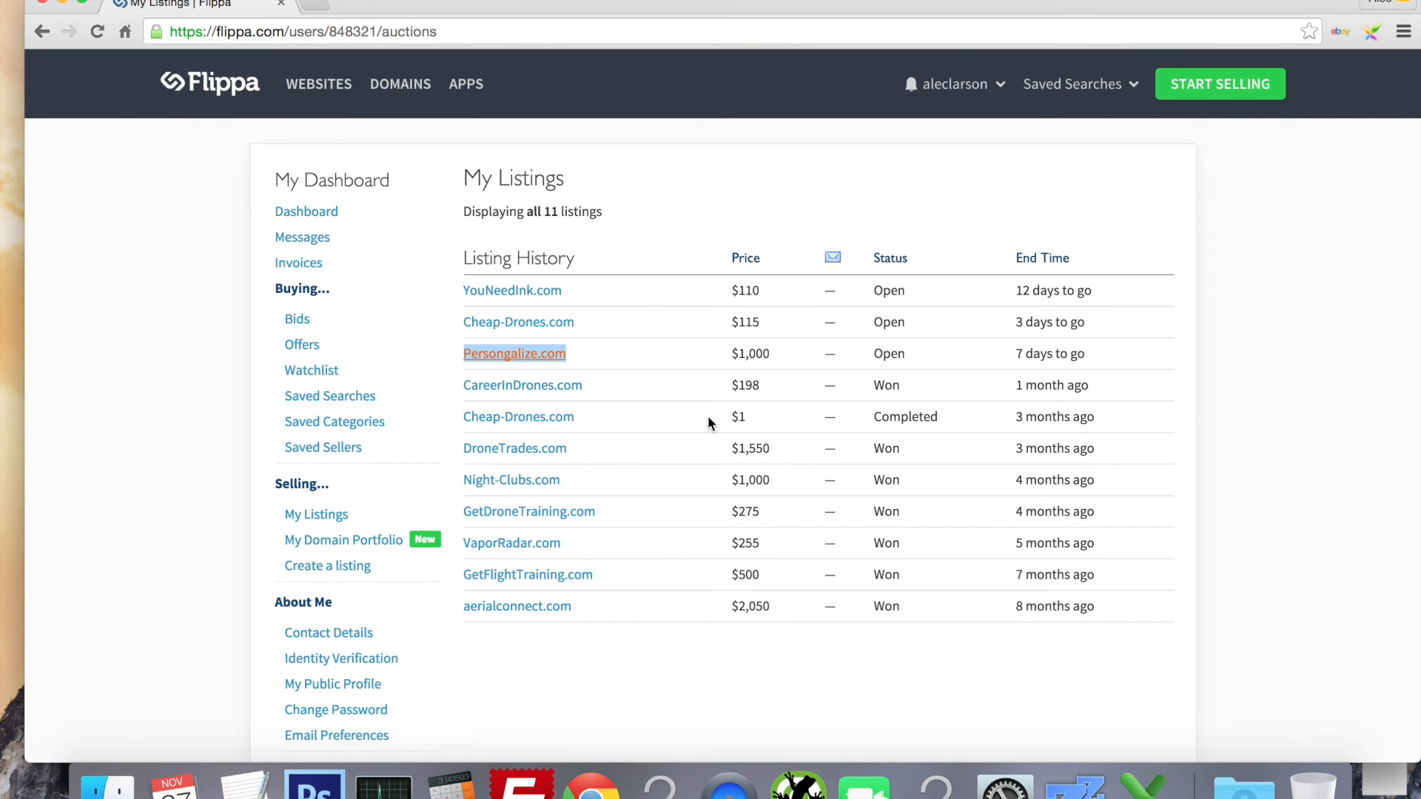
mouse_move(695, 456)
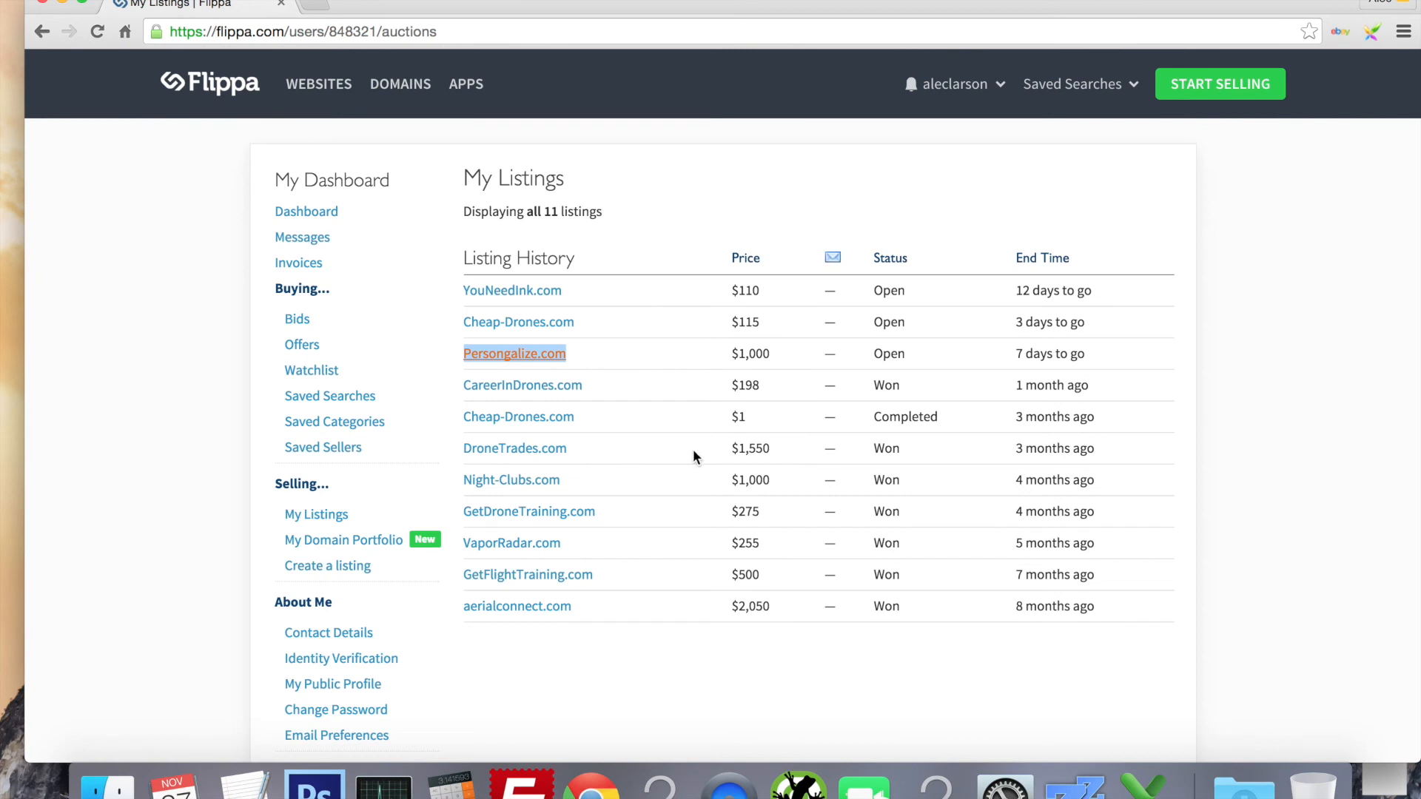
mouse_move(549, 424)
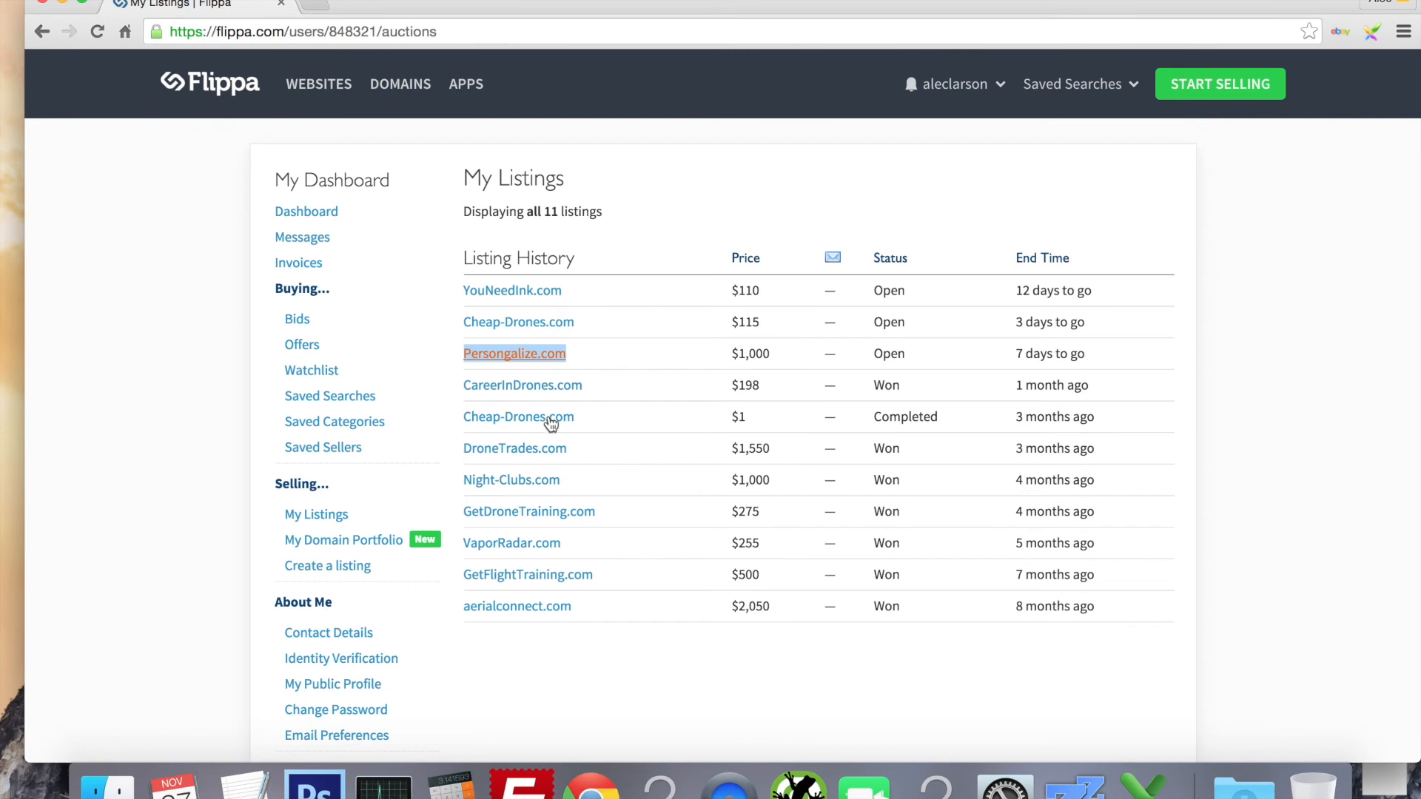
mouse_move(514, 448)
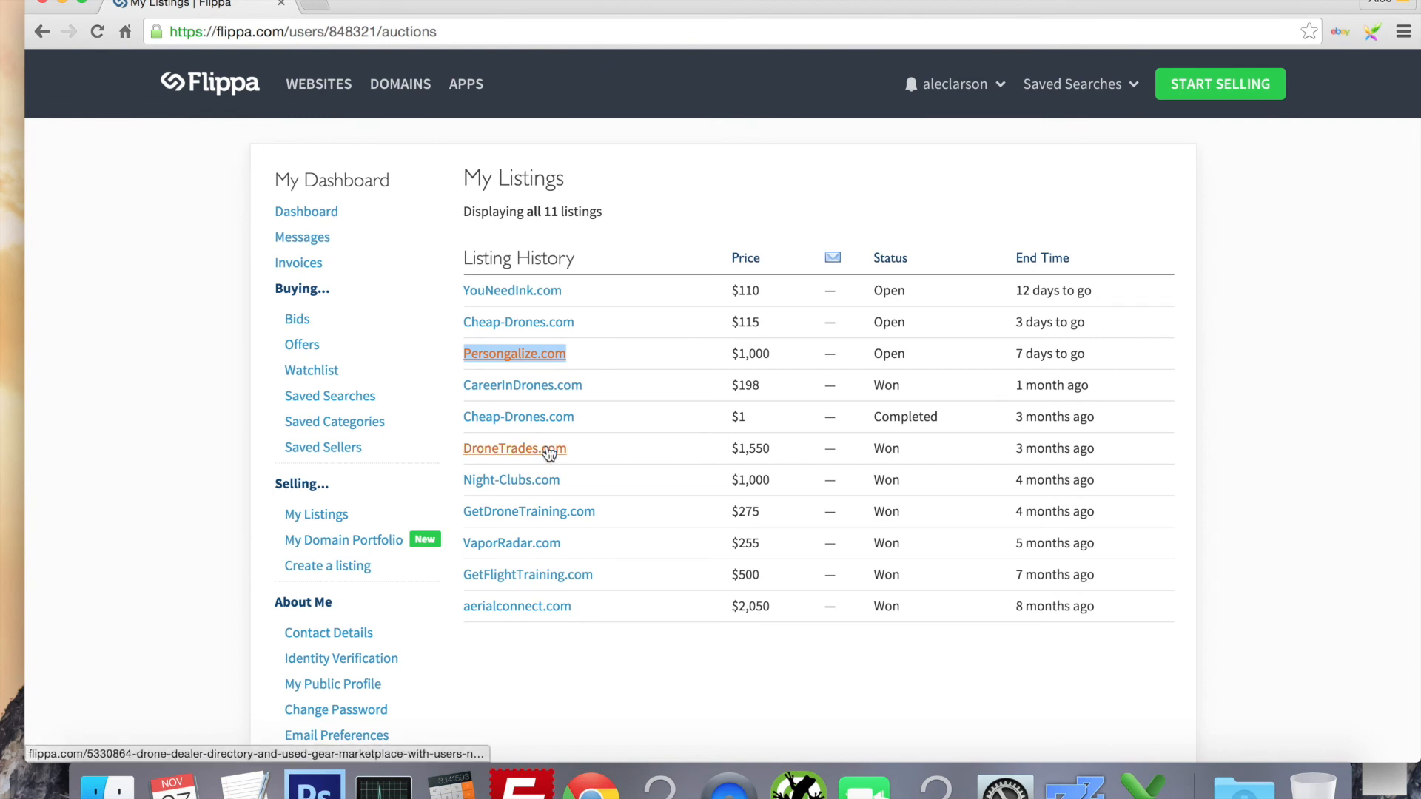
mouse_move(556, 456)
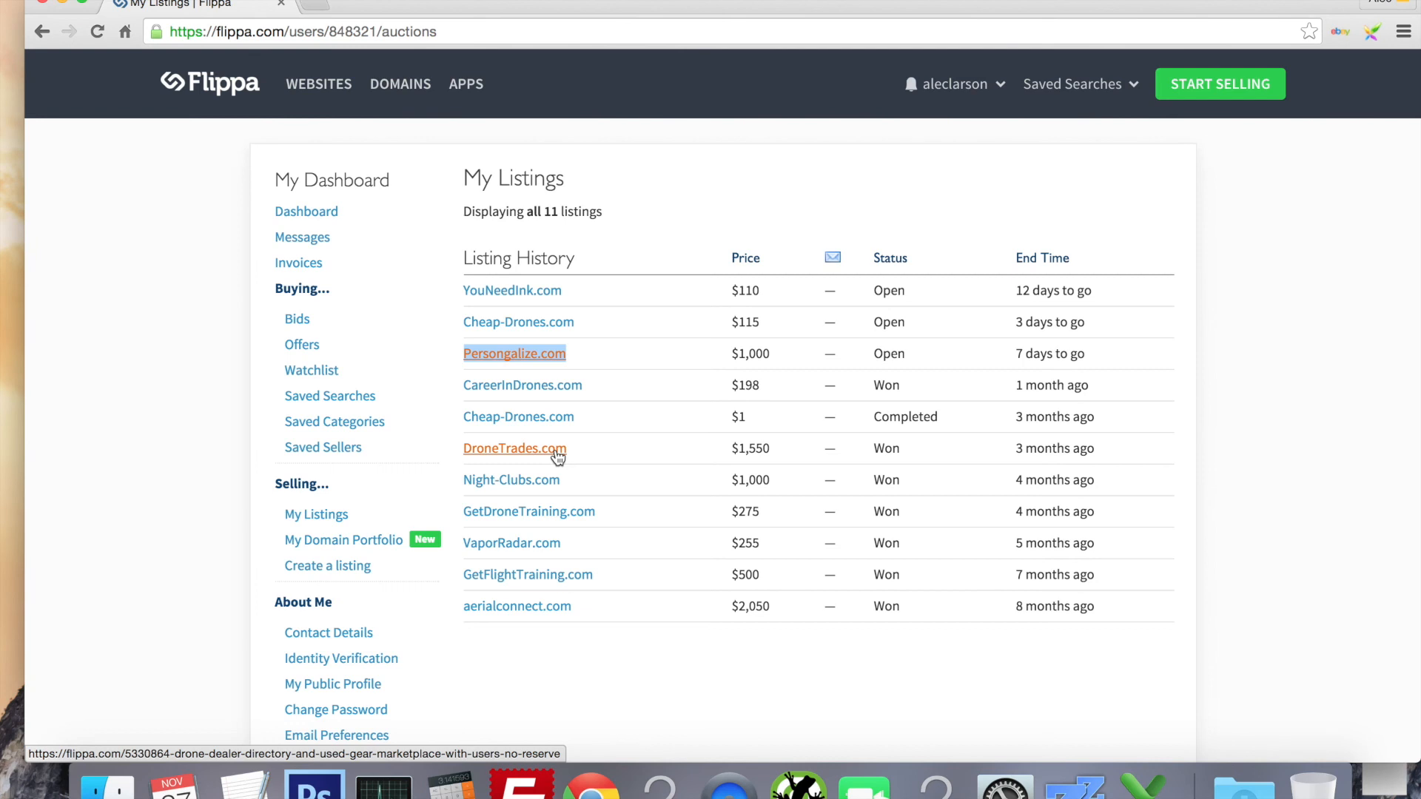
mouse_move(989, 326)
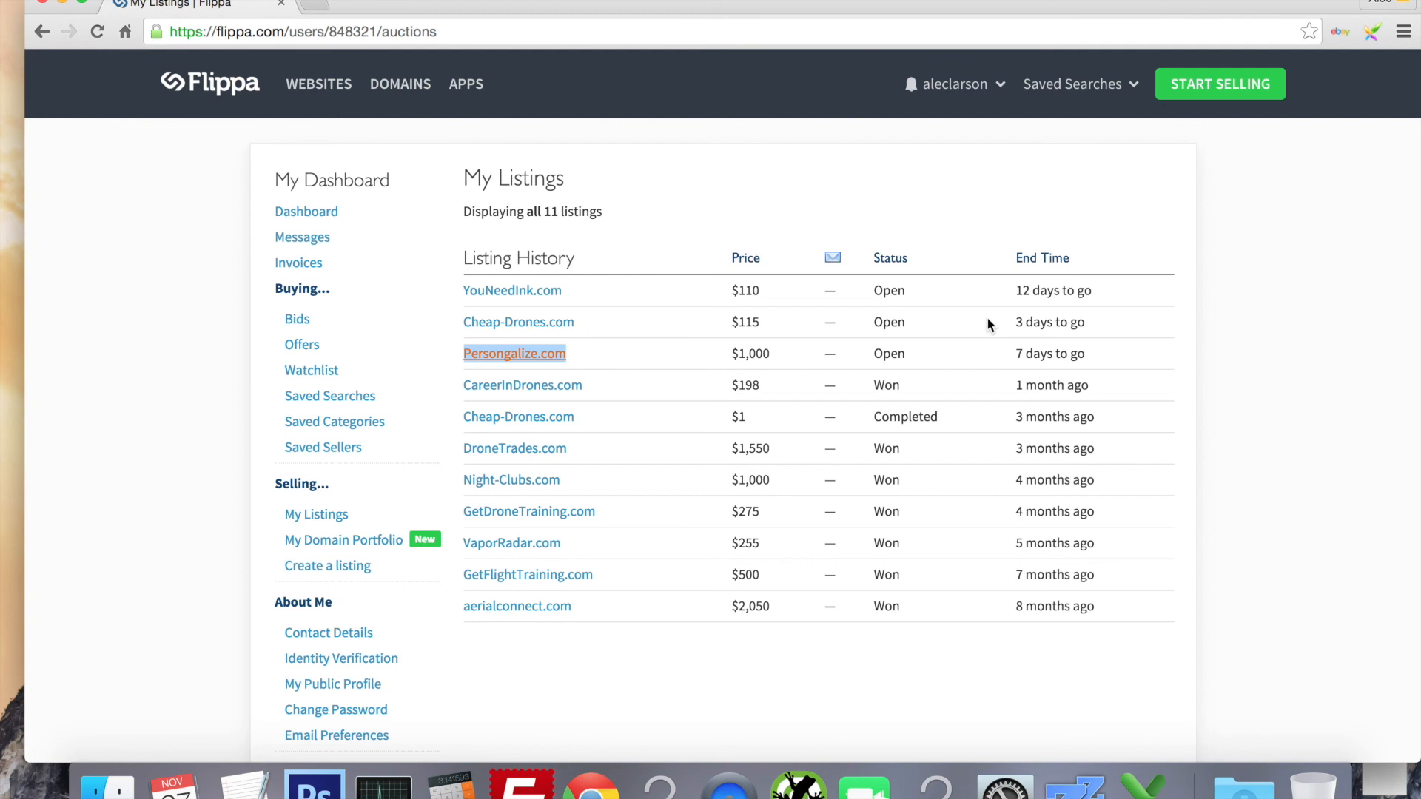
mouse_move(952, 331)
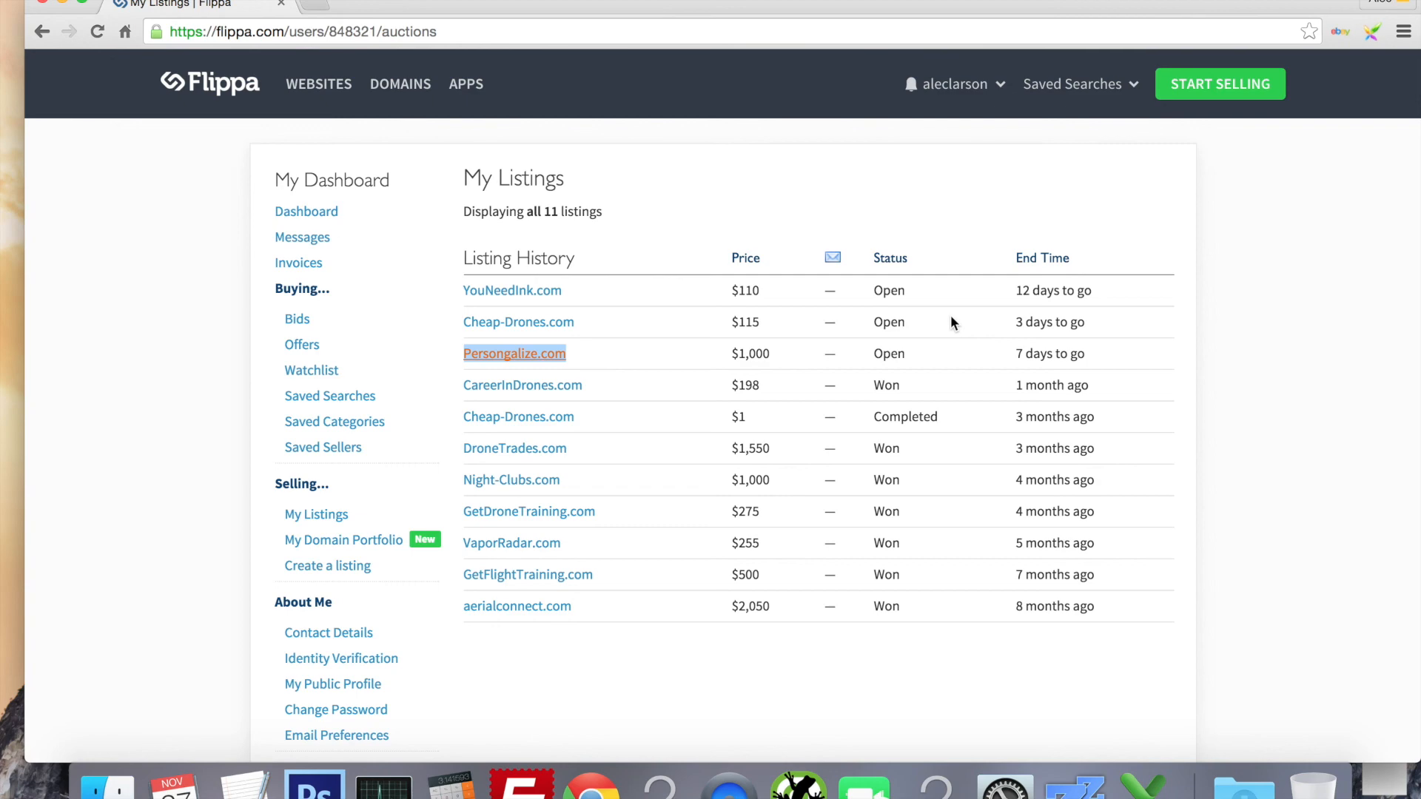
mouse_move(1074, 3)
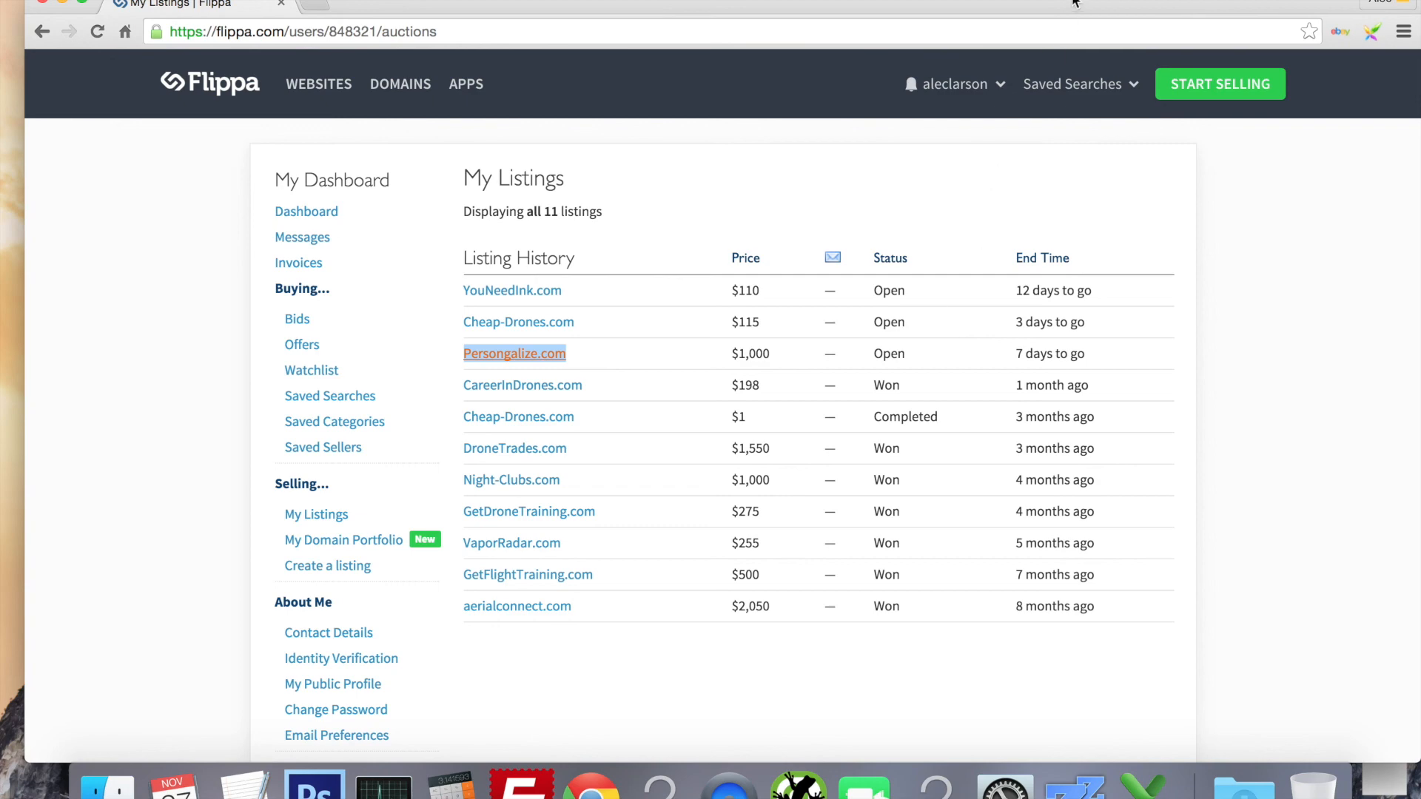